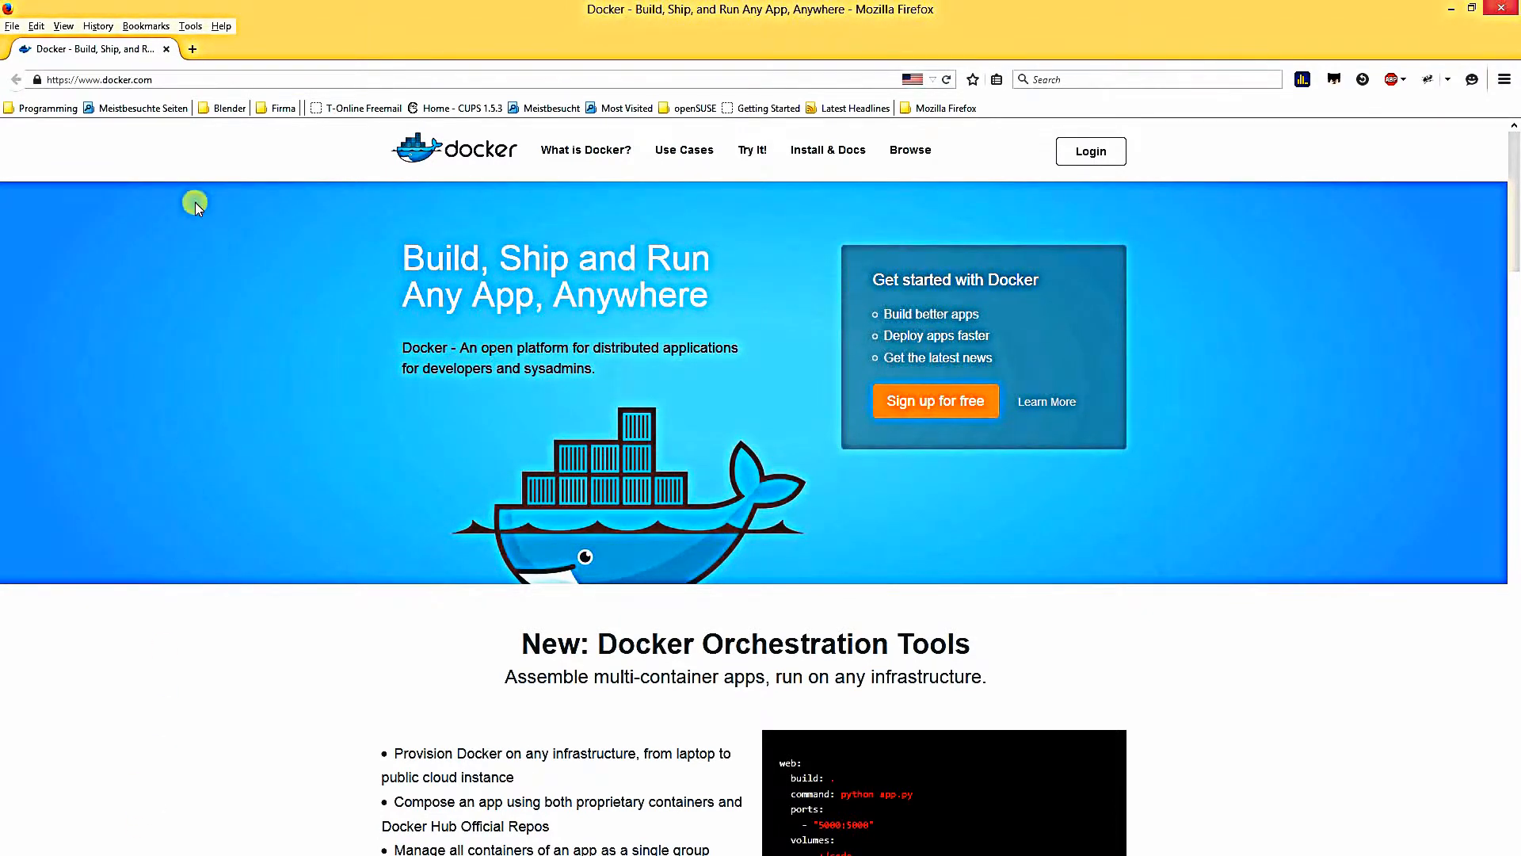
Step: Go to putty.org and follow the link to the official PuTTY download page
left_click(116, 80)
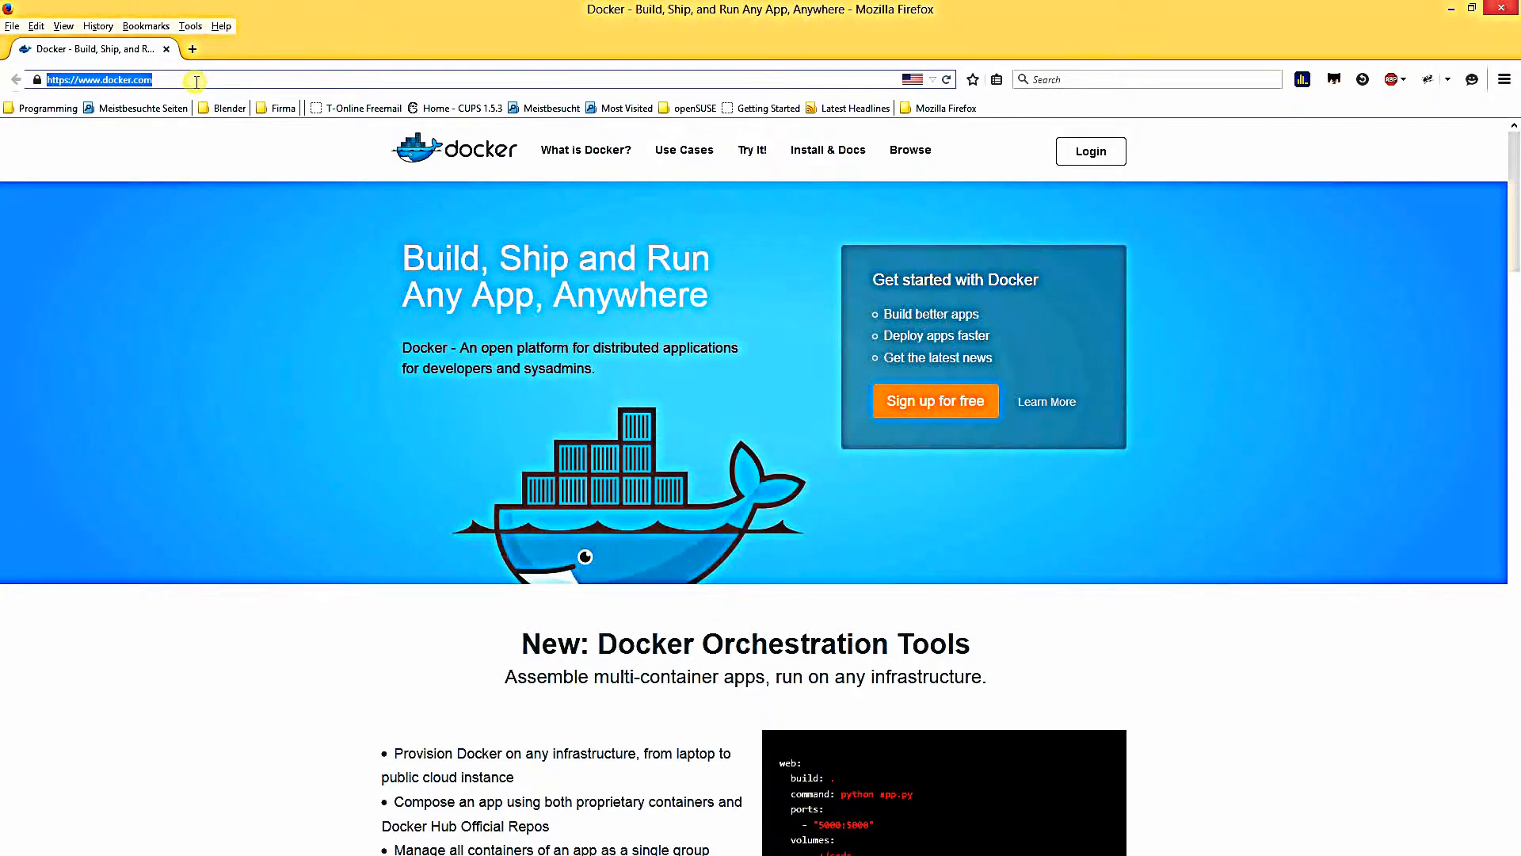
type("putty.org")
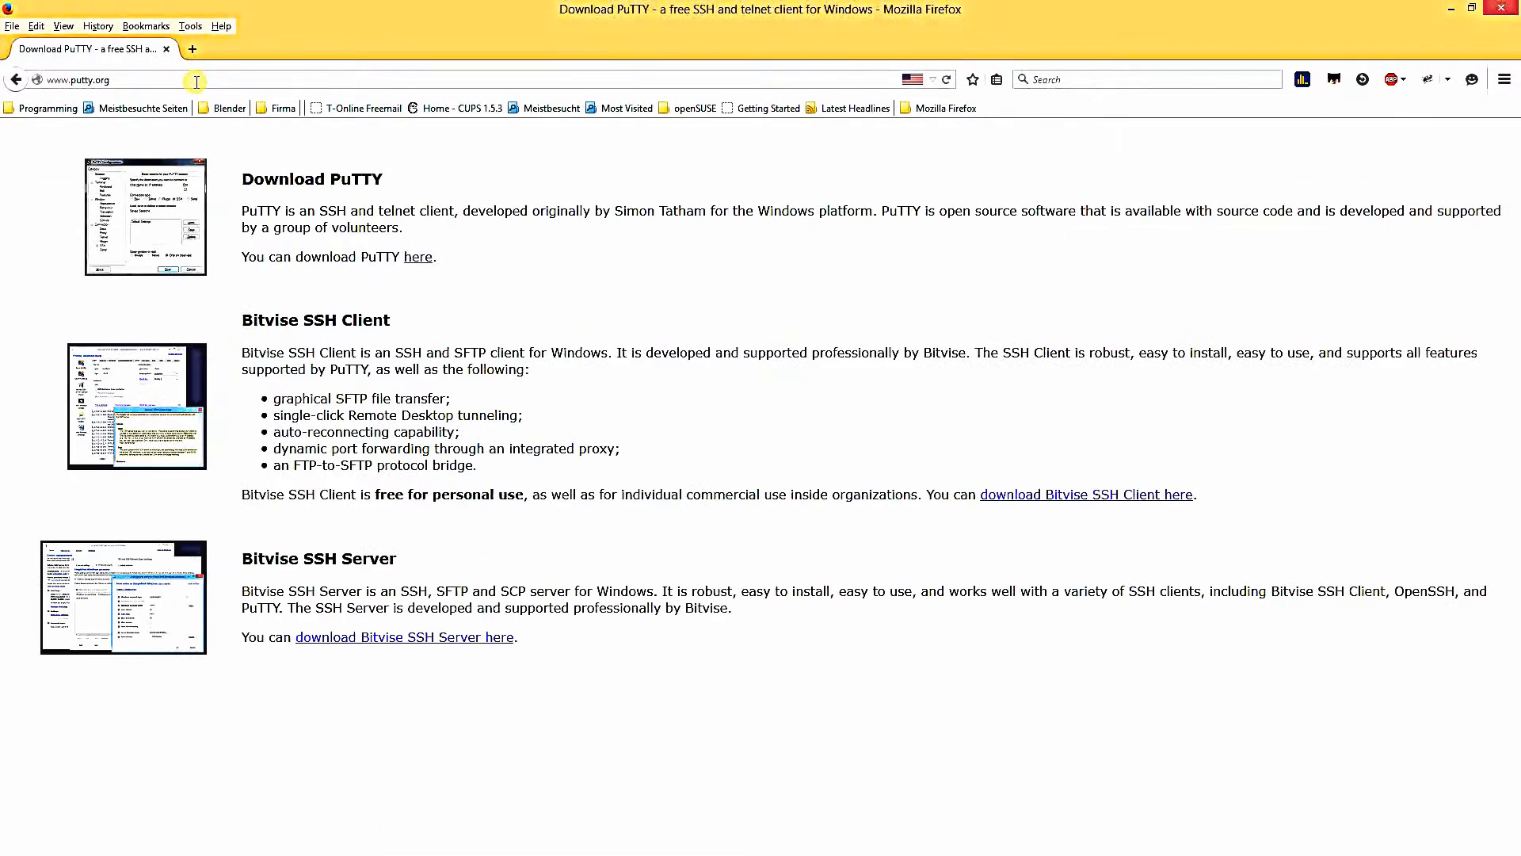
mouse_move(419, 264)
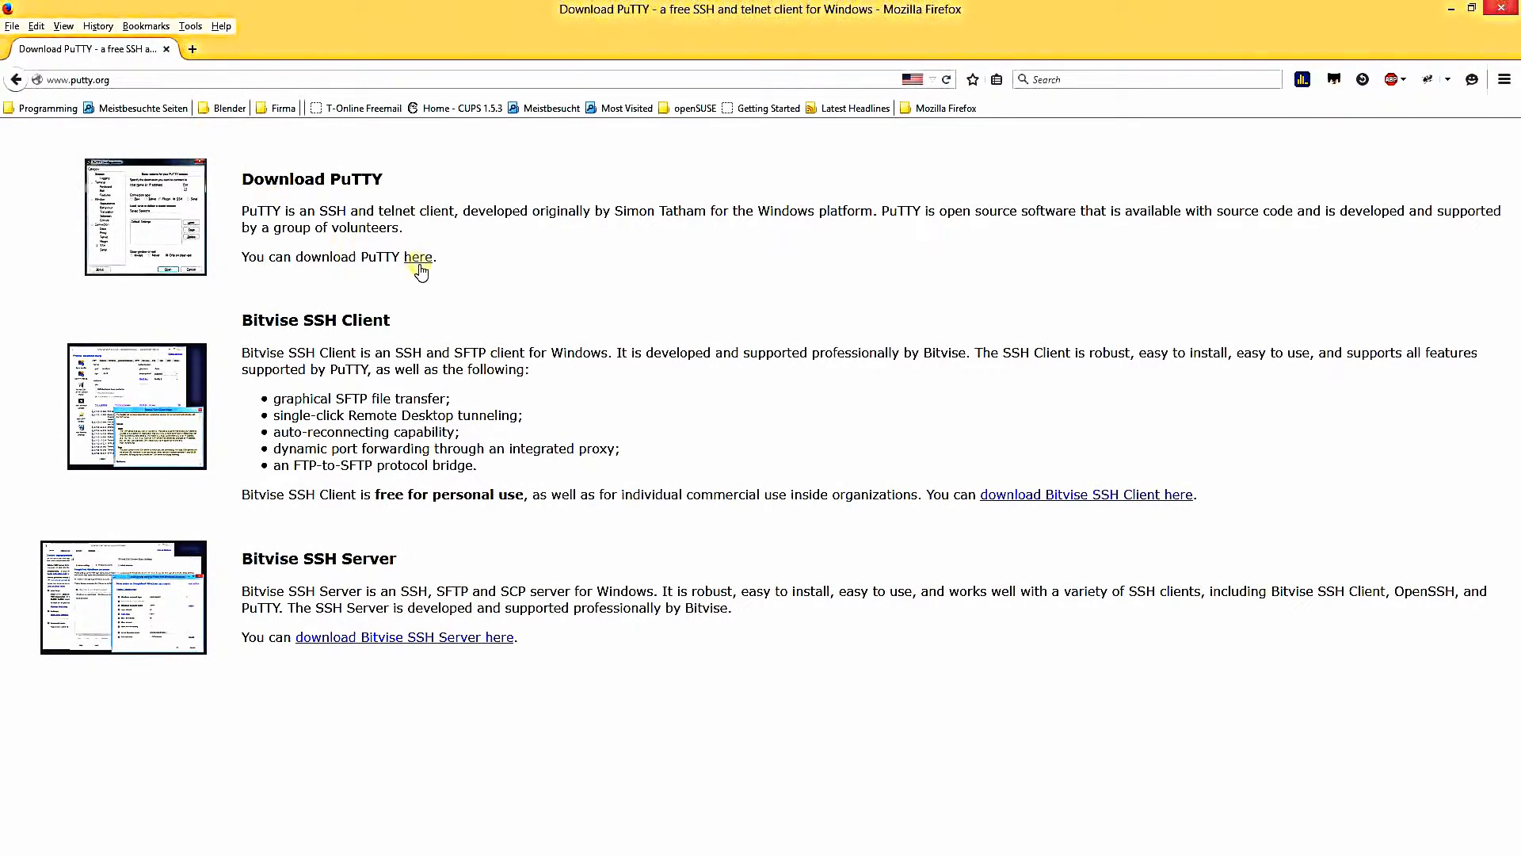
left_click(418, 256)
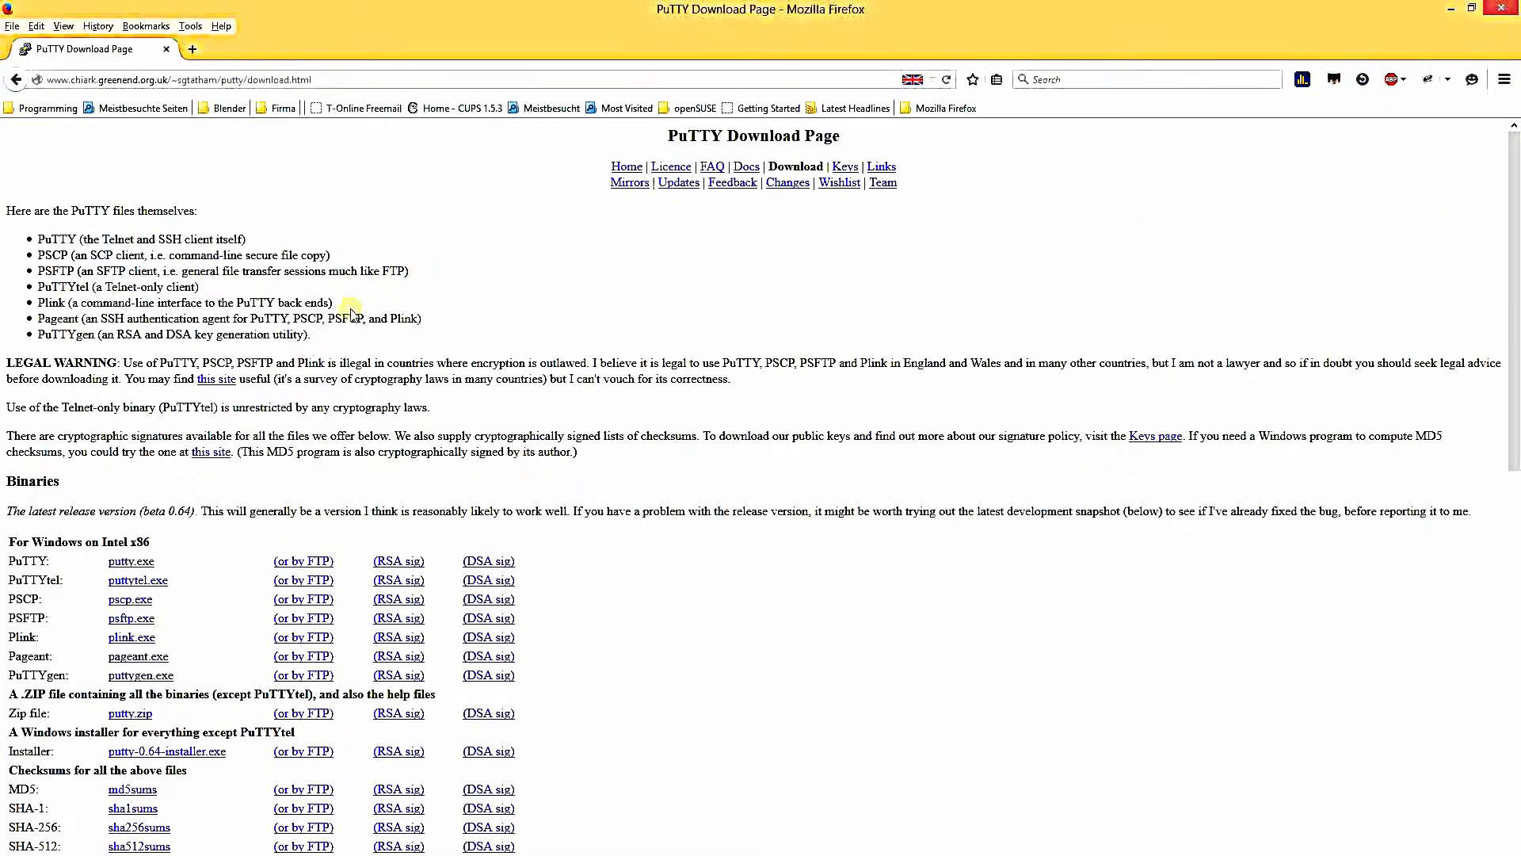
Step: Download the putty.exe, pageant.exe and puttygen.exe binaries
left_click(130, 561)
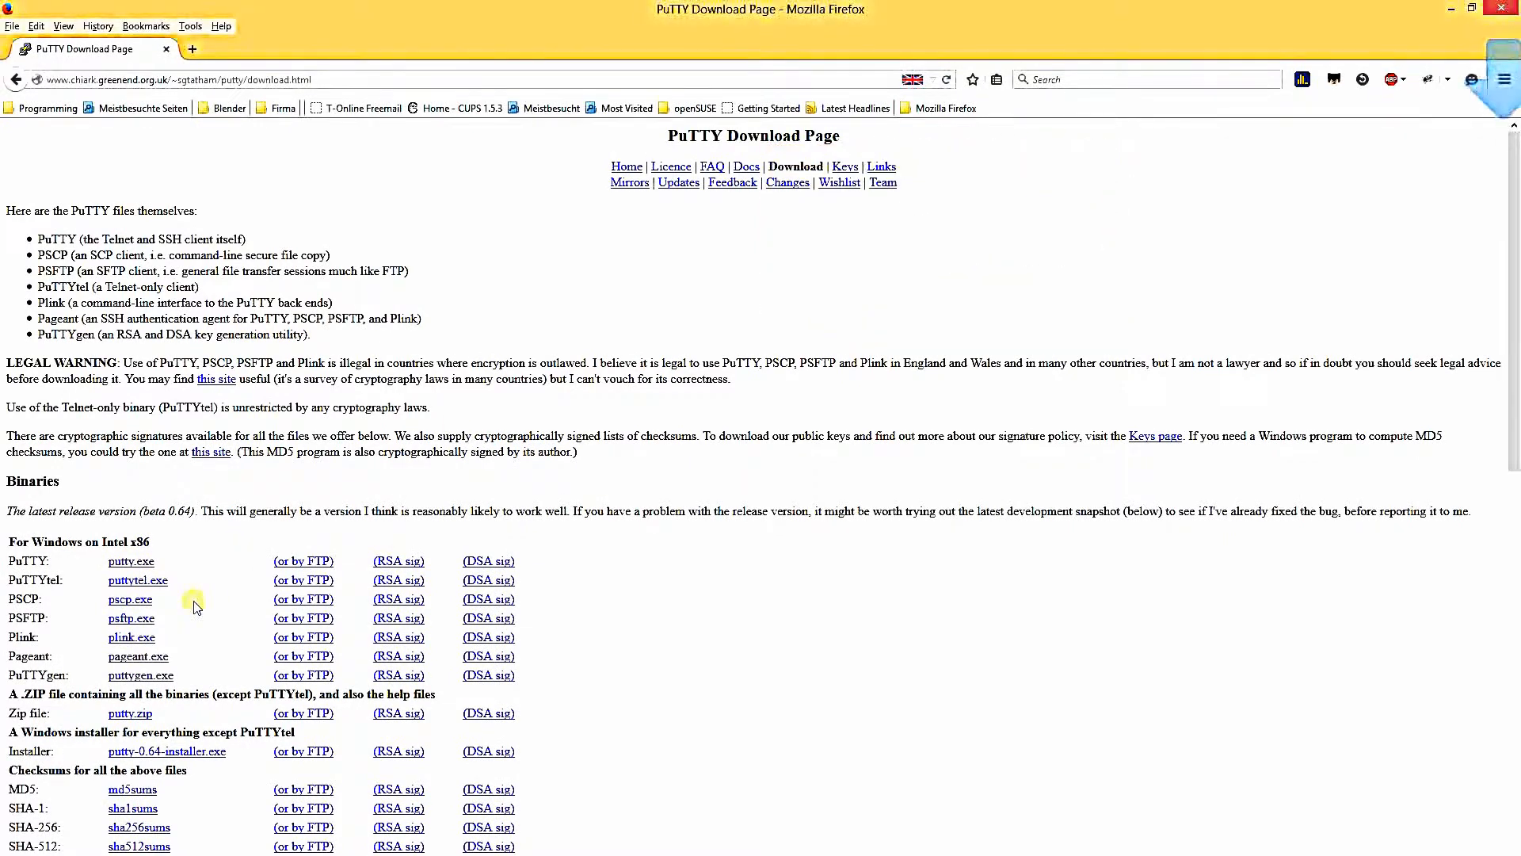
left_click(138, 656)
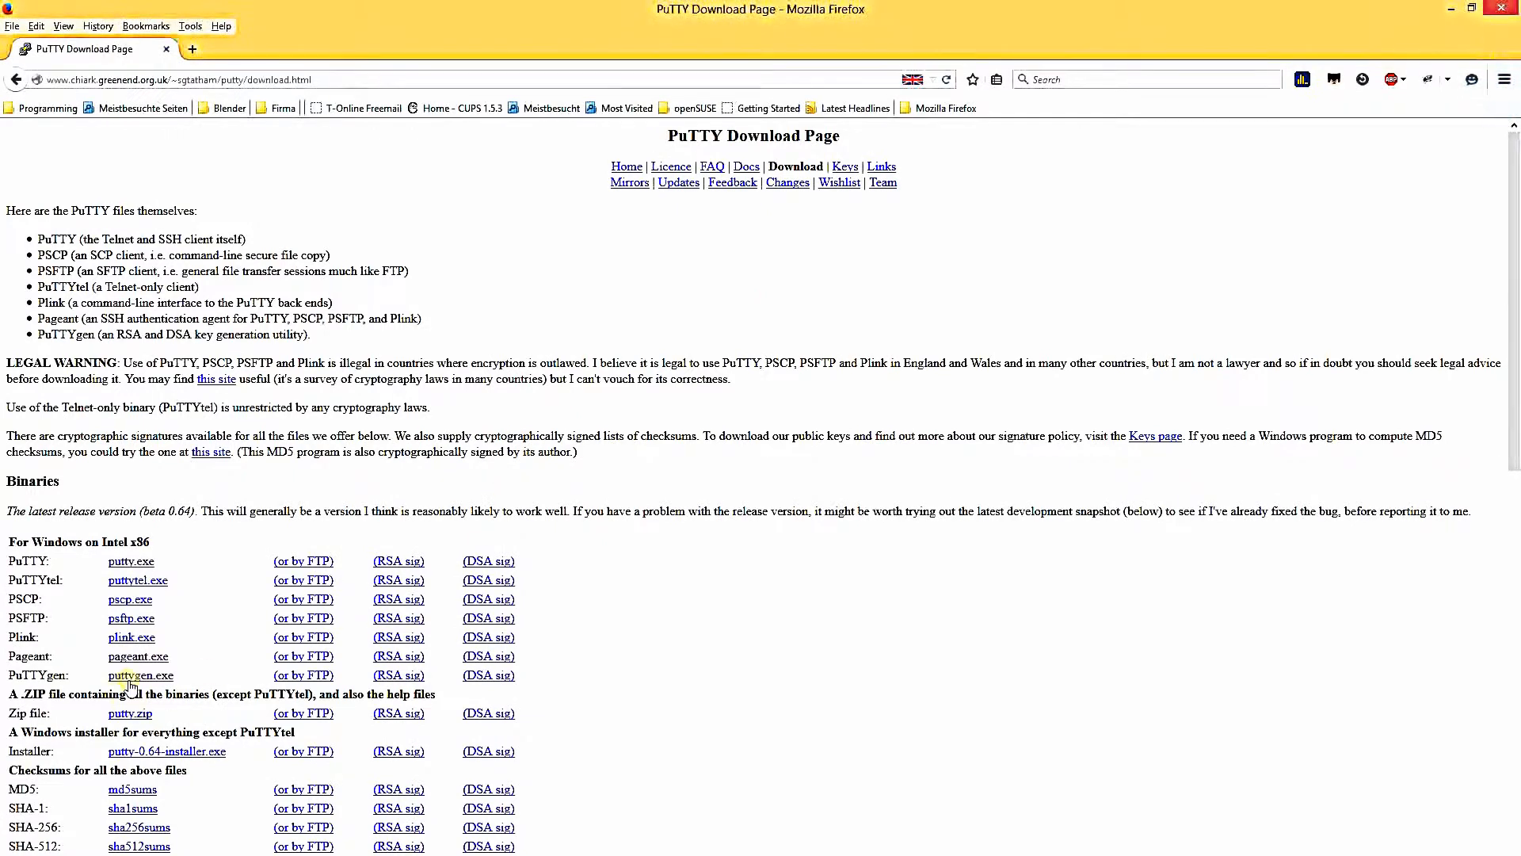
left_click(141, 675)
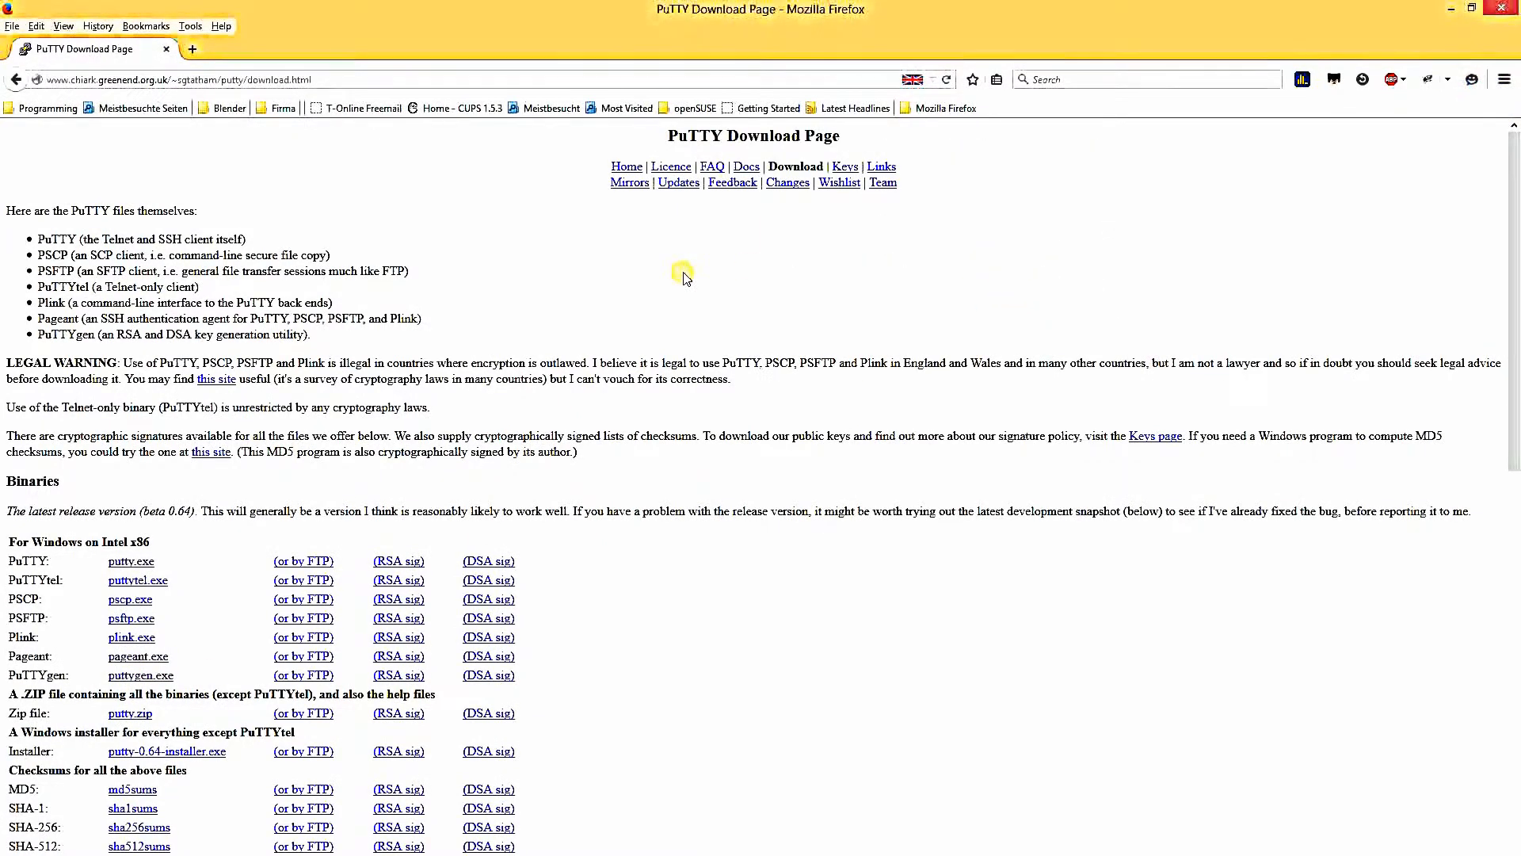
mouse_move(1282, 18)
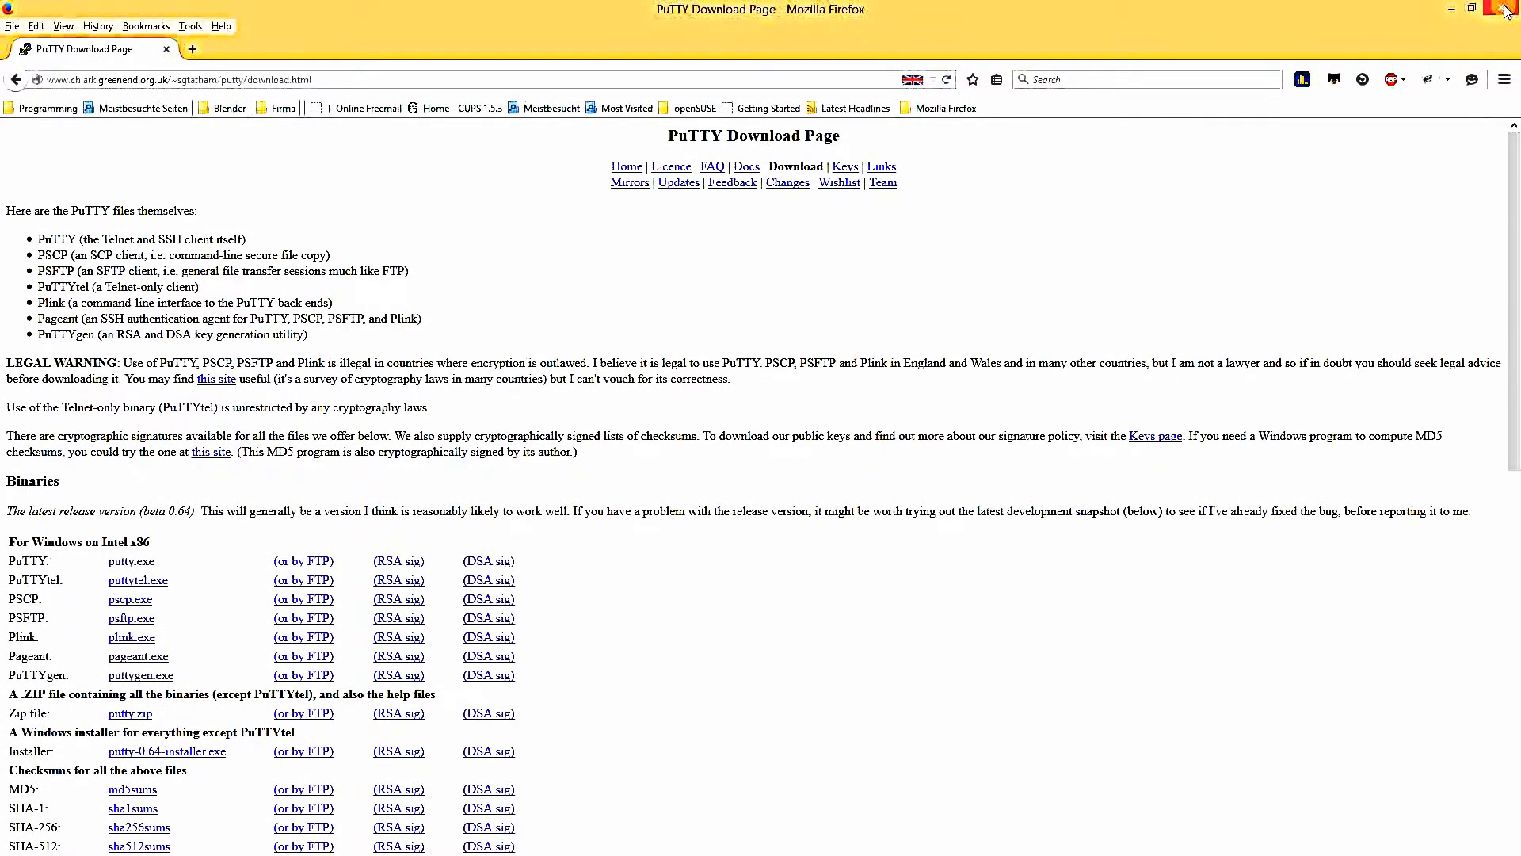
Step: Move putty, pageant and puttygen from Downloads into the Programs\Putty folder
left_click(1505, 10)
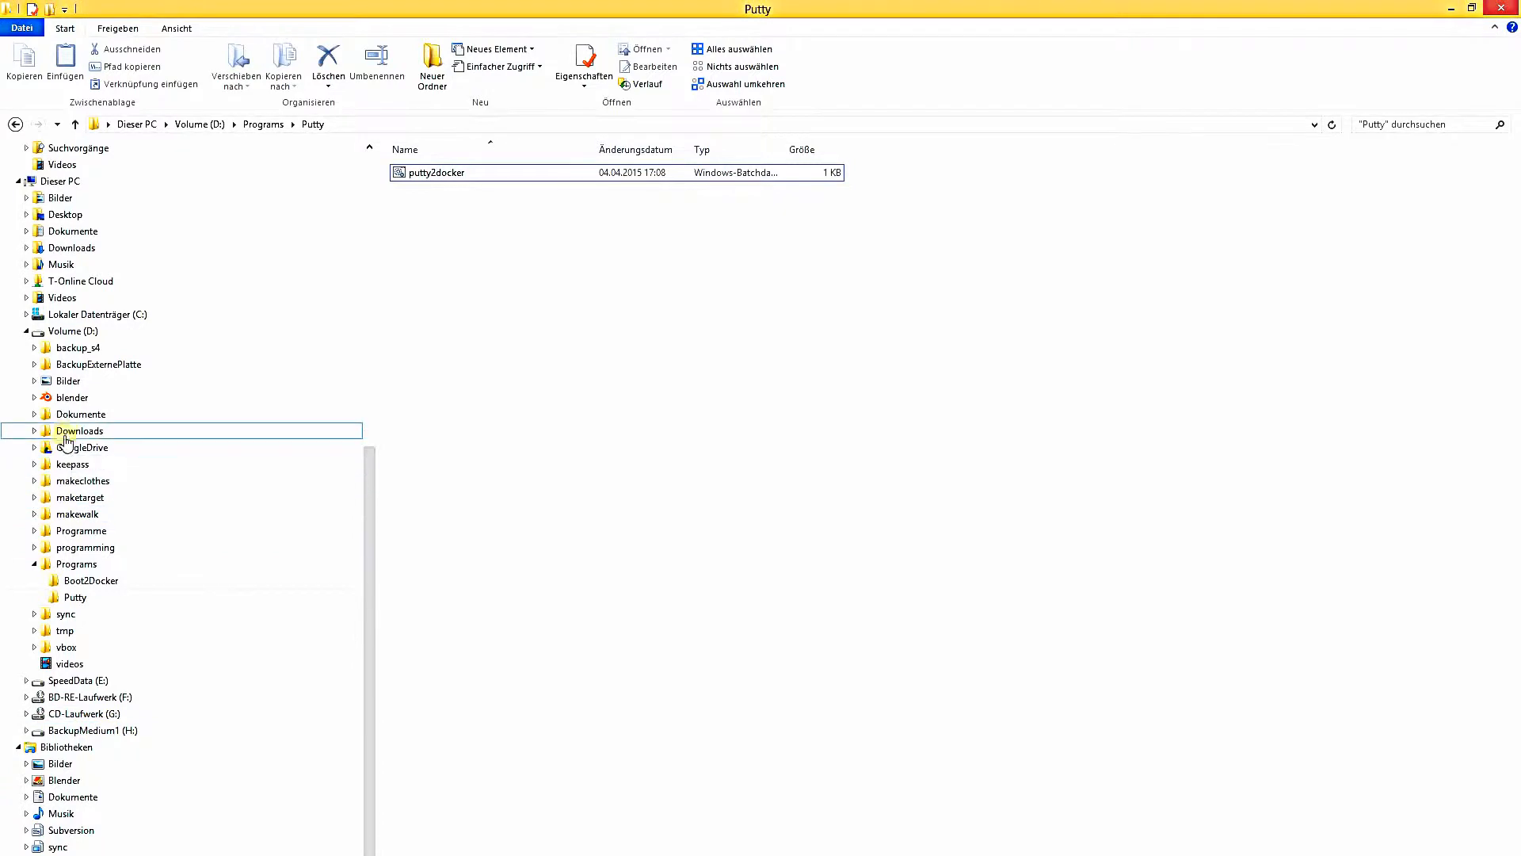
left_click(79, 429)
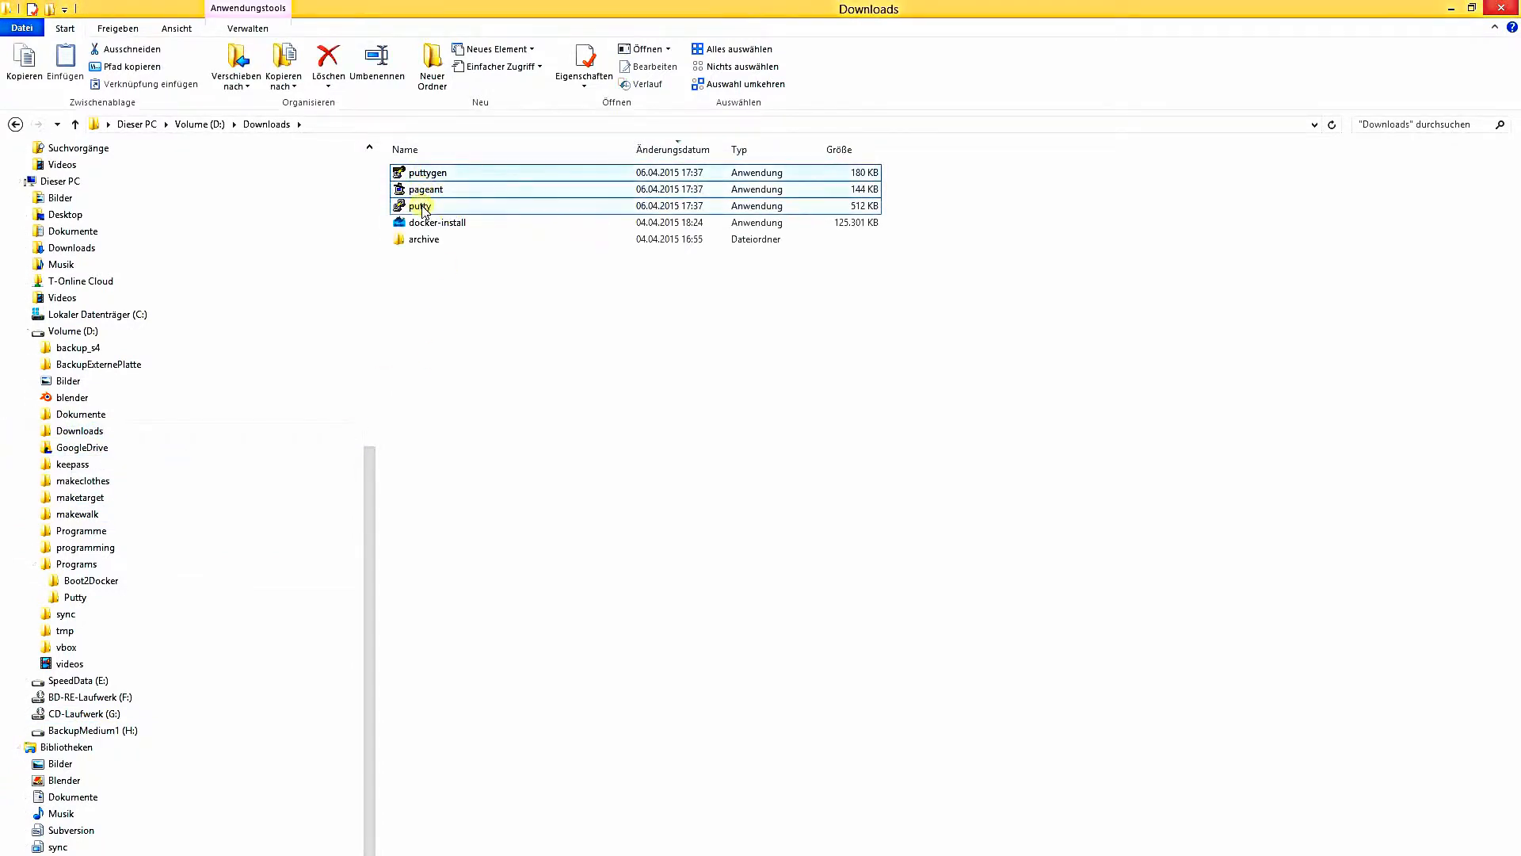
right_click(418, 206)
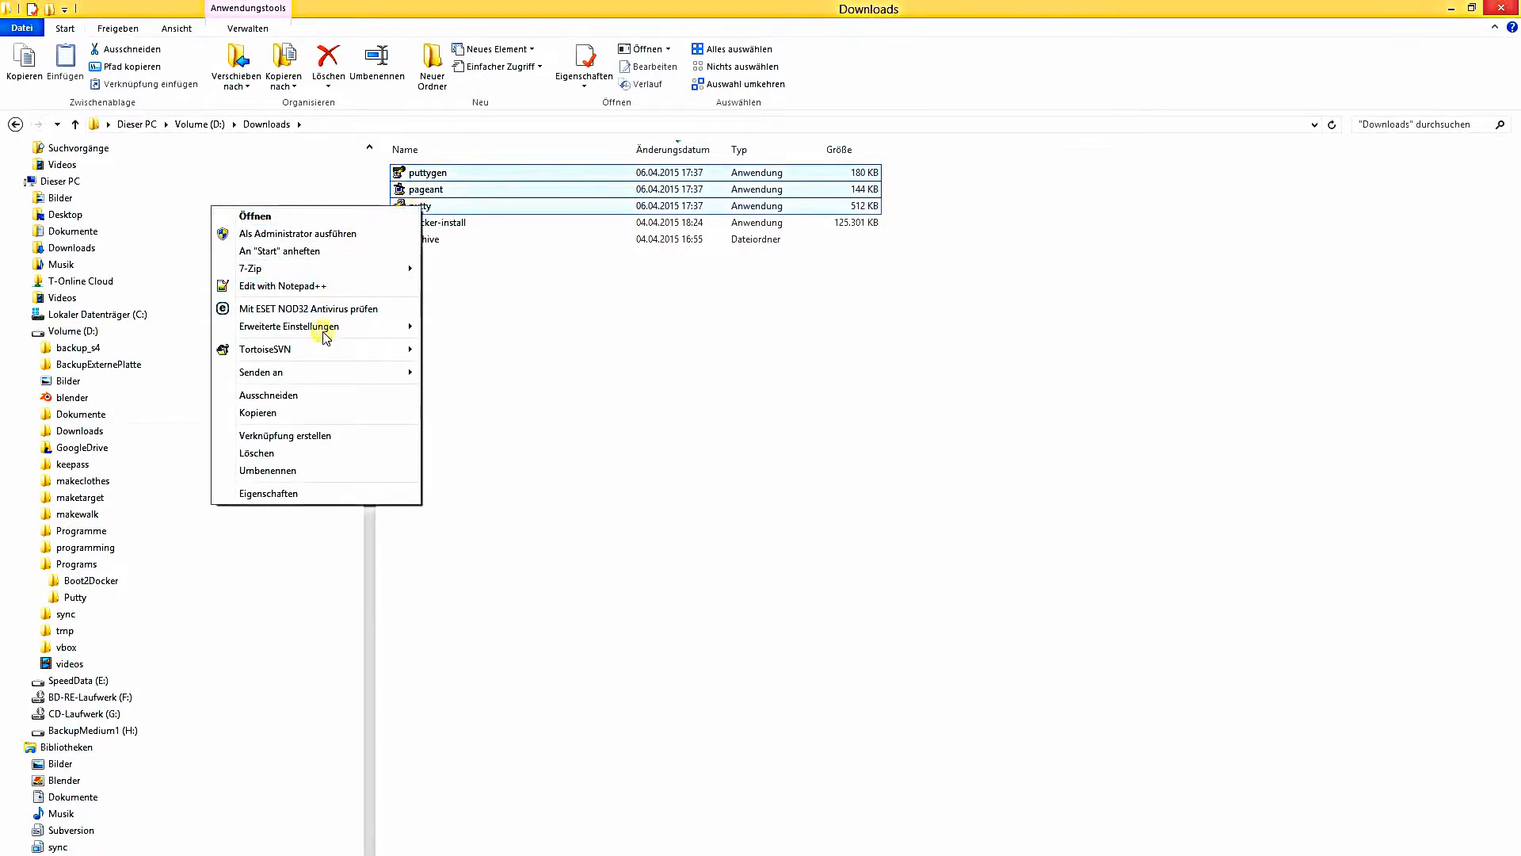
left_click(81, 629)
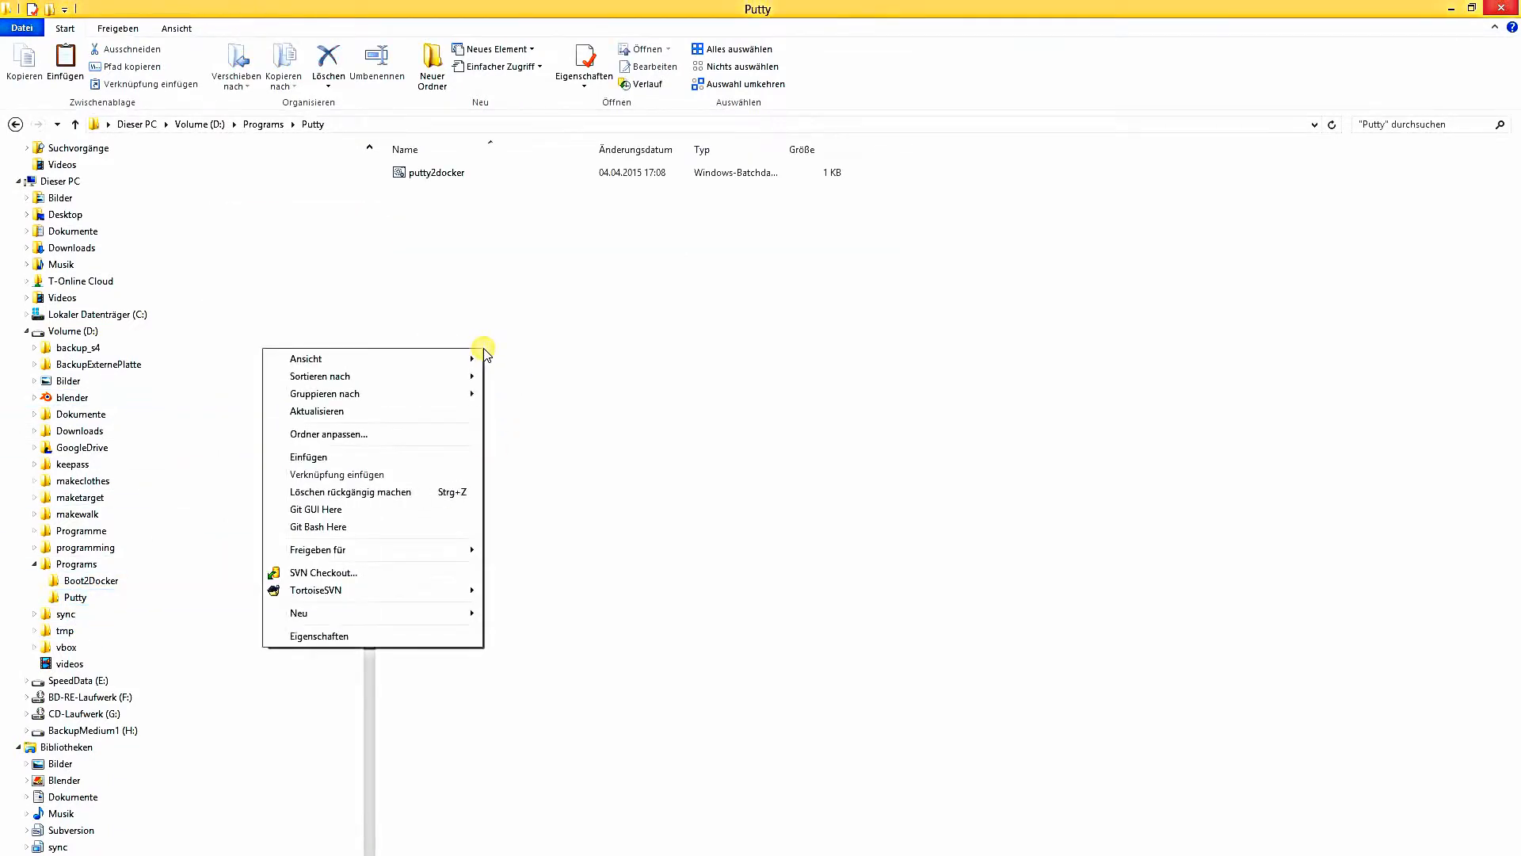
left_click(307, 456)
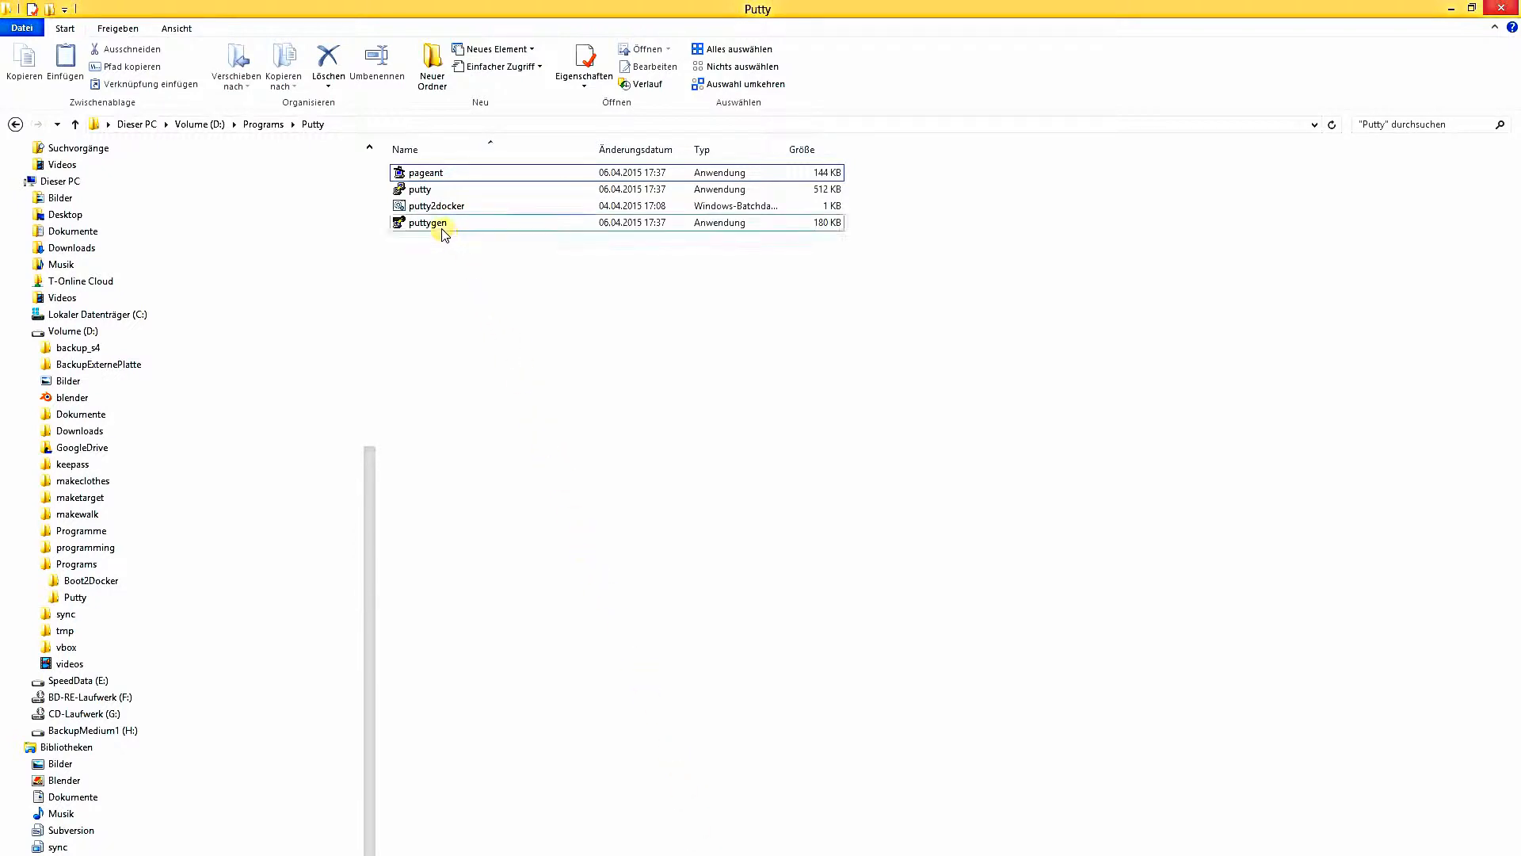
Step: Load the id_boot2docker key from the .ssh folder into PuTTYgen using the All Files filter
double_click(426, 222)
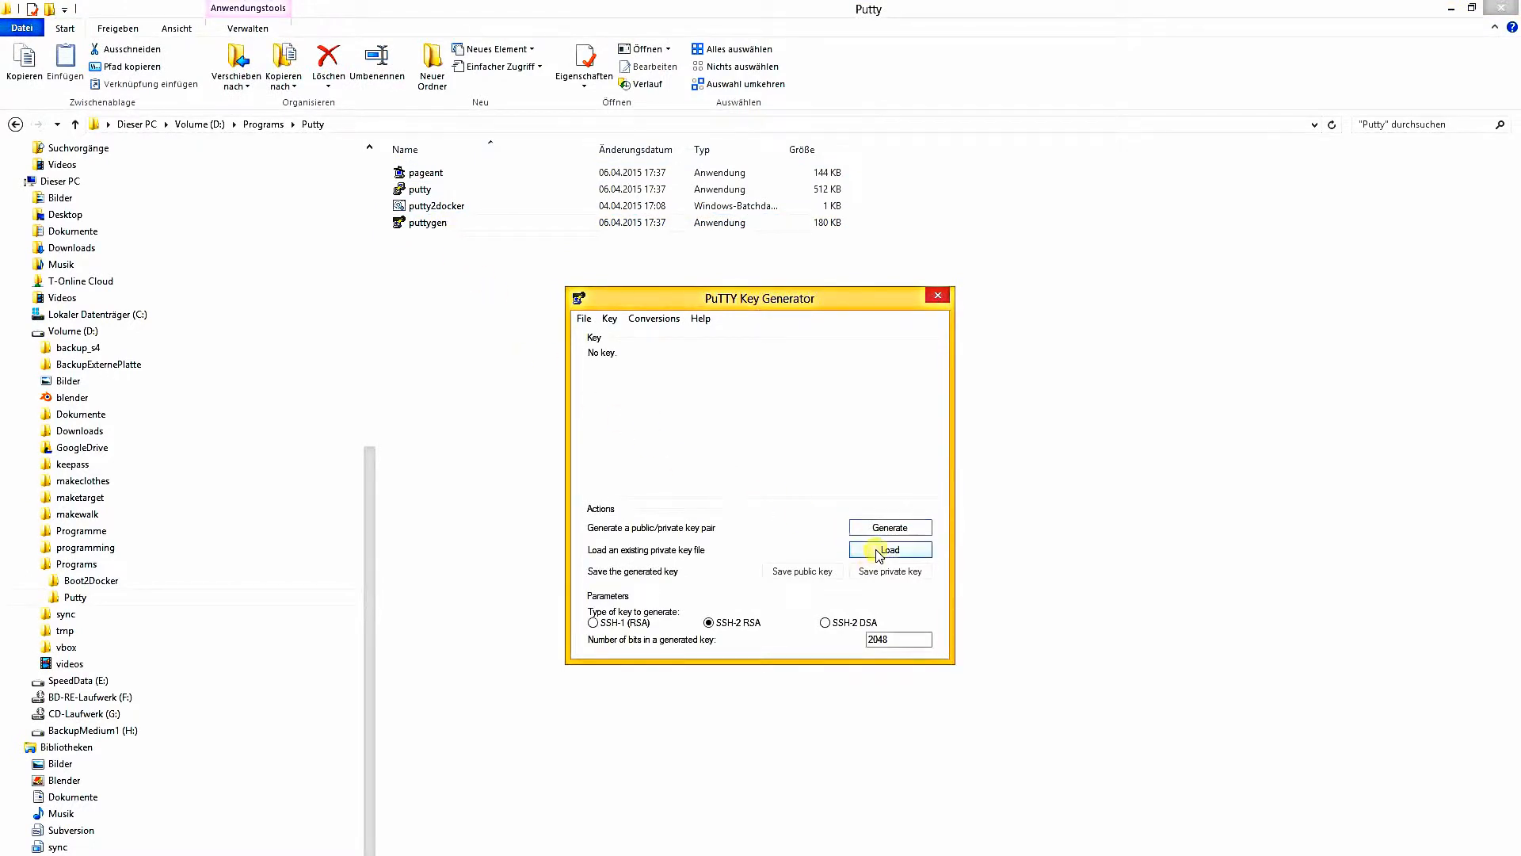
left_click(889, 550)
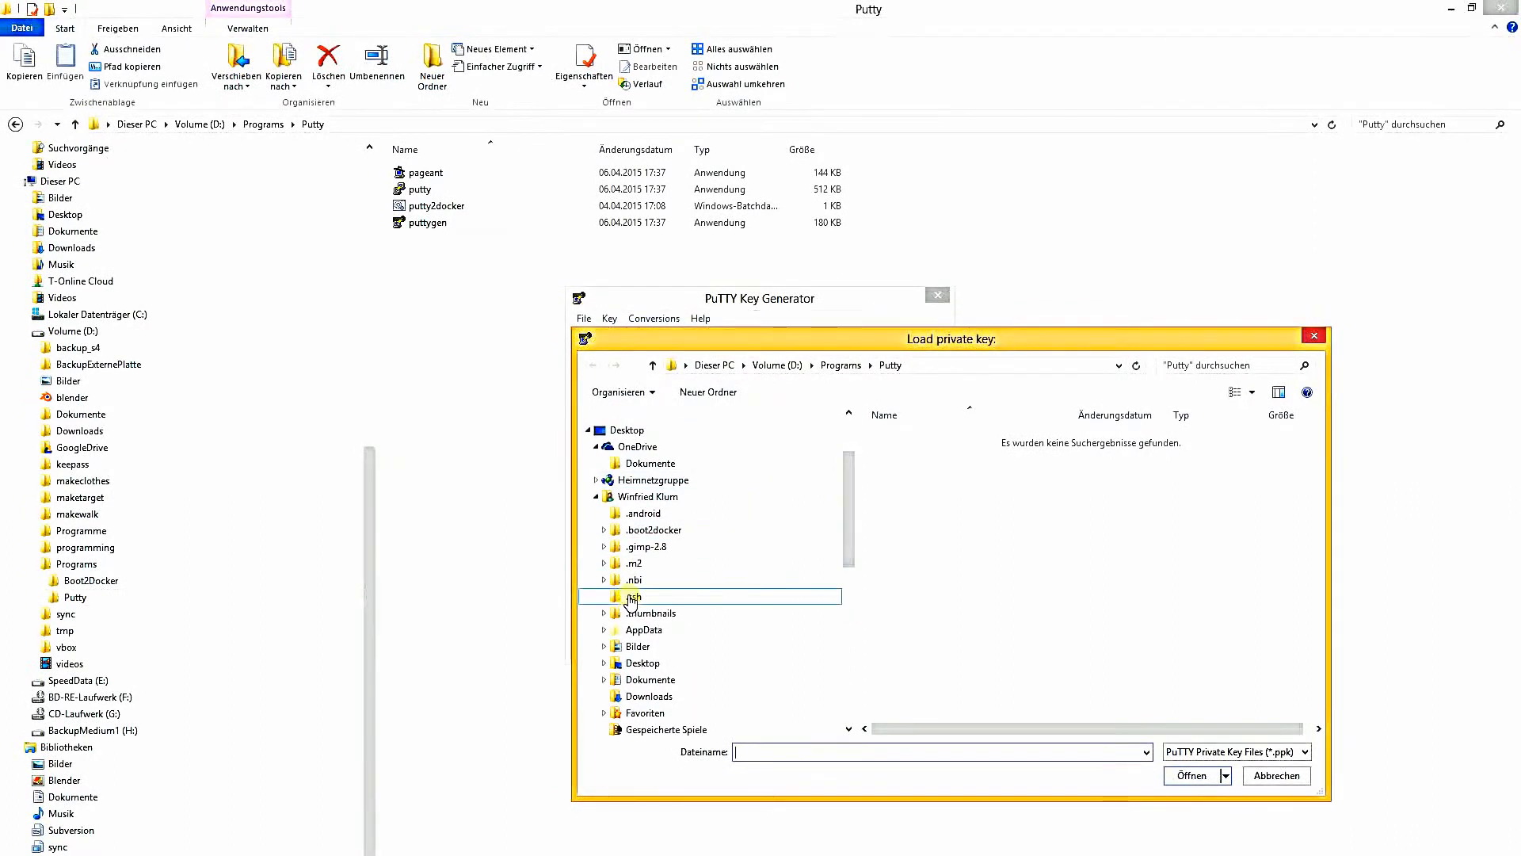
double_click(632, 597)
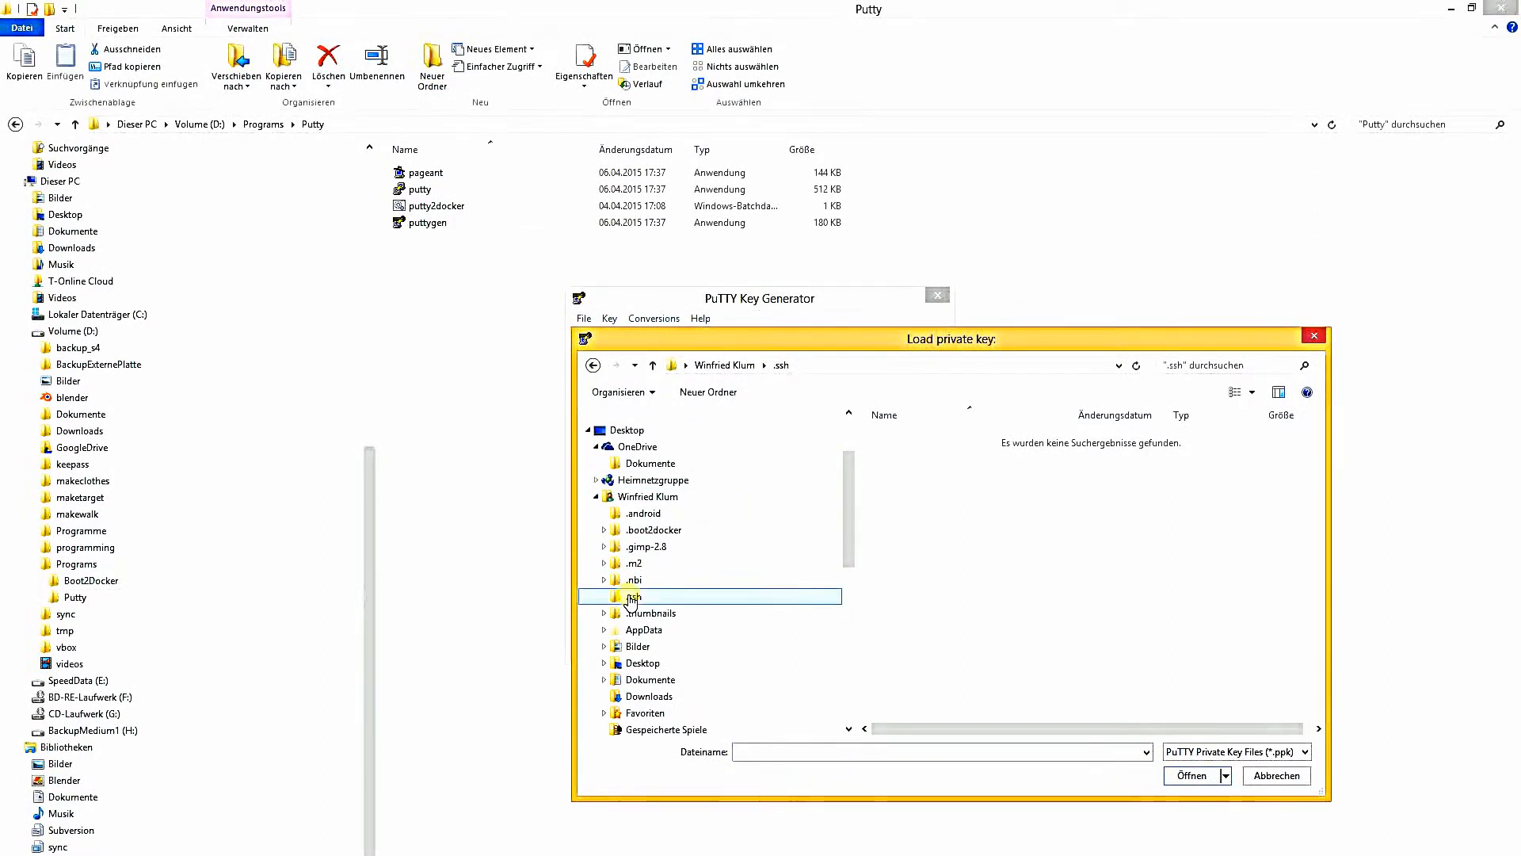
mouse_move(680, 602)
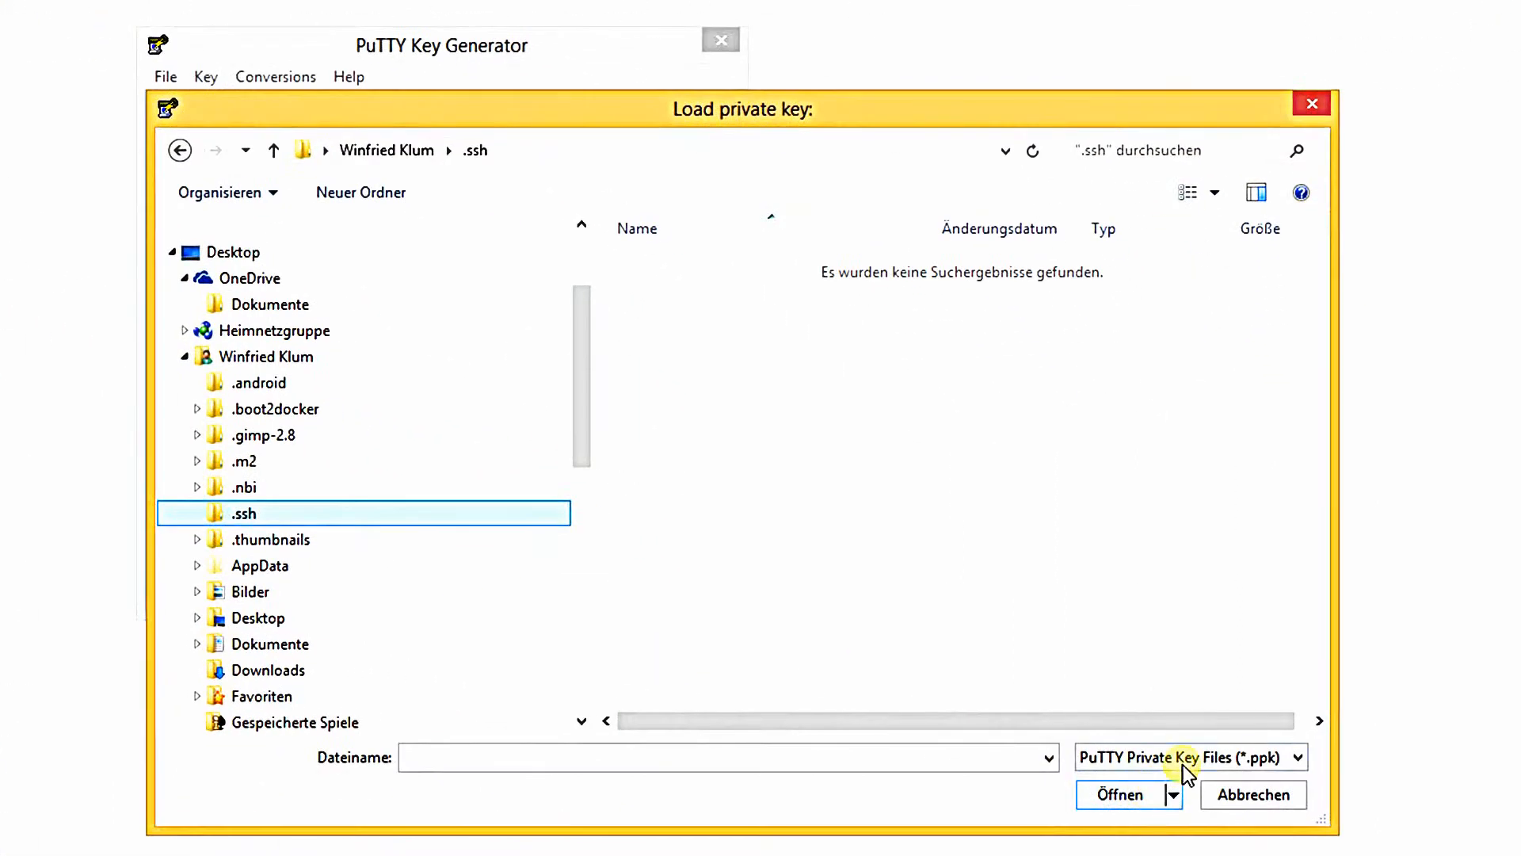
left_click(1300, 757)
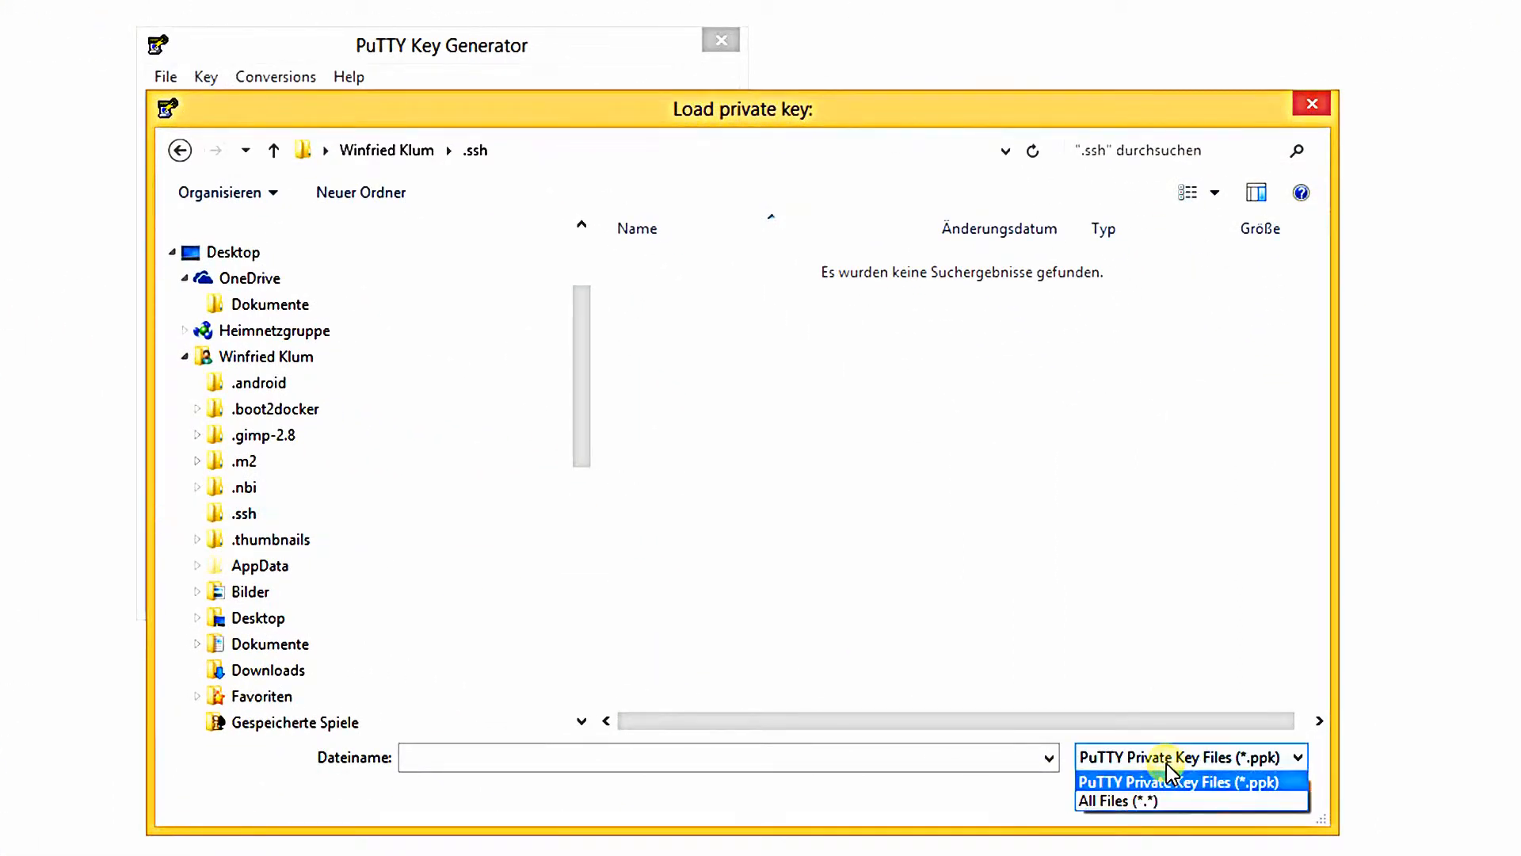
left_click(1120, 800)
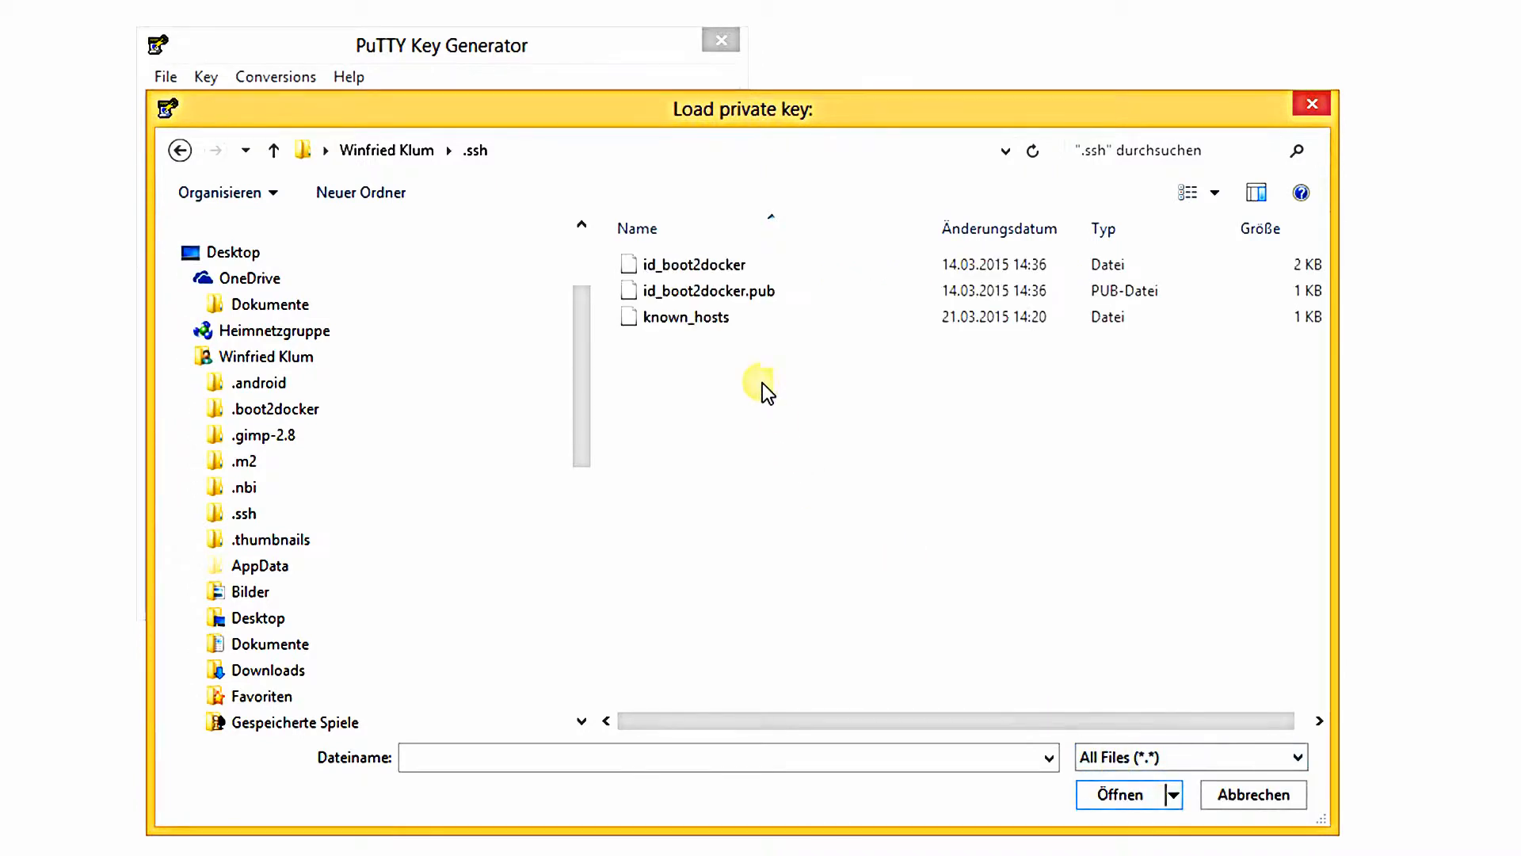
left_click(693, 265)
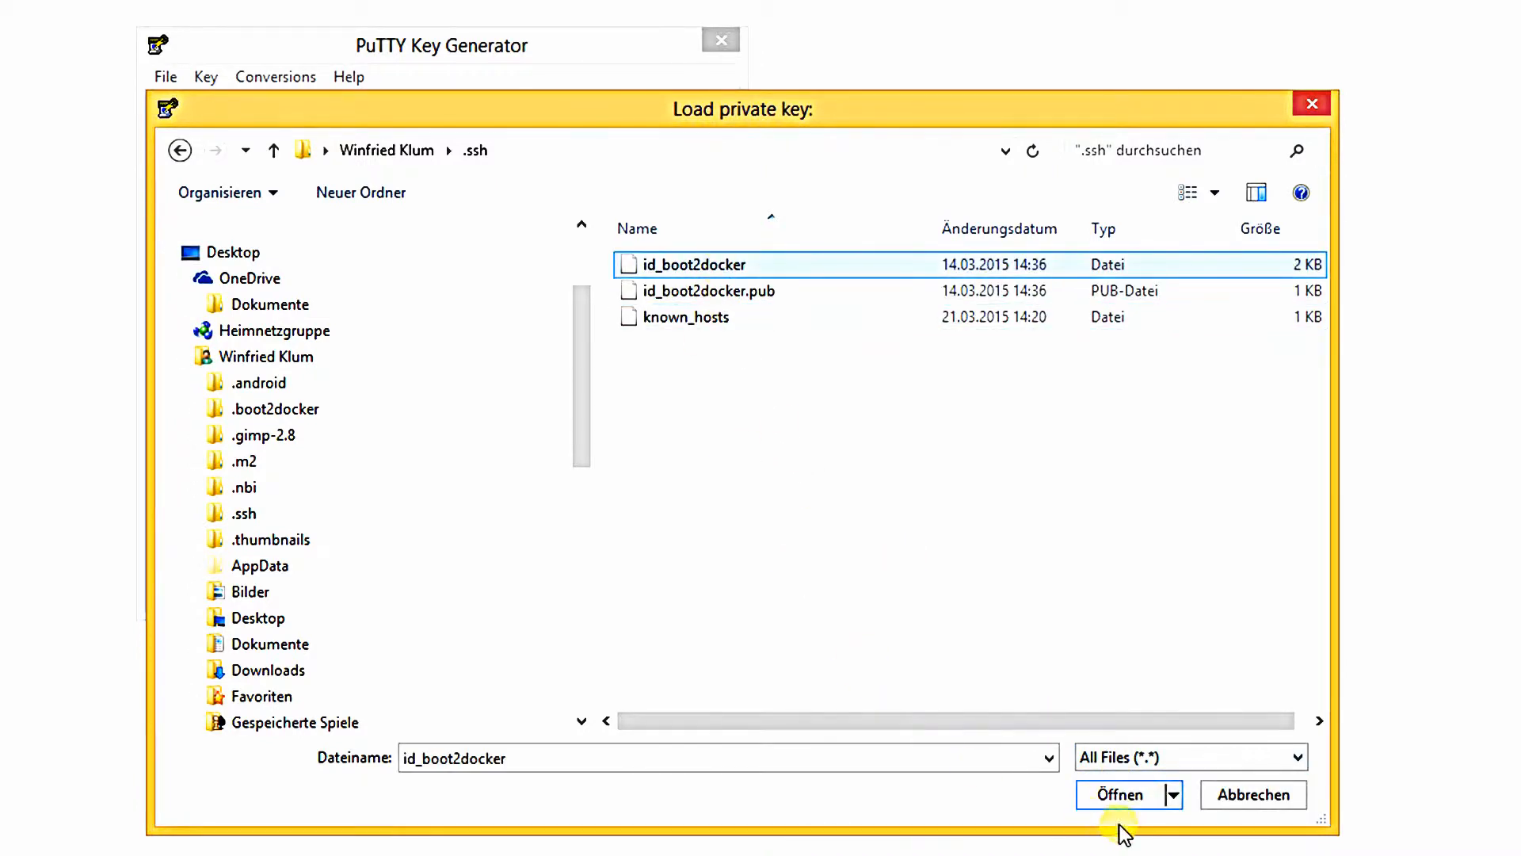
left_click(1120, 794)
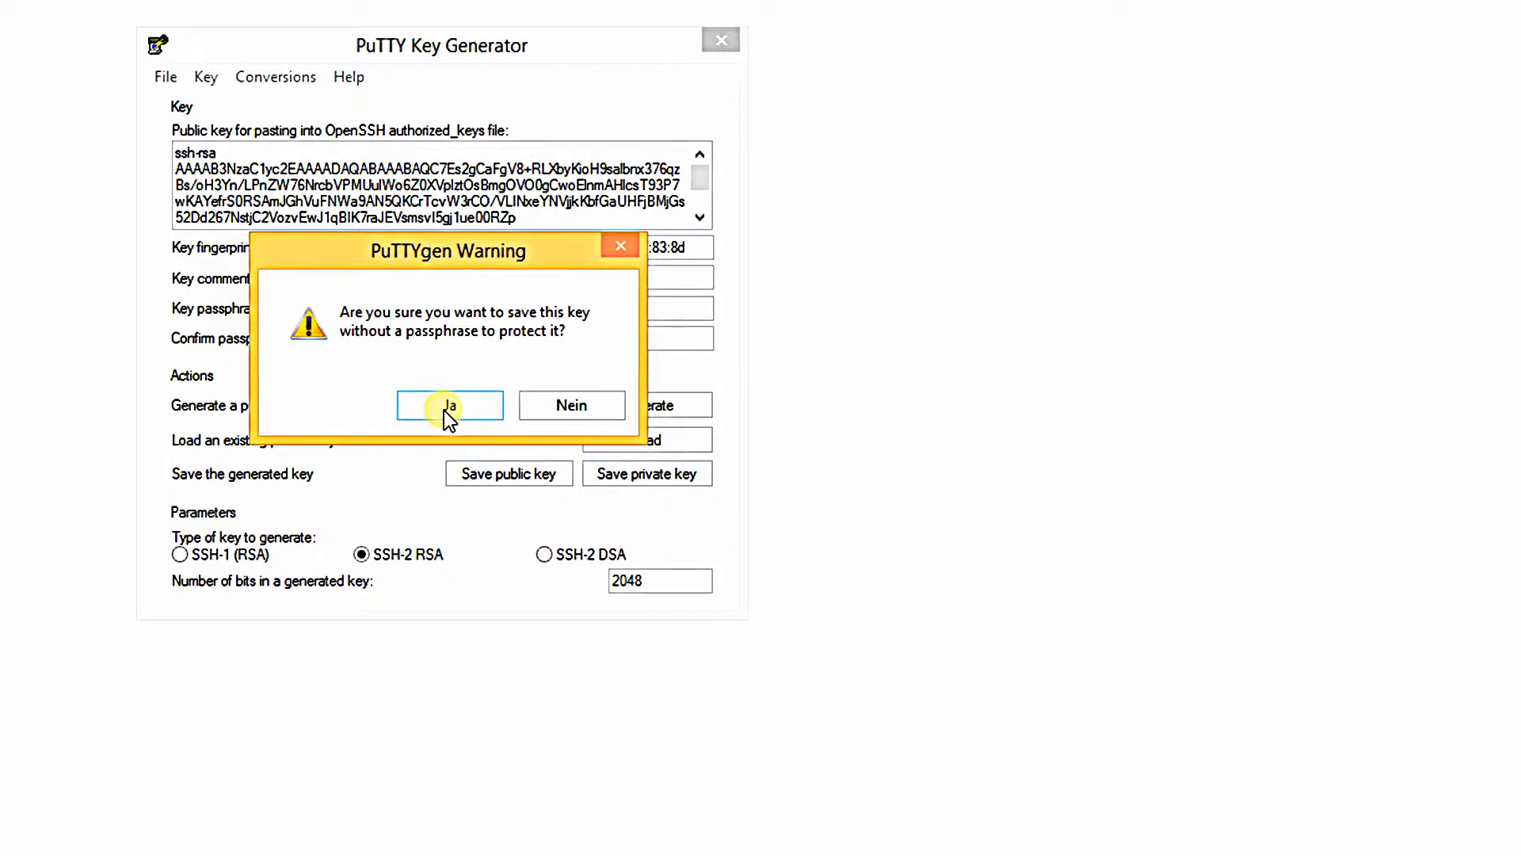
Step: Save the key without passphrase as id_boot2docker in D:\Programs\Putty and close PuTTYgen
left_click(448, 404)
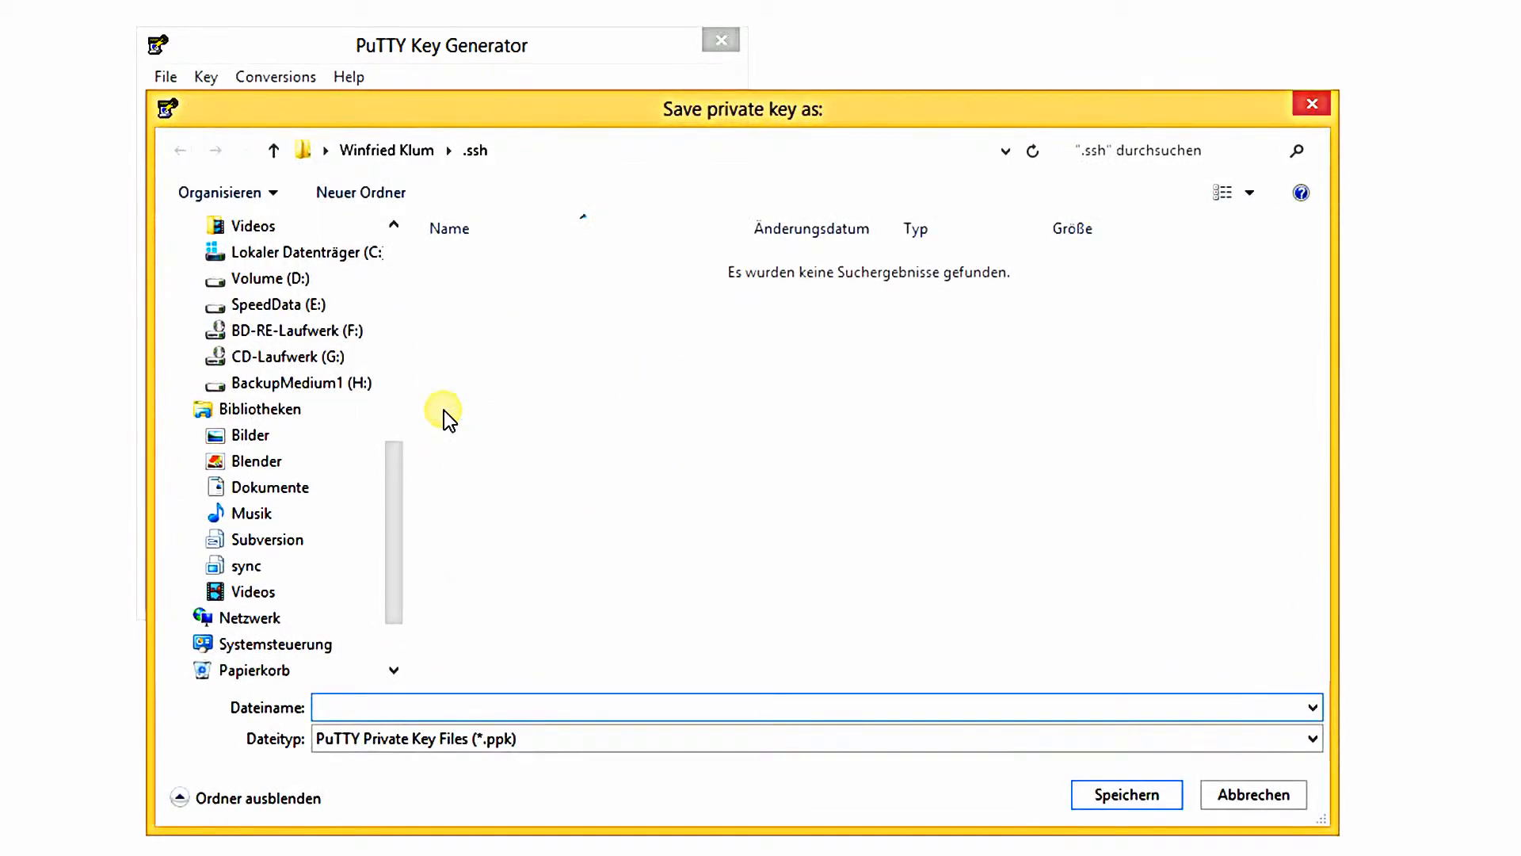
left_click(266, 539)
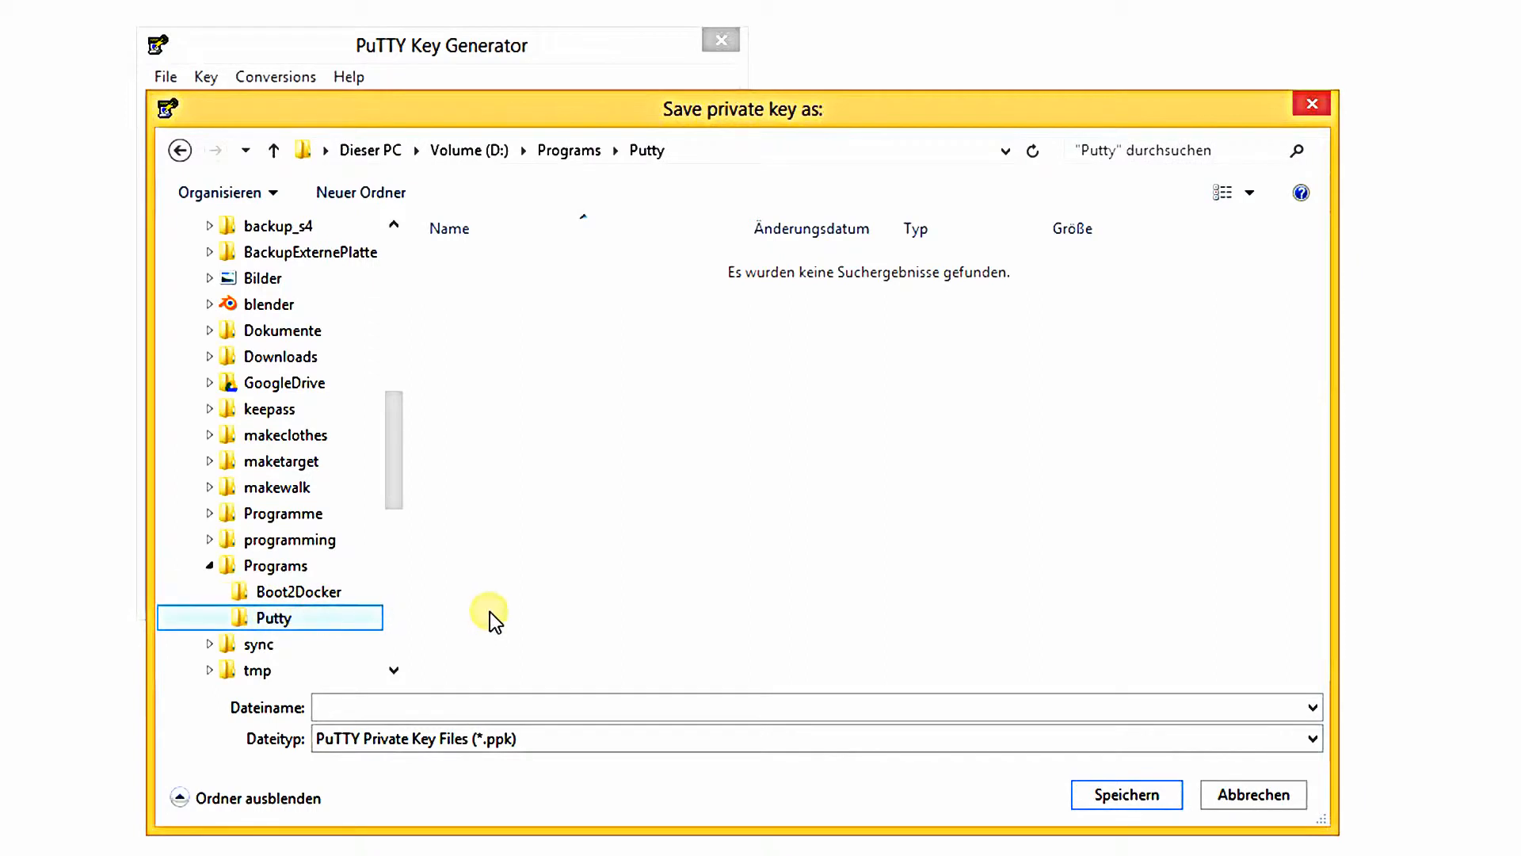
mouse_move(632, 637)
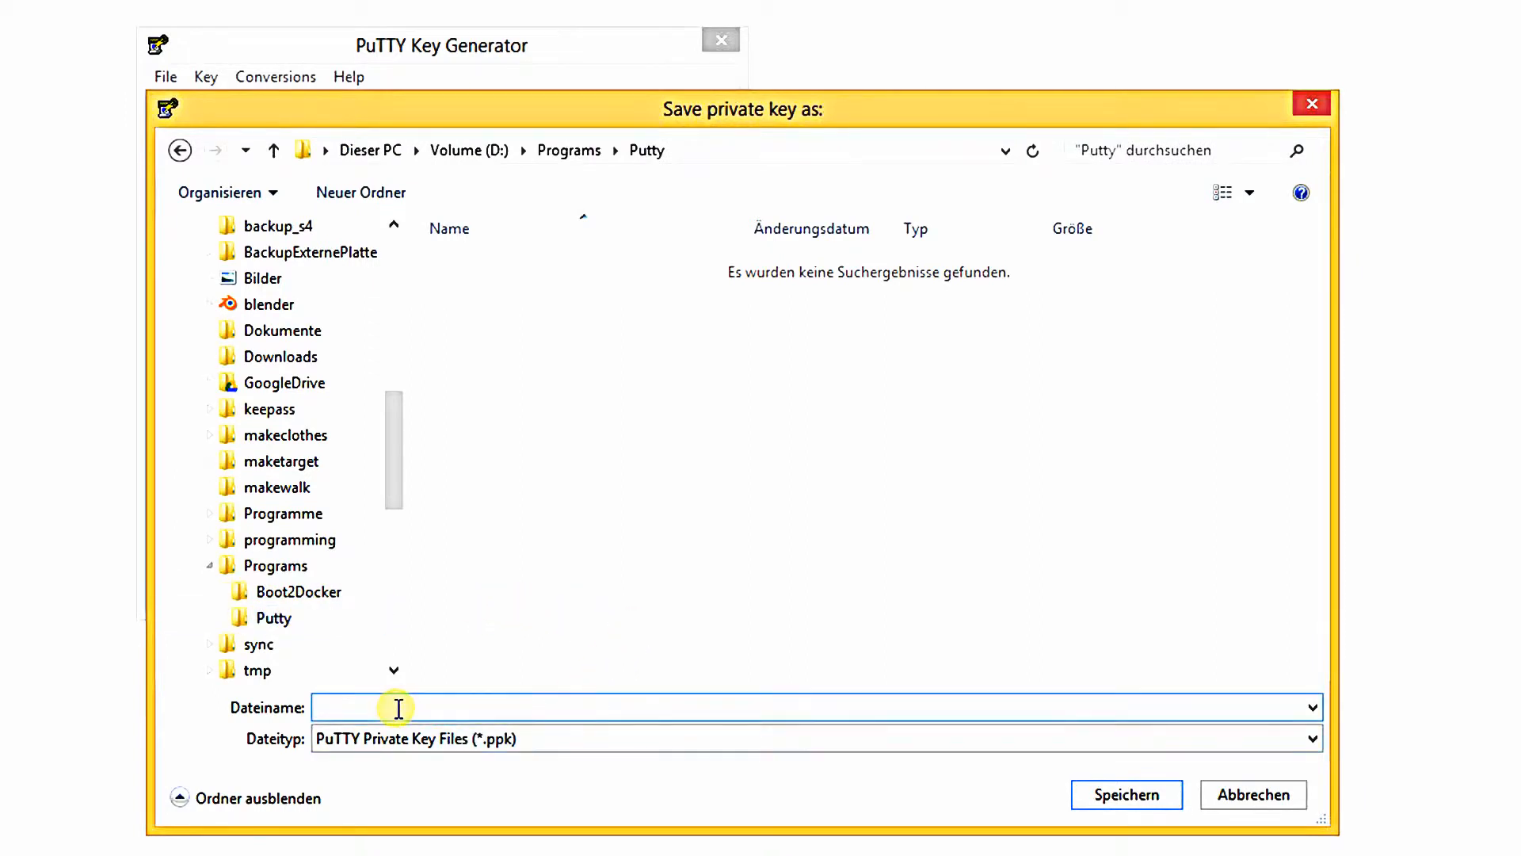
type("id_")
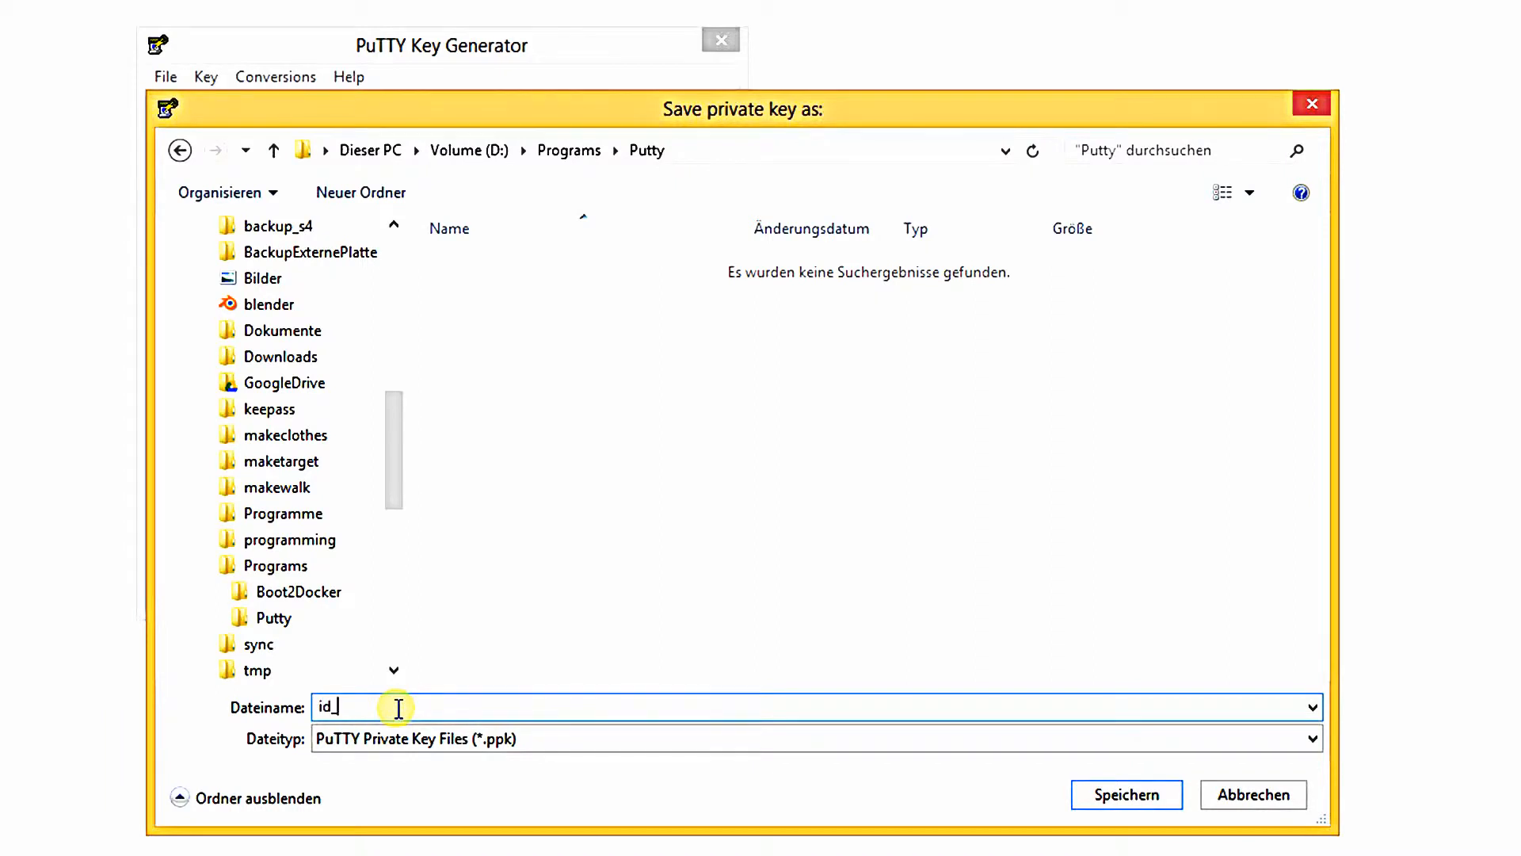
type("boot")
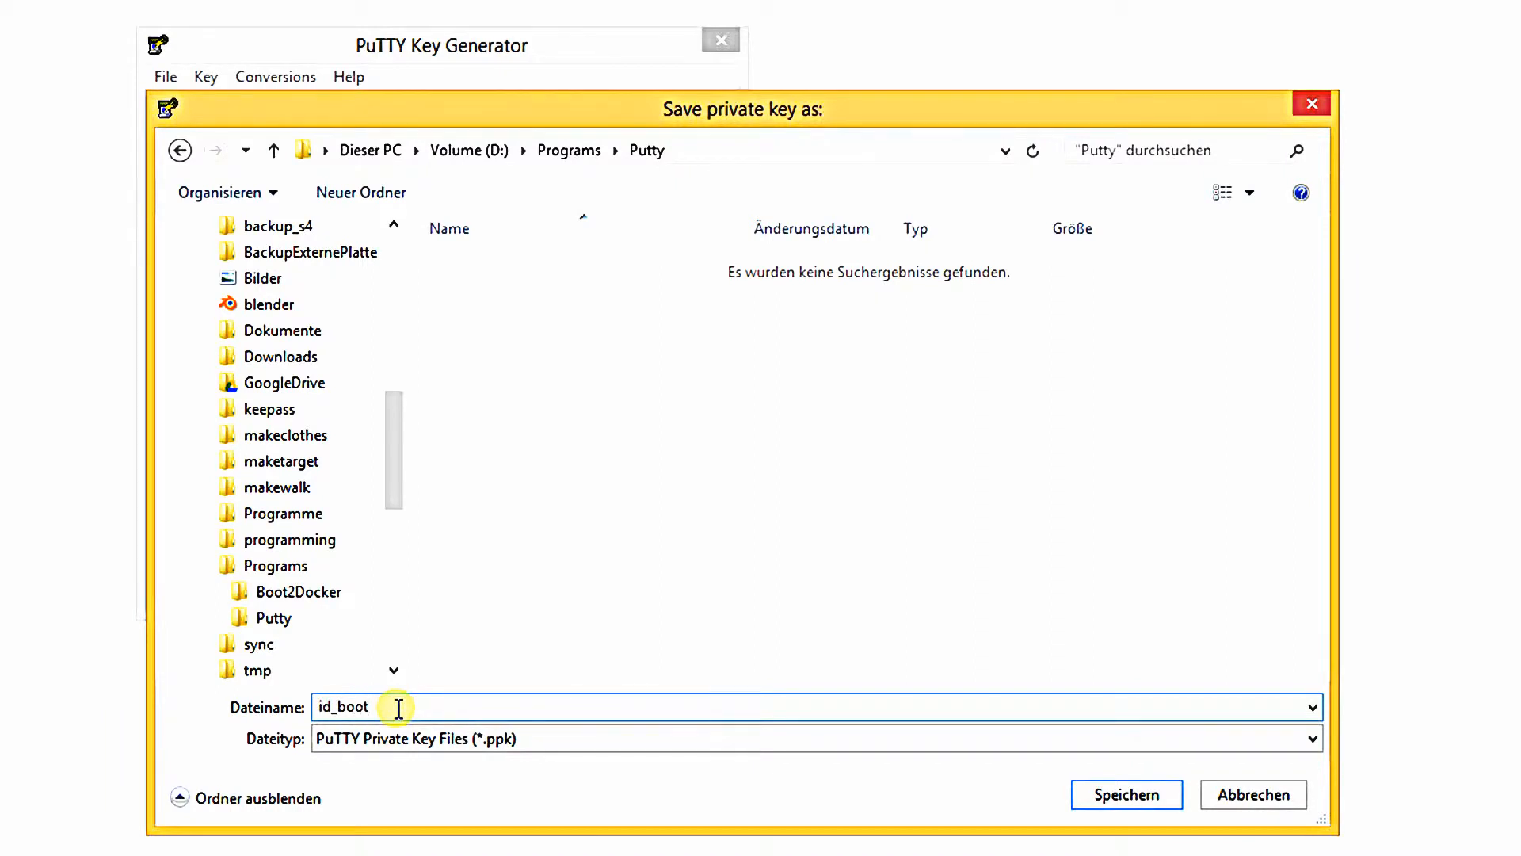
type("2docker")
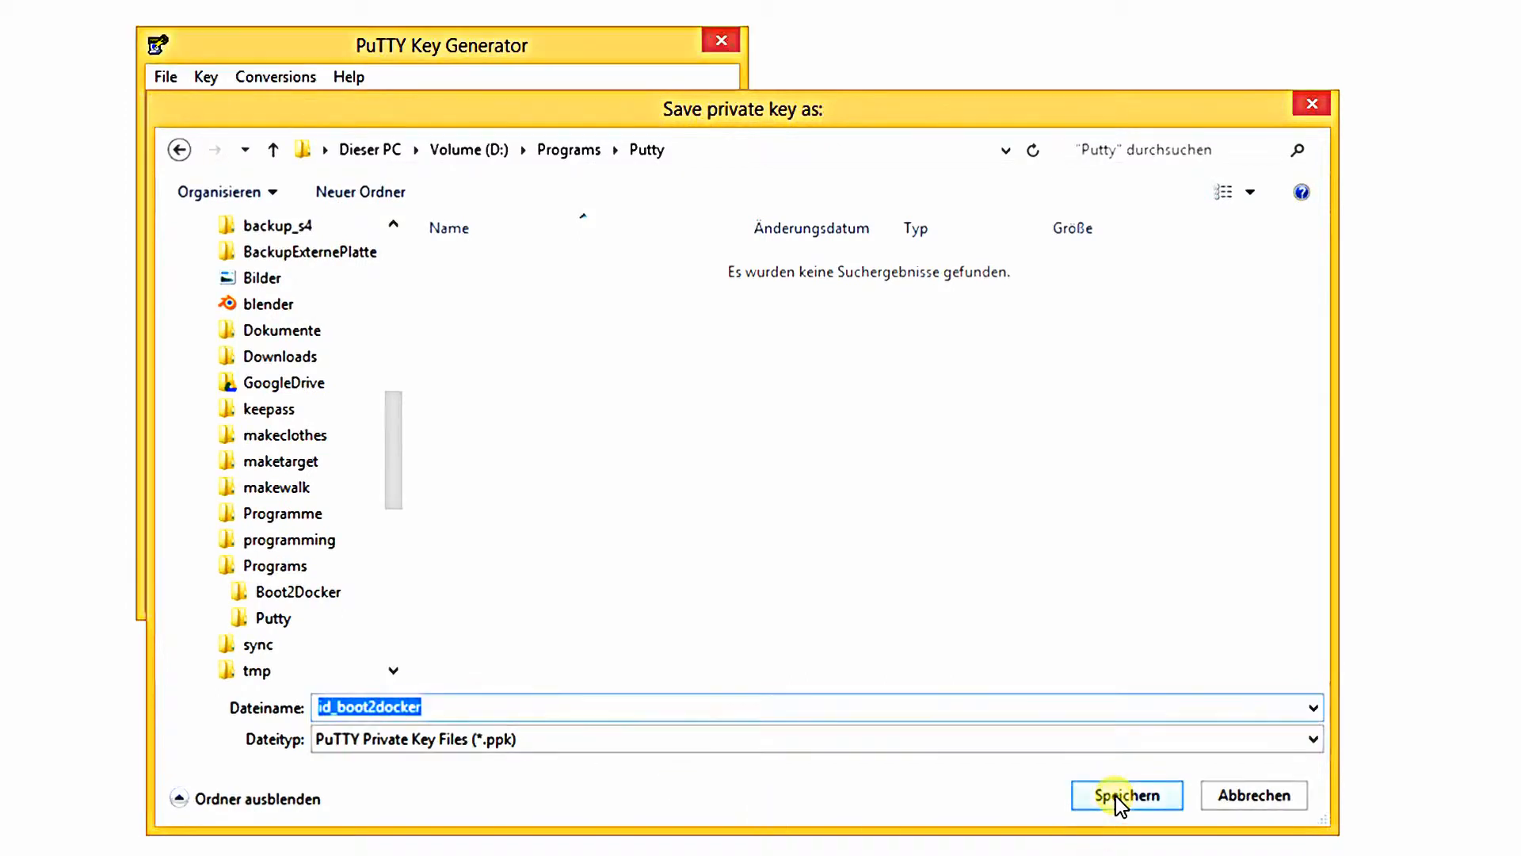
left_click(1125, 794)
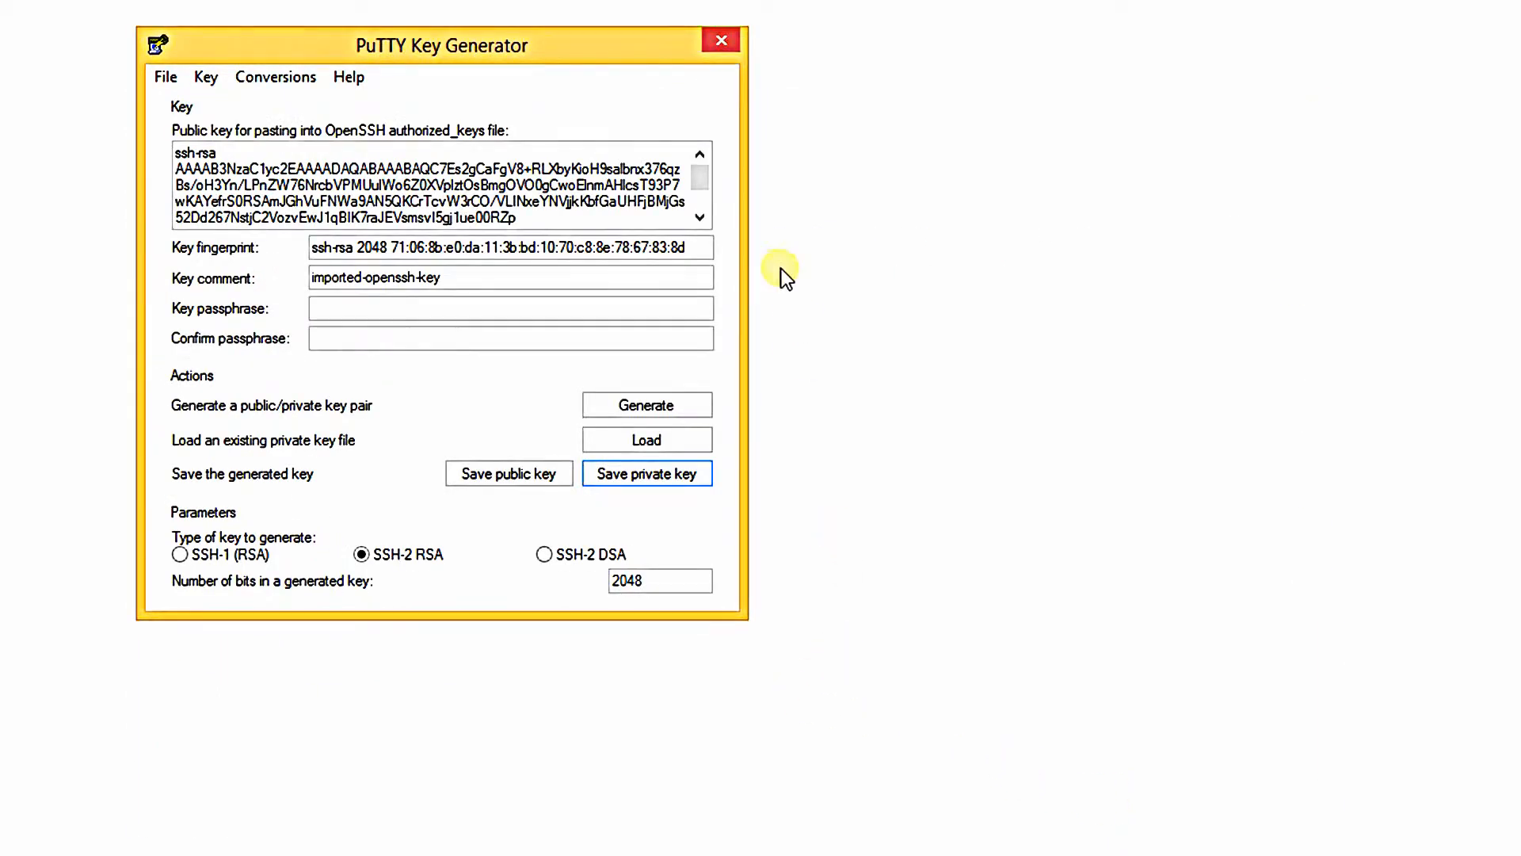
left_click(721, 39)
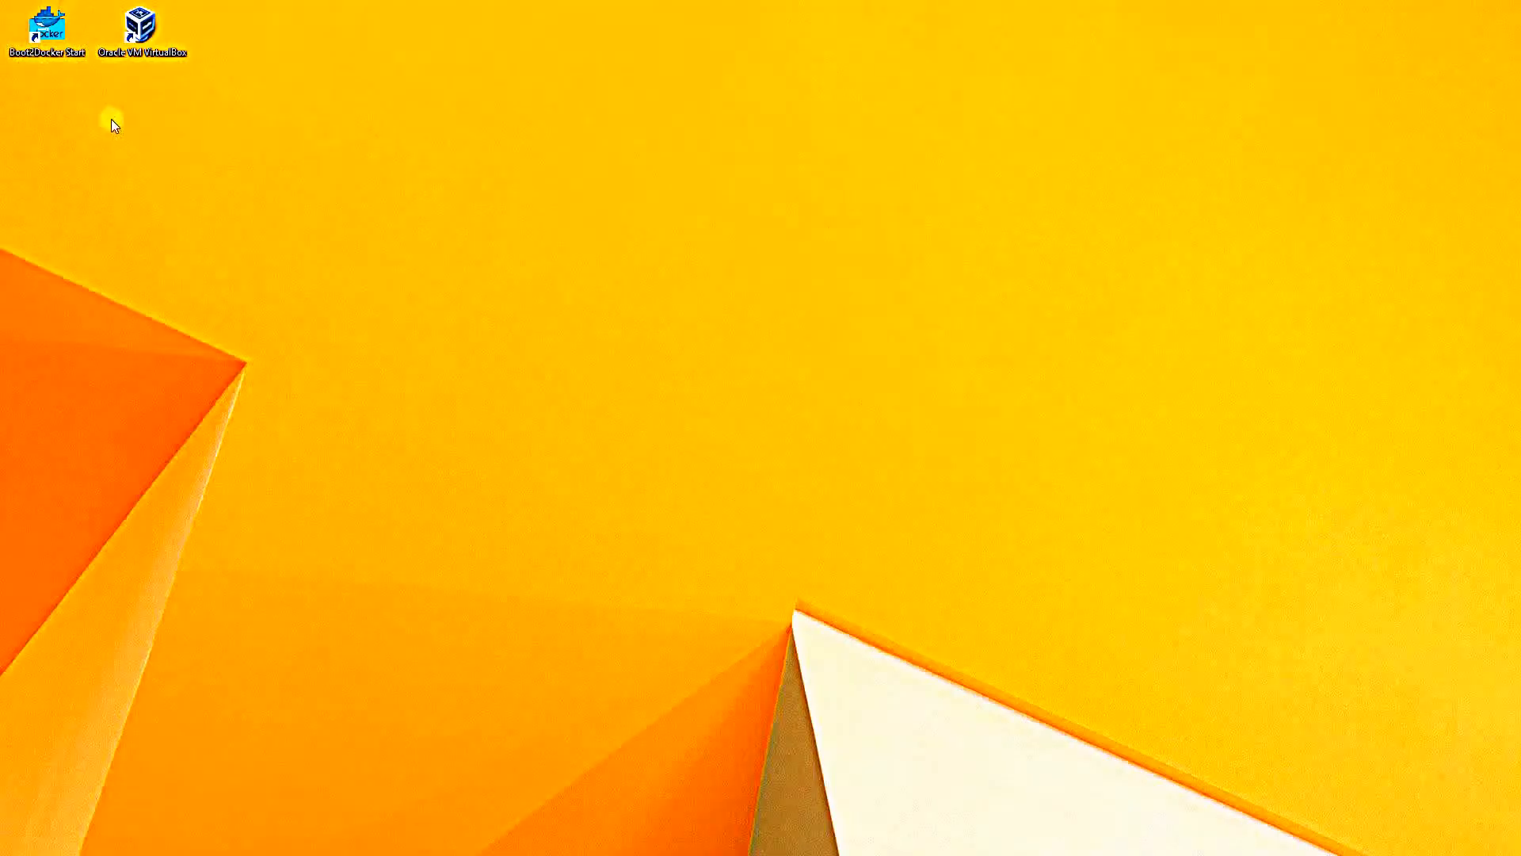
Step: Show the Putty folder in Explorer to confirm id_boot2docker.ppk is there
double_click(46, 24)
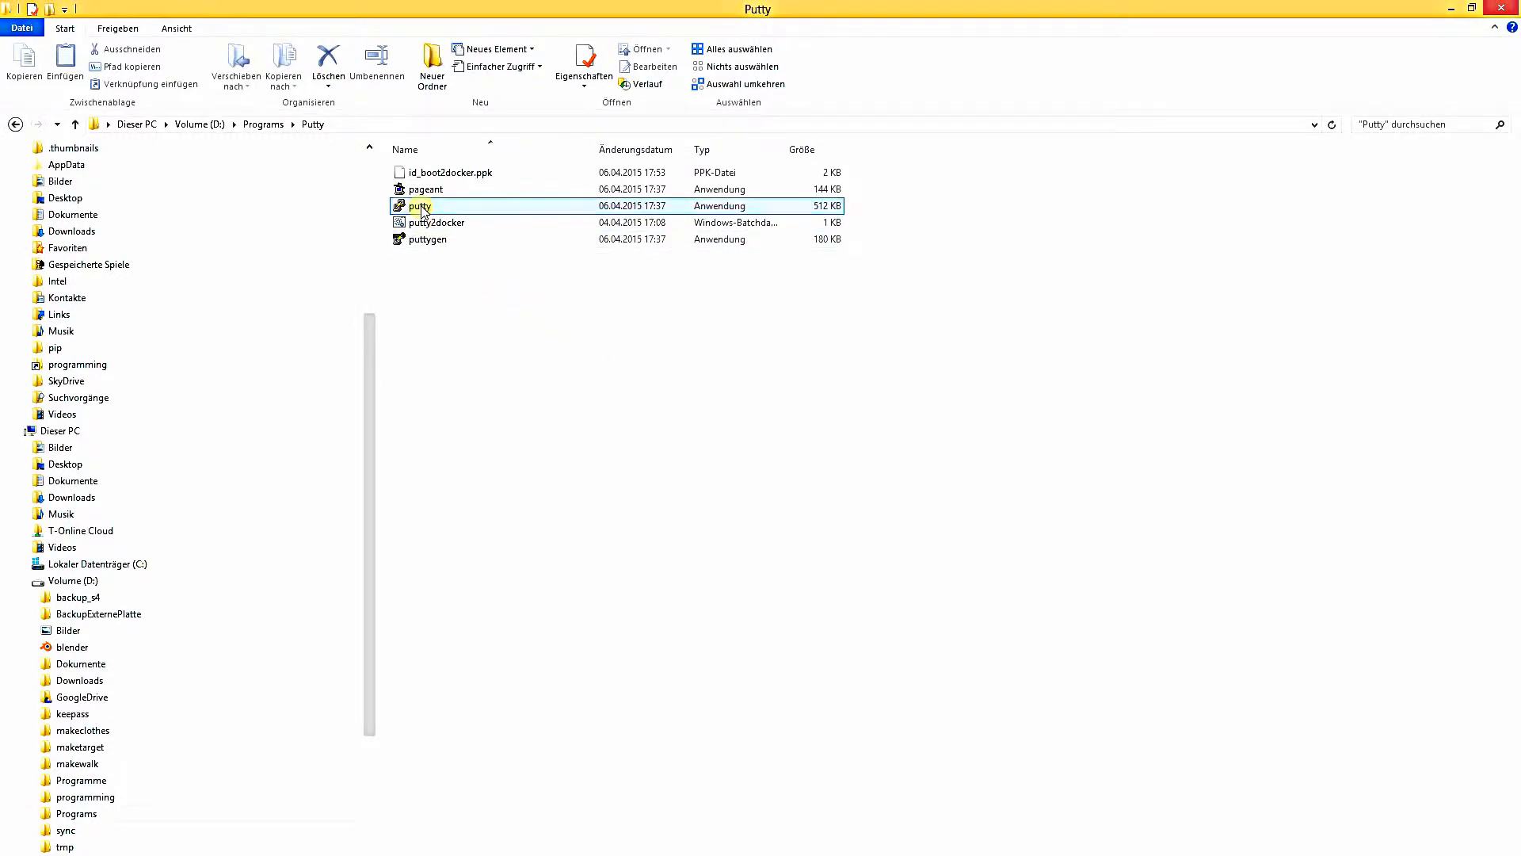
double_click(418, 206)
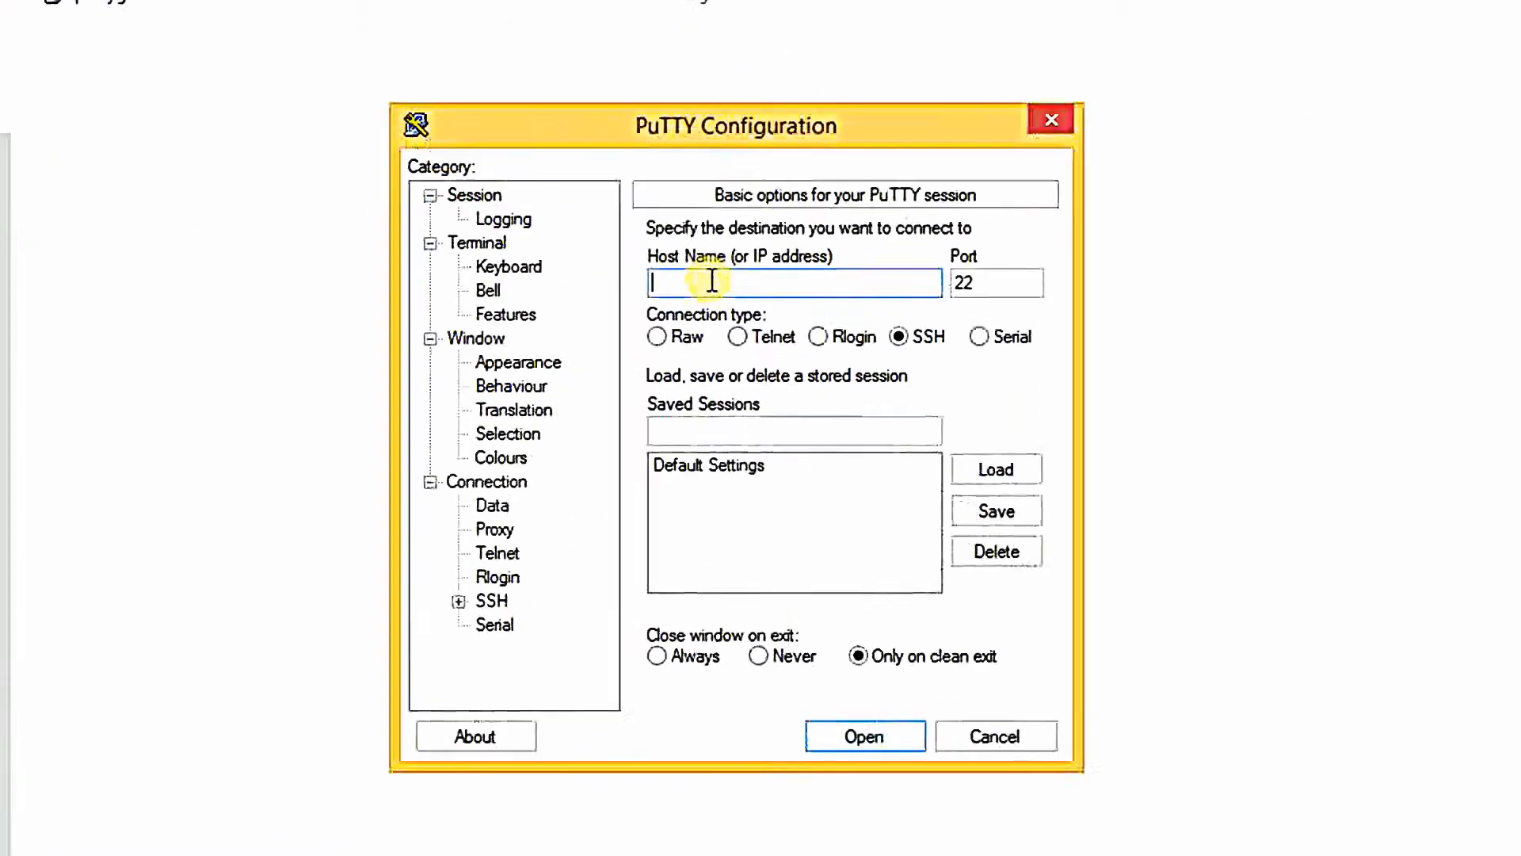
type("docker")
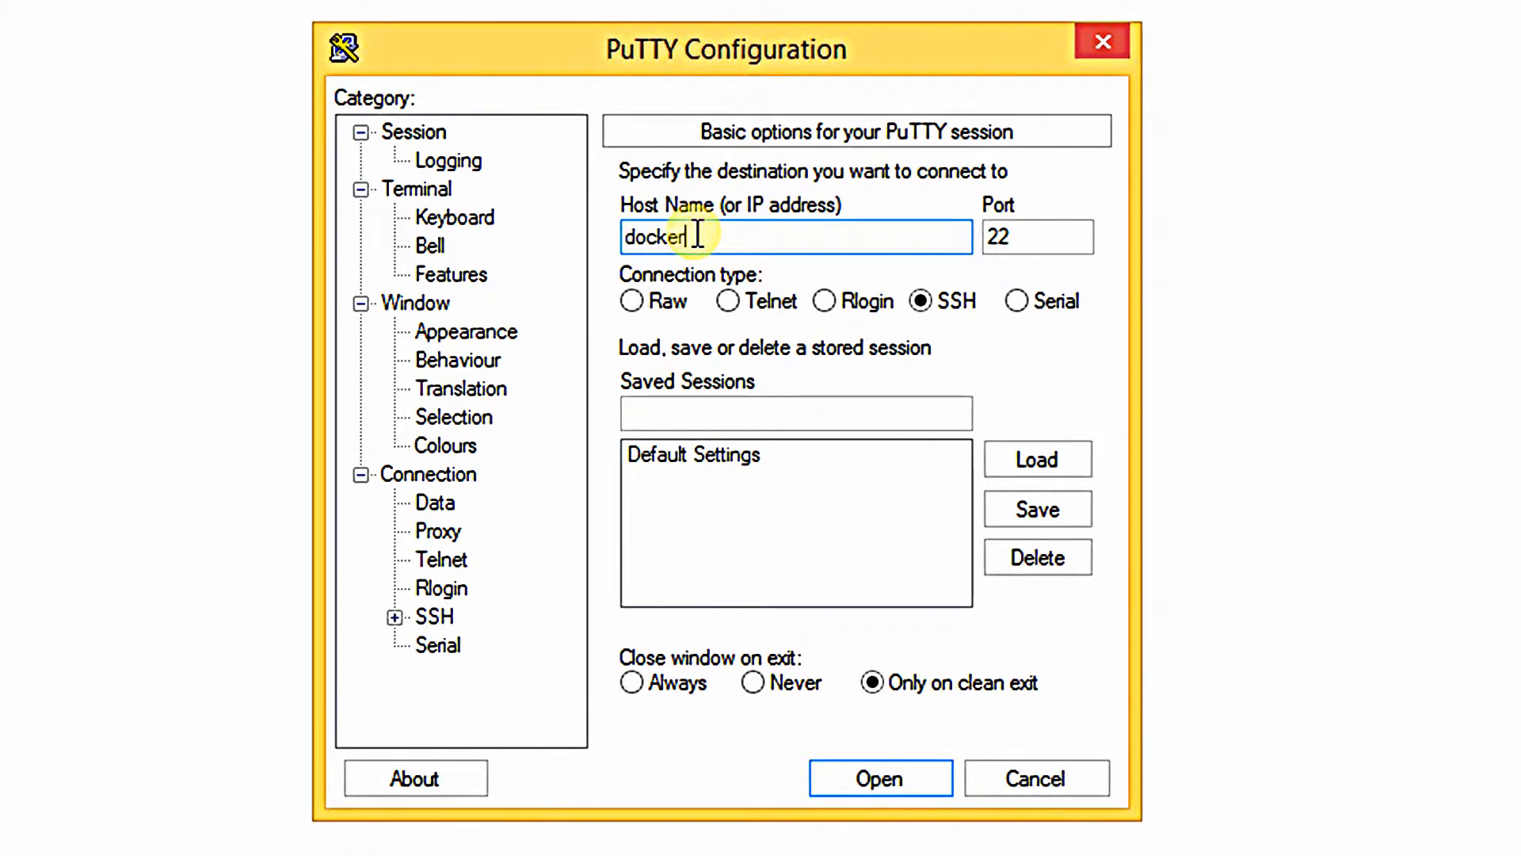
type("@127")
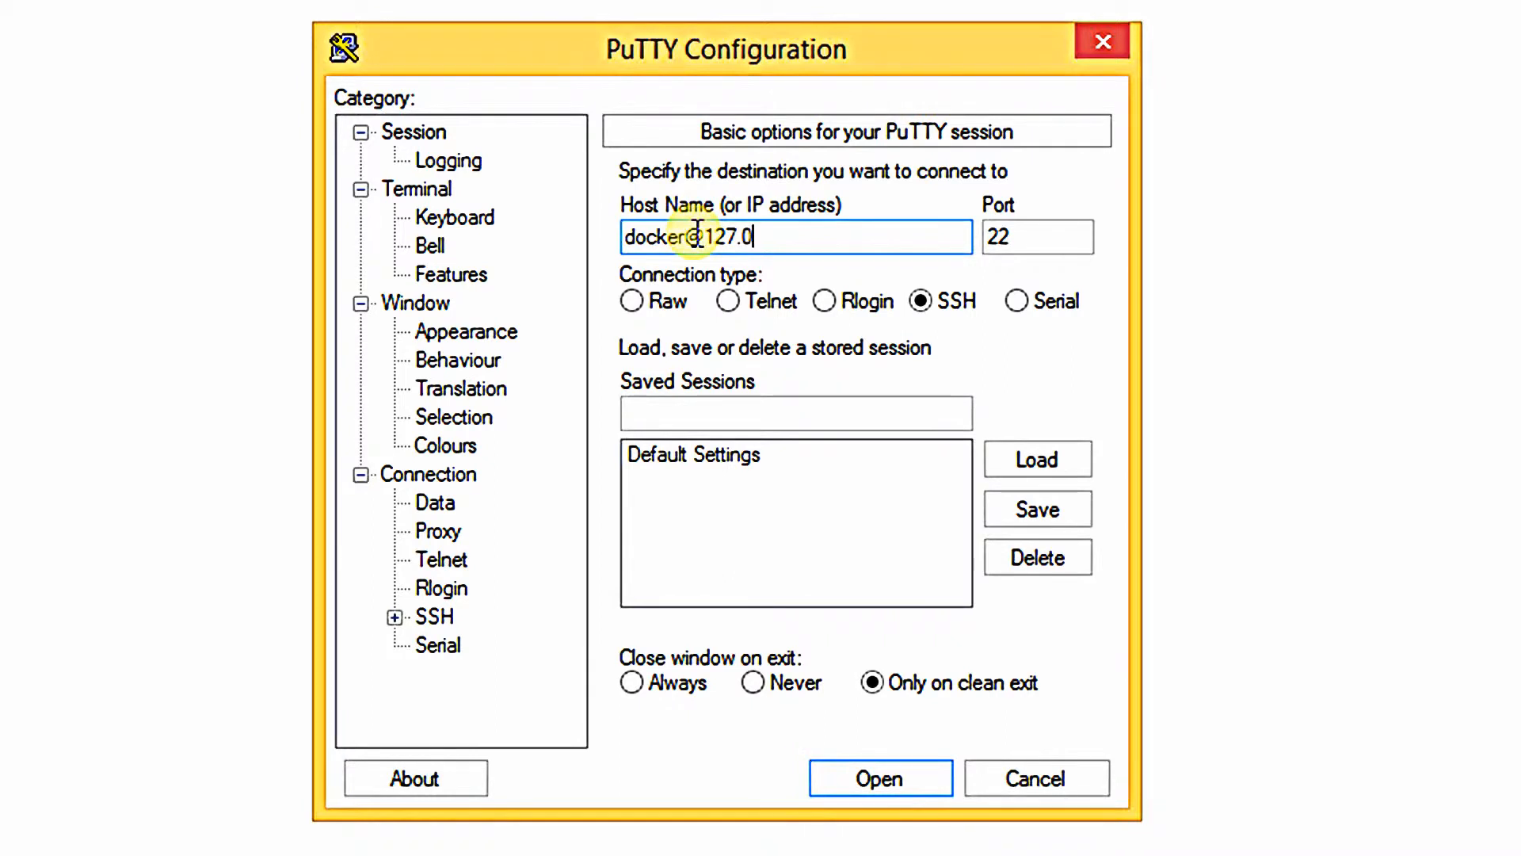
type(".0")
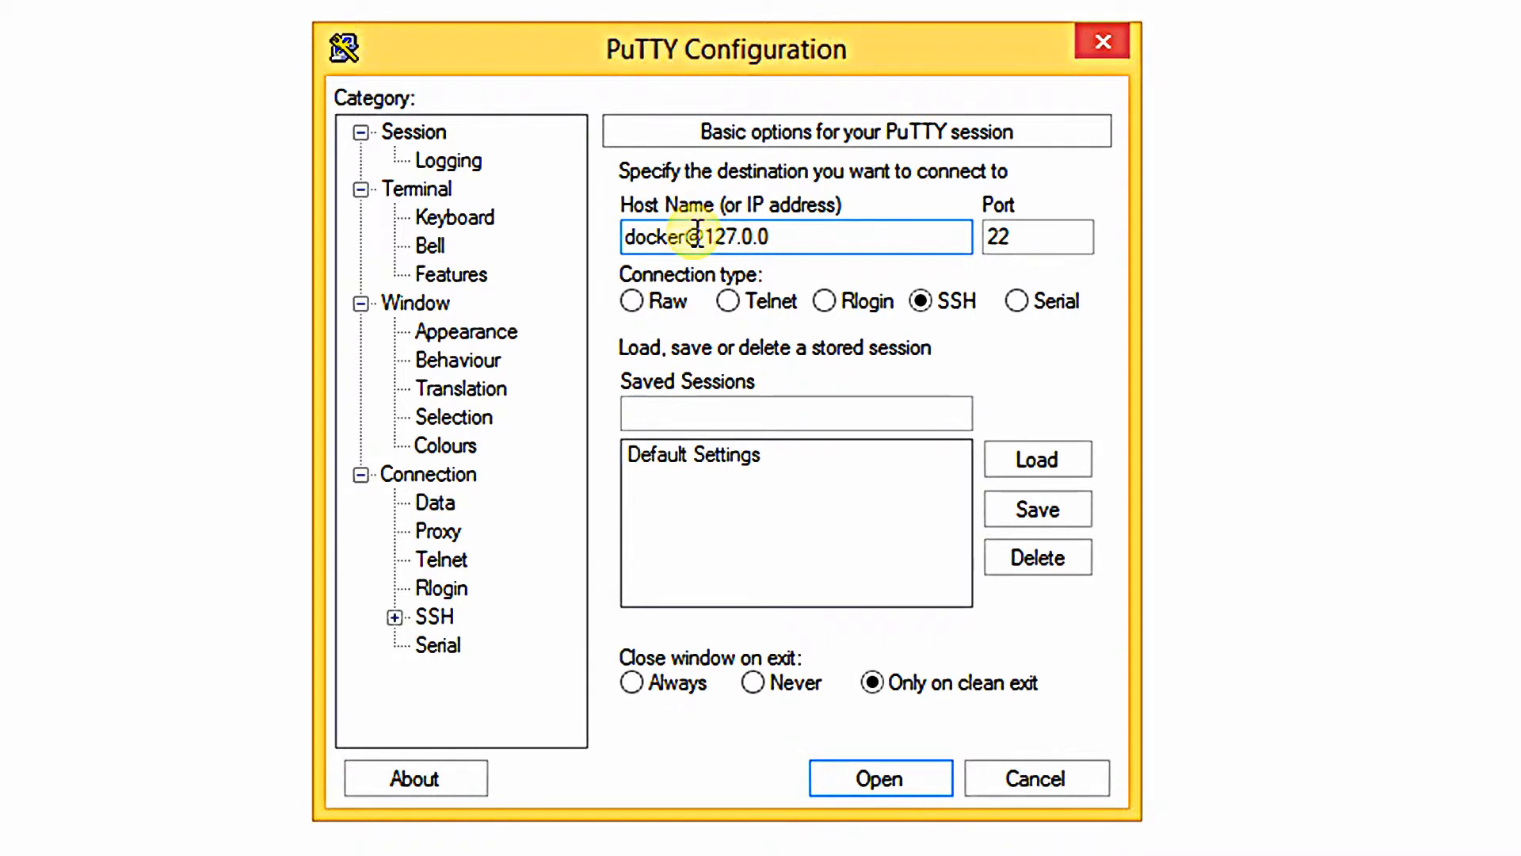
type(".1")
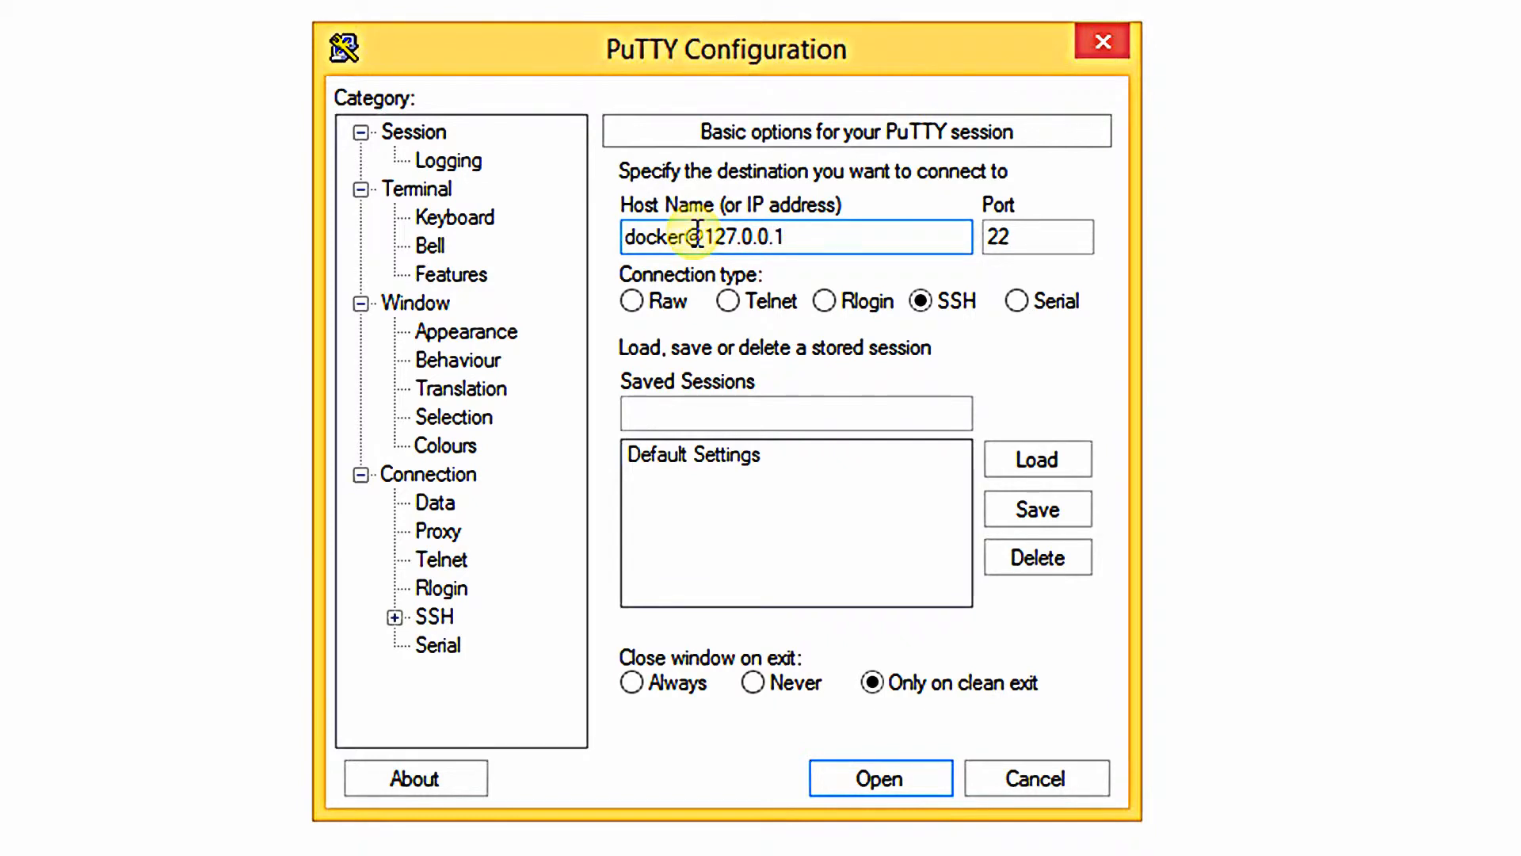
type("20")
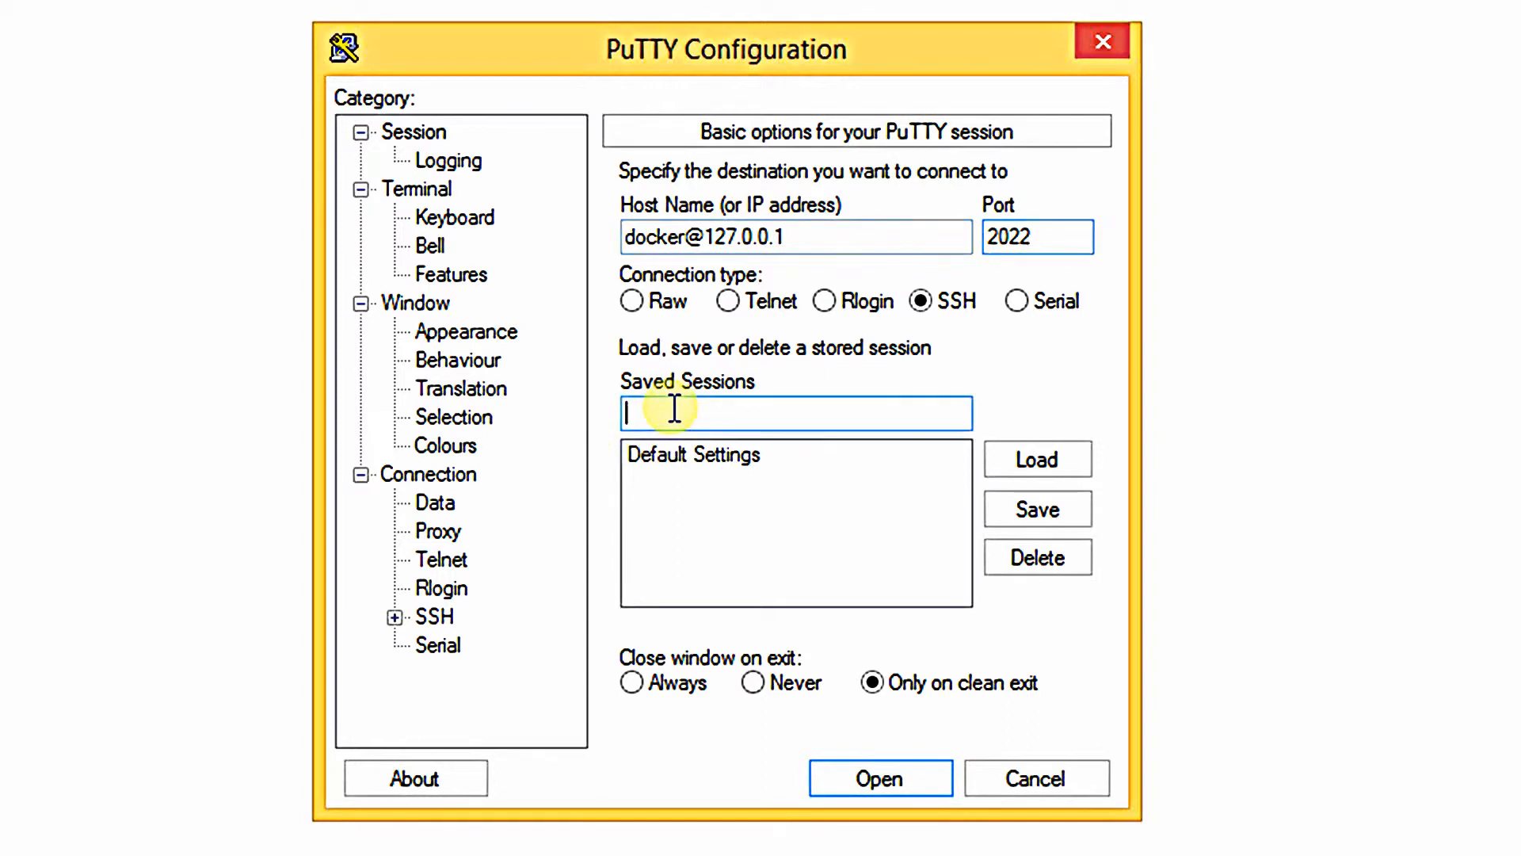
type("bool")
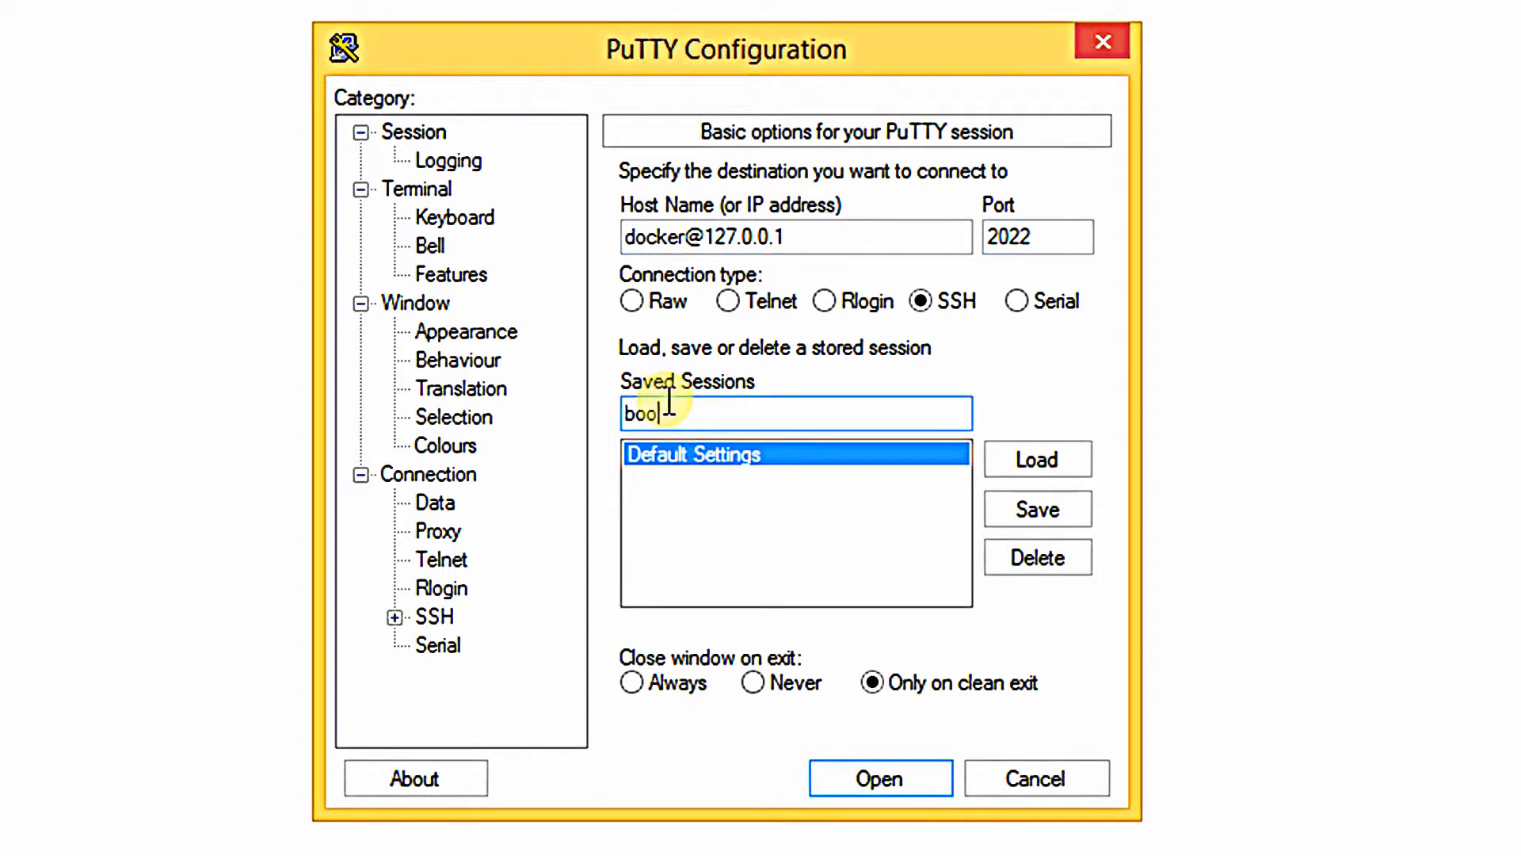
type("t2docker")
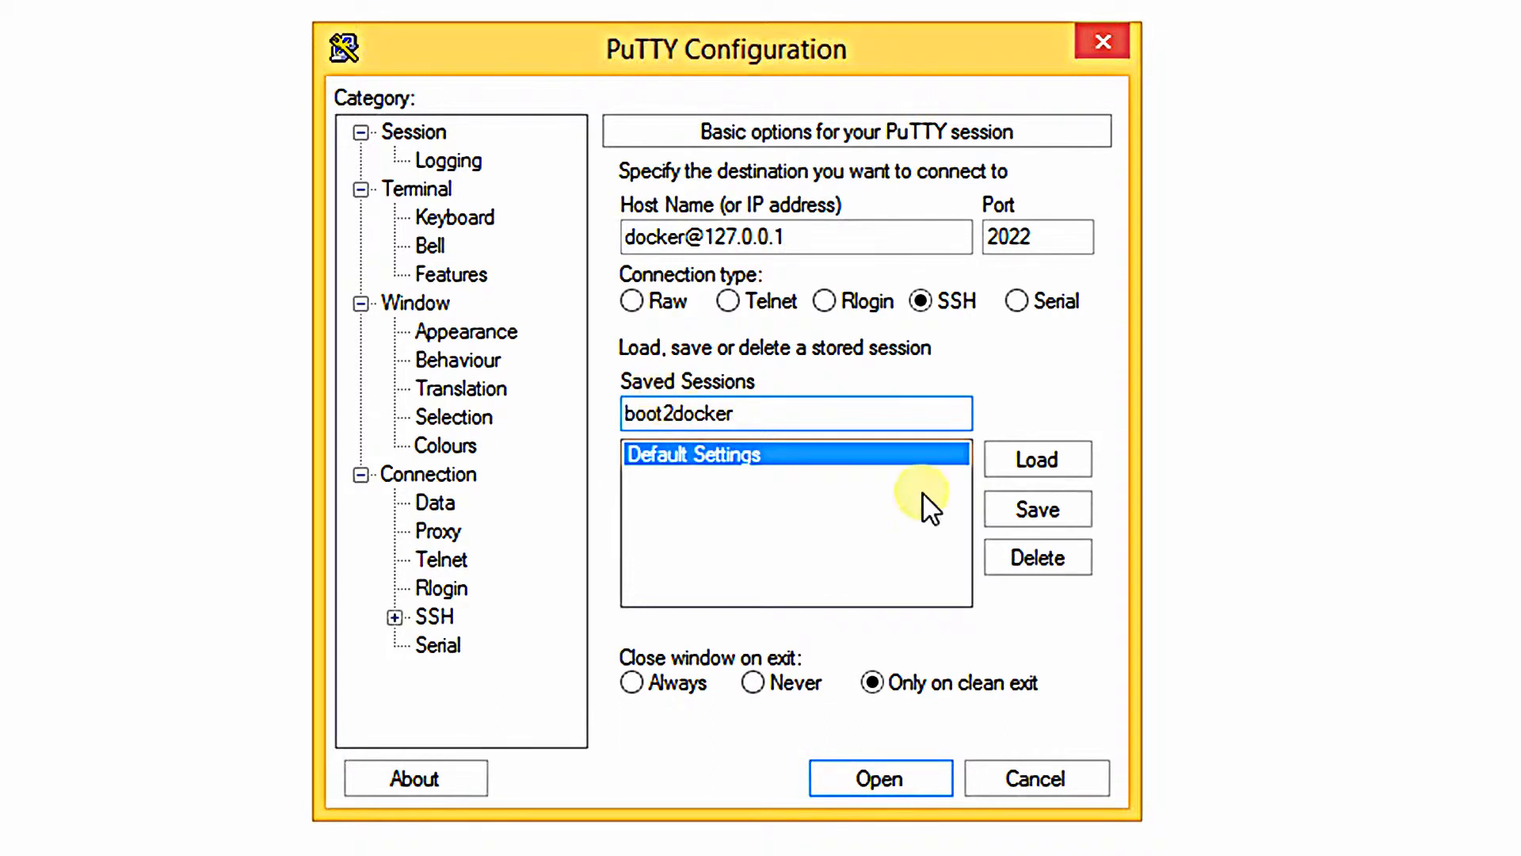
left_click(879, 776)
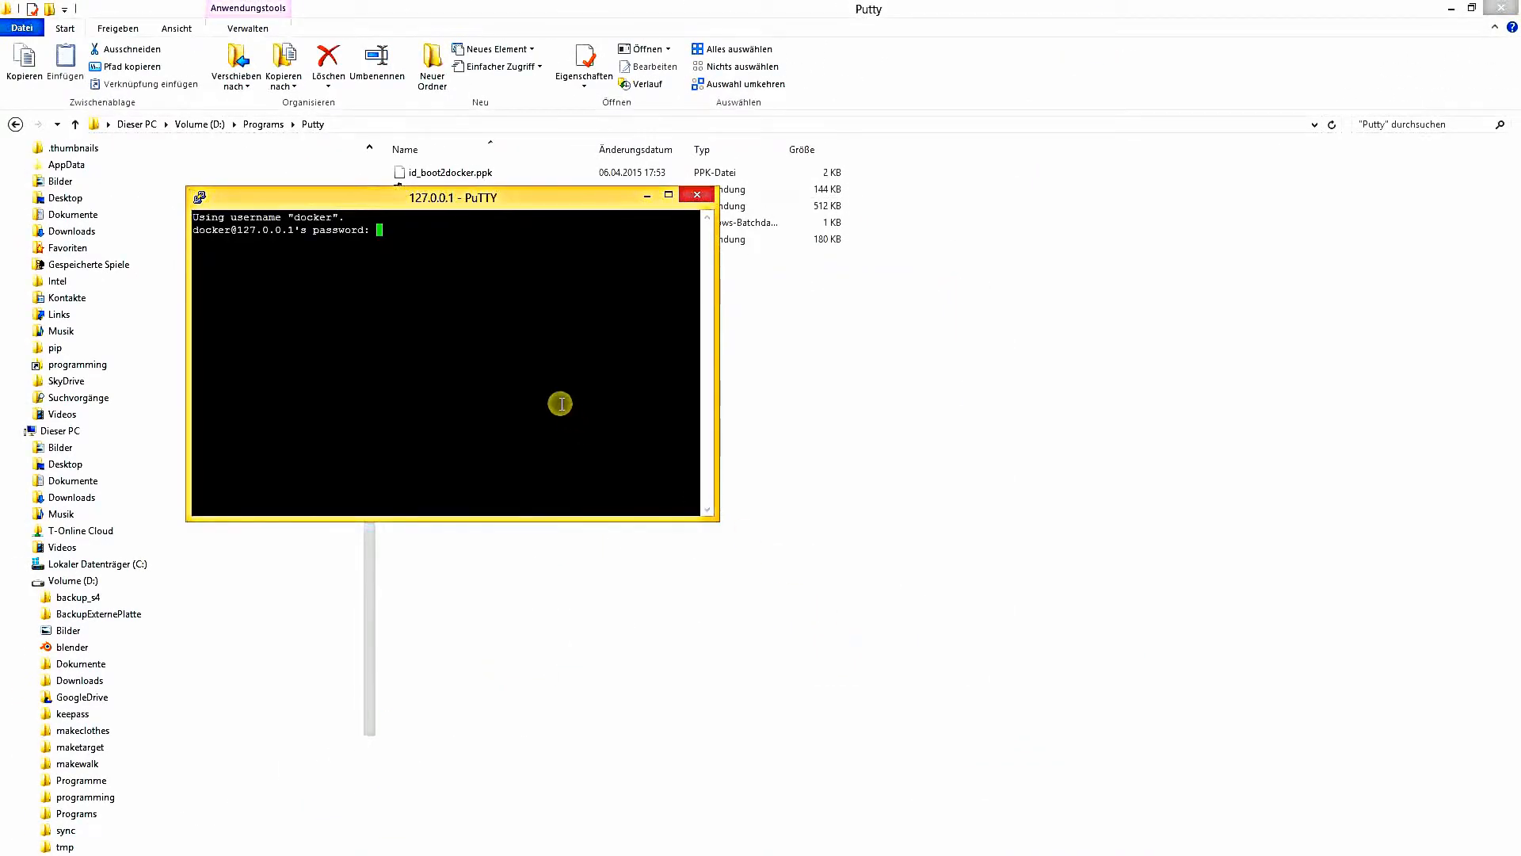
mouse_move(528, 347)
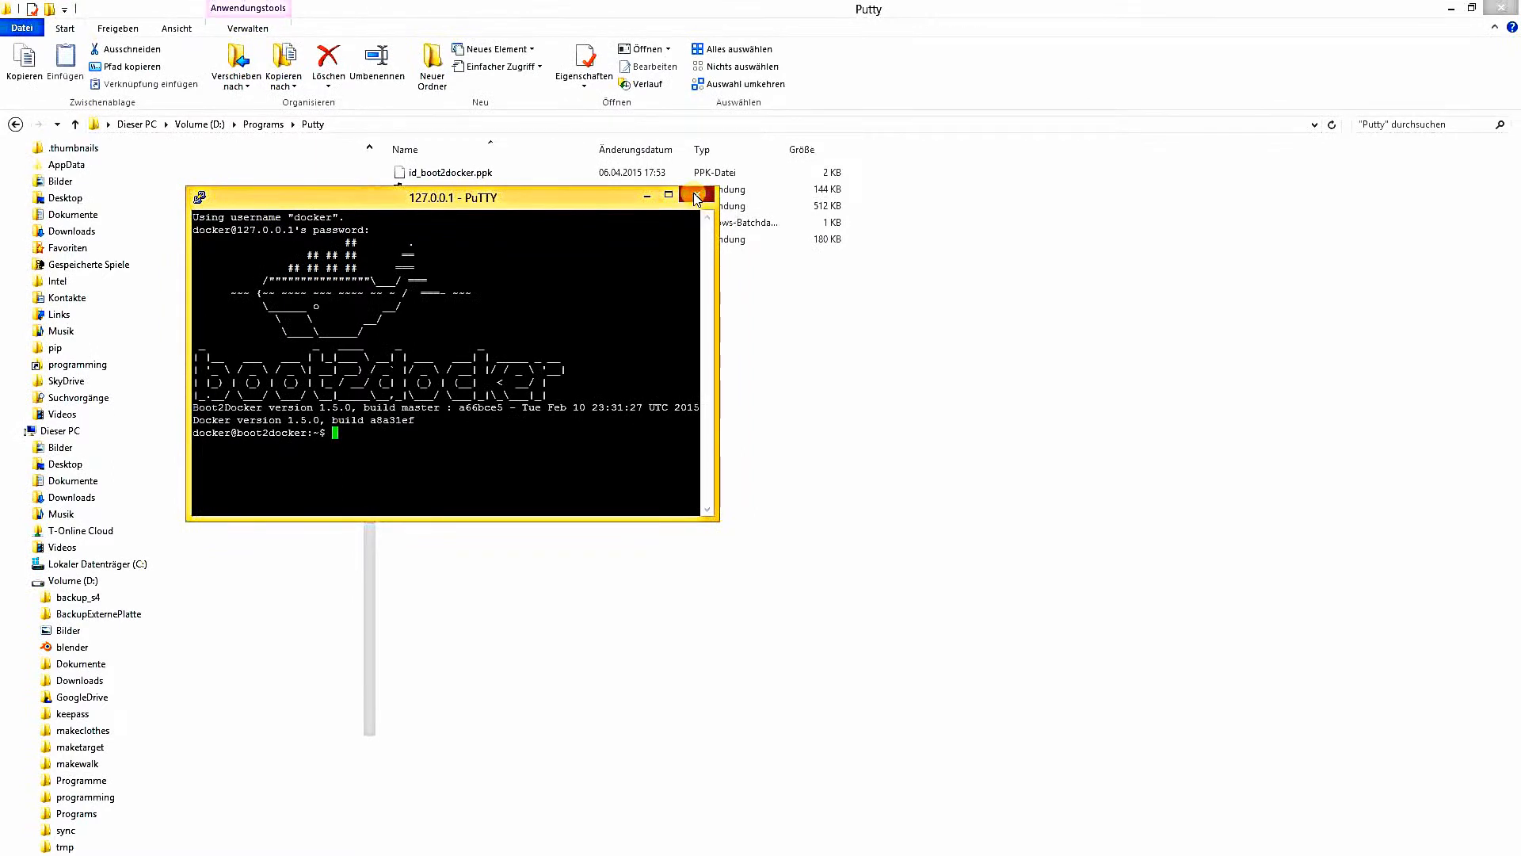
Step: Close the password-prompting terminal and return to the Putty folder listing
left_click(694, 196)
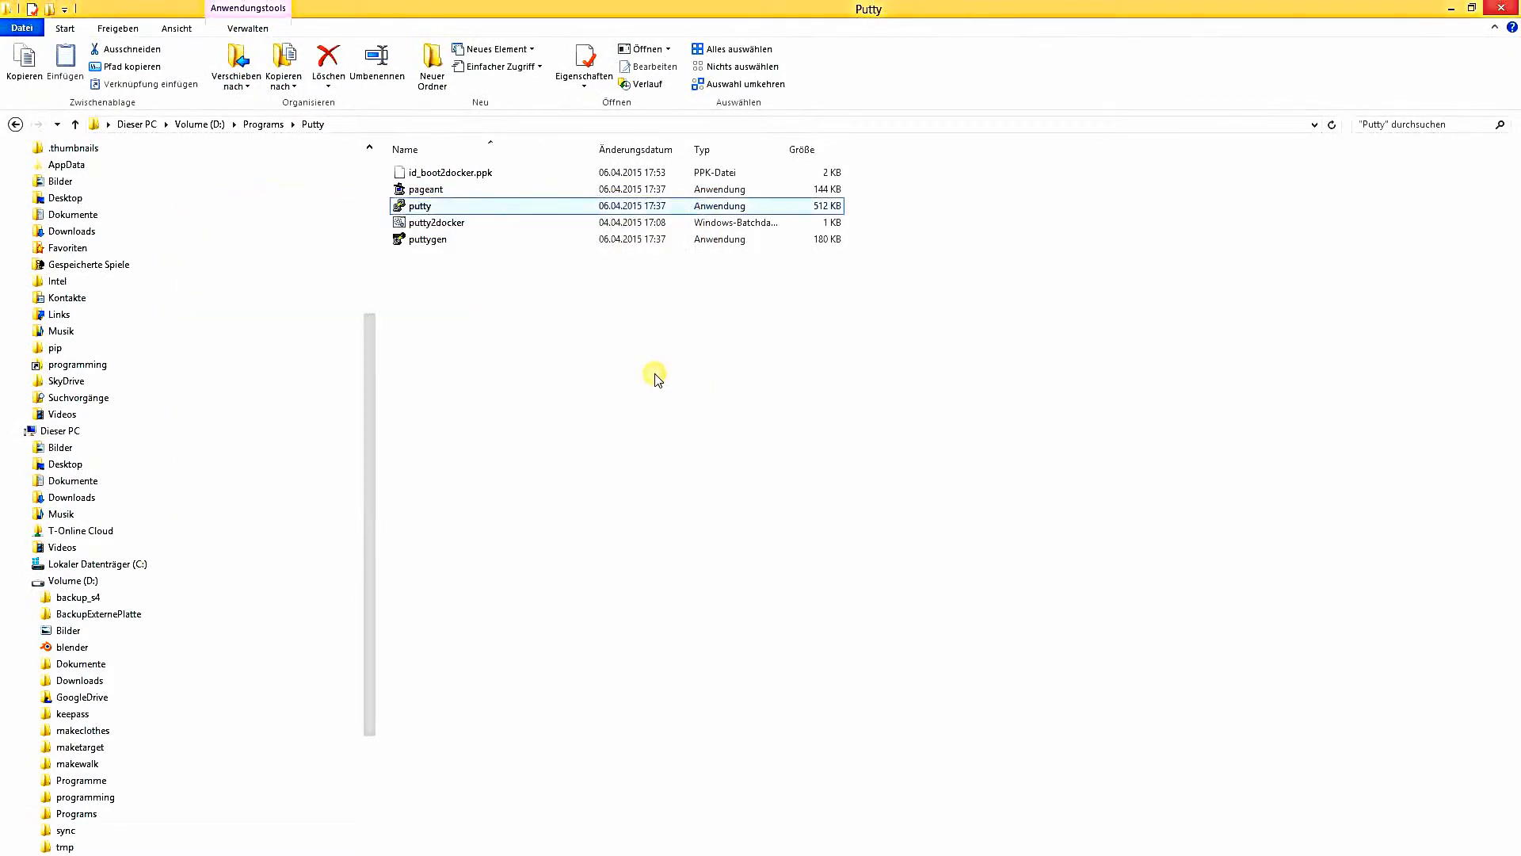
mouse_move(447, 196)
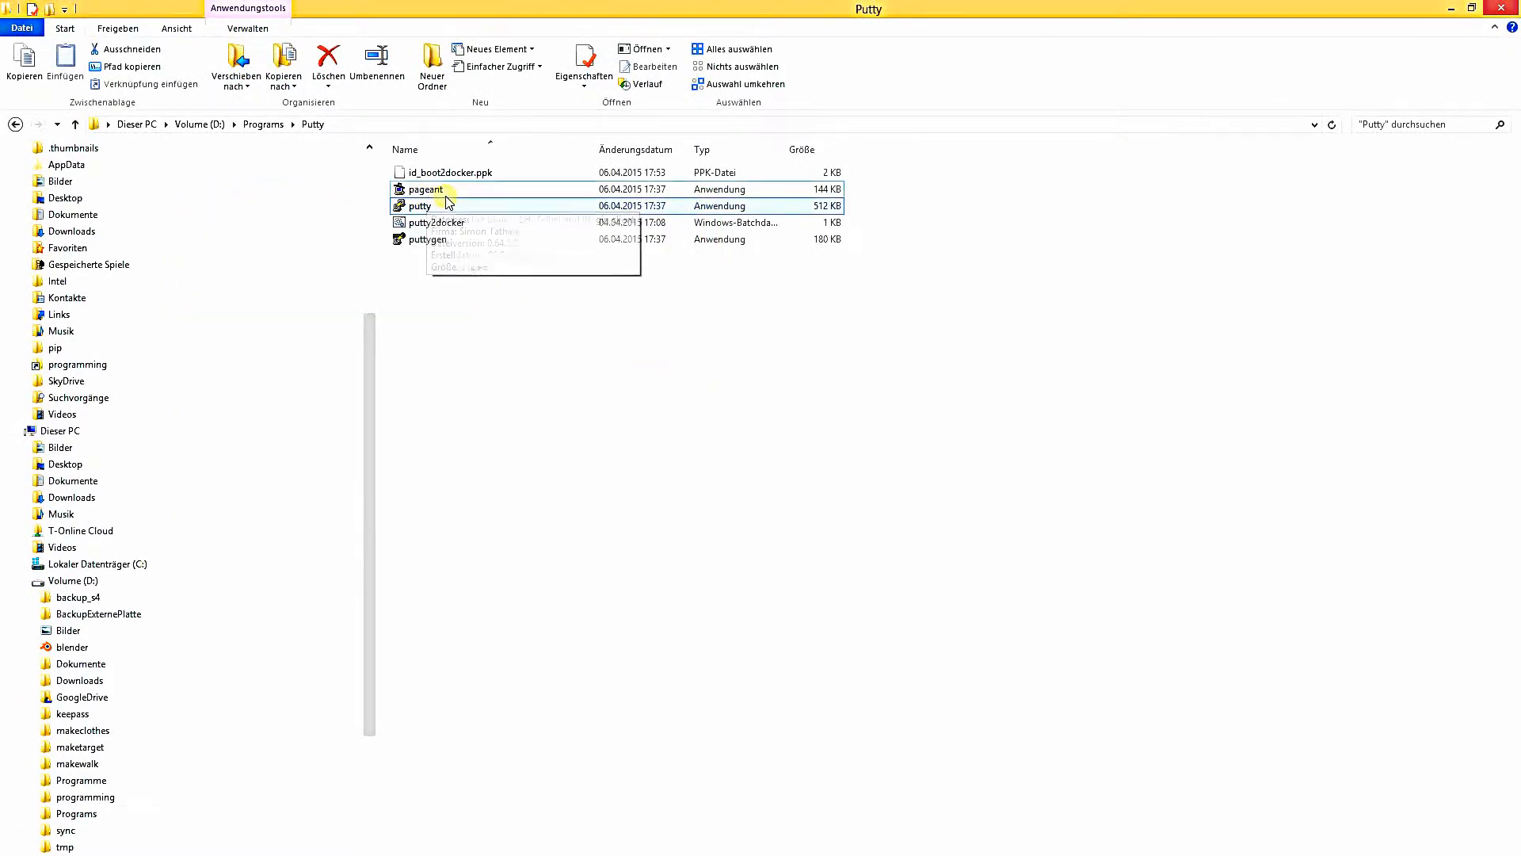
left_click(425, 189)
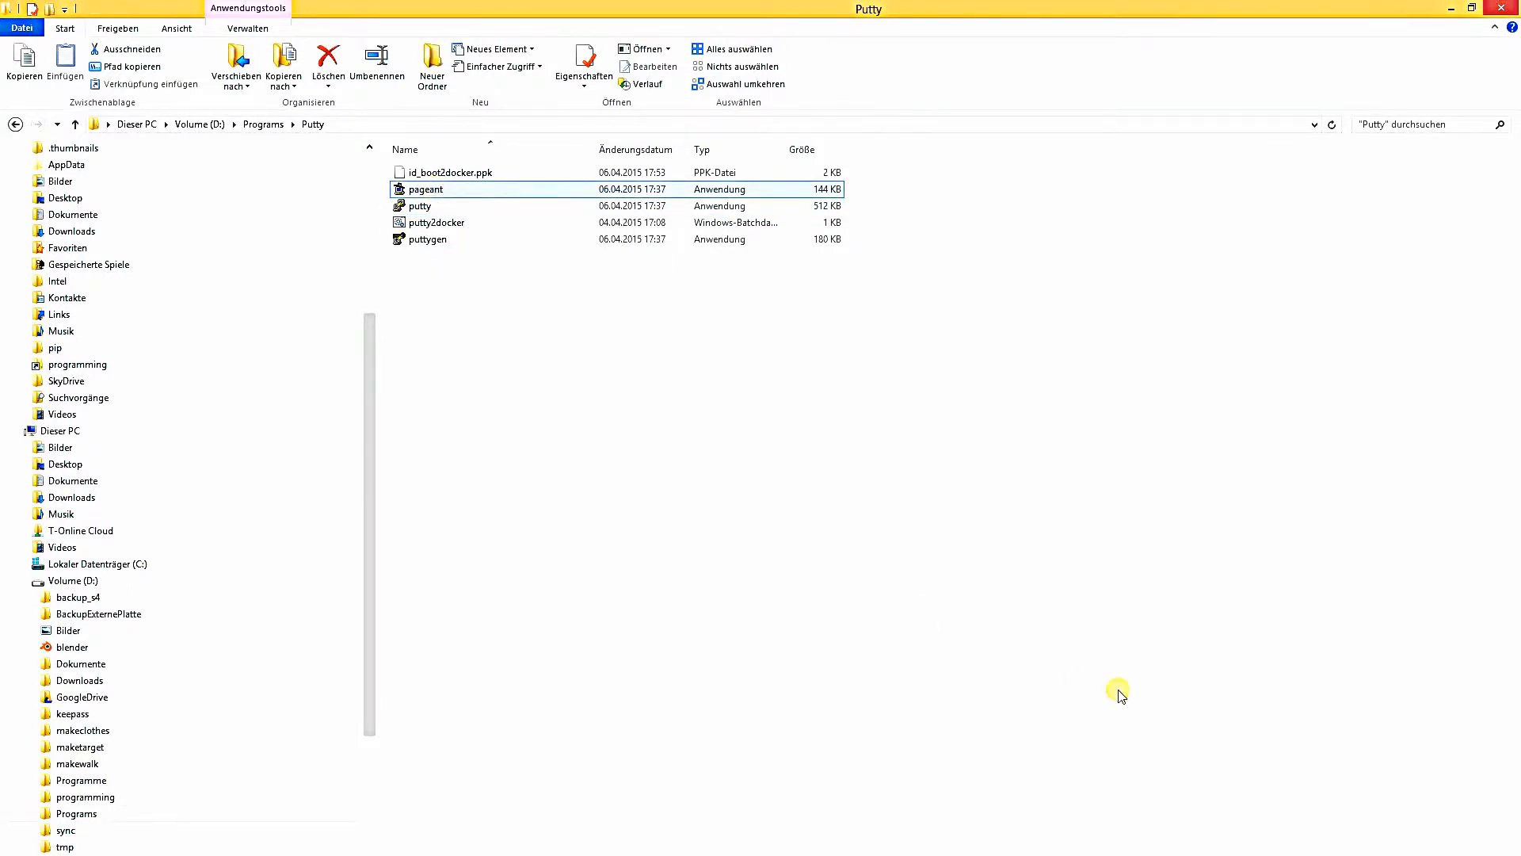
left_click(1119, 694)
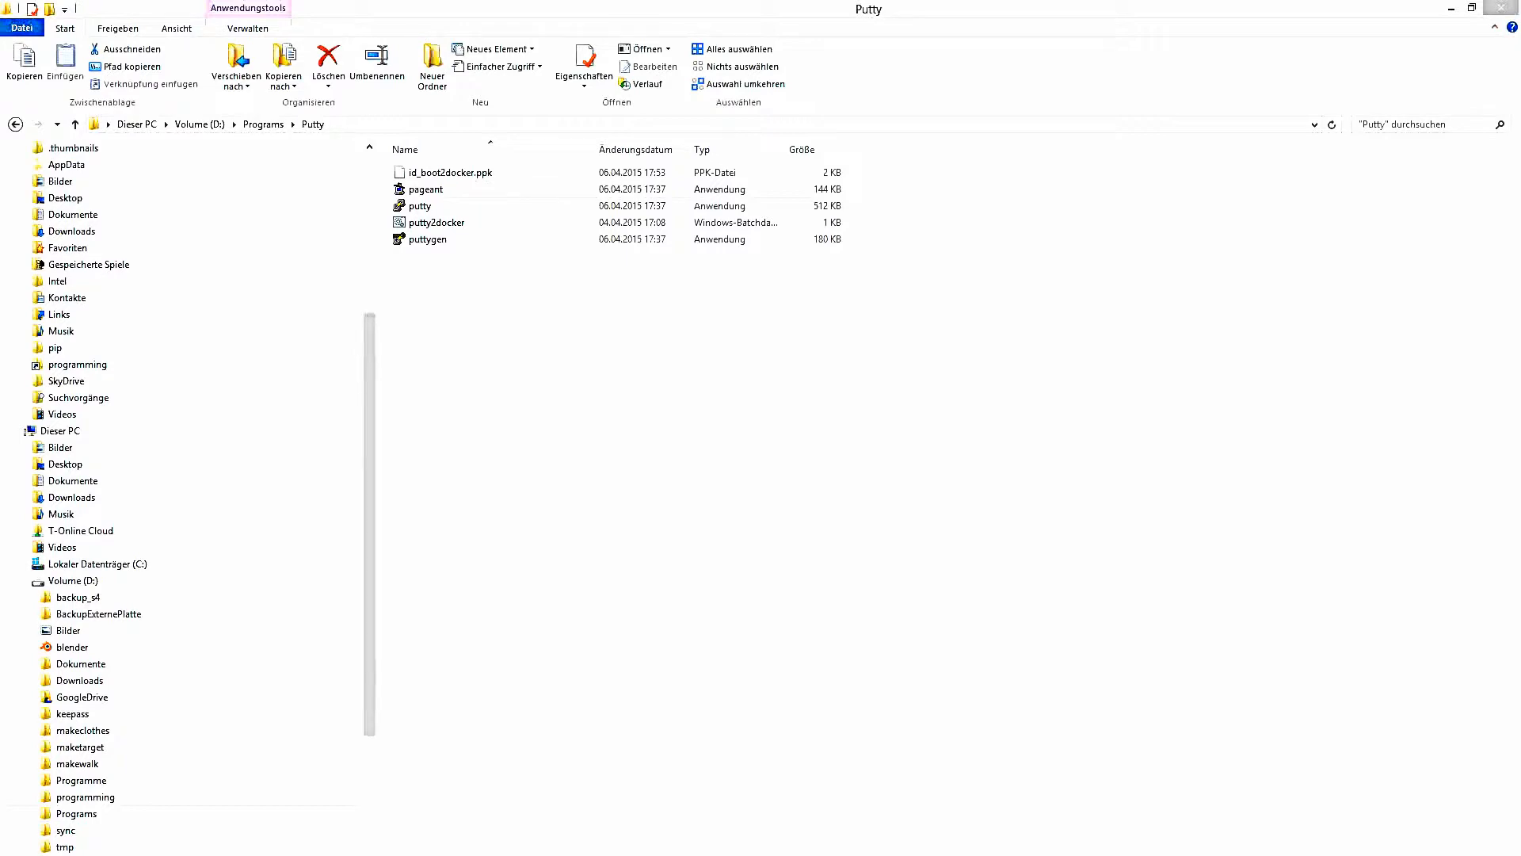
Step: Start Pageant and add the id_boot2docker.ppk key to the agent
double_click(419, 206)
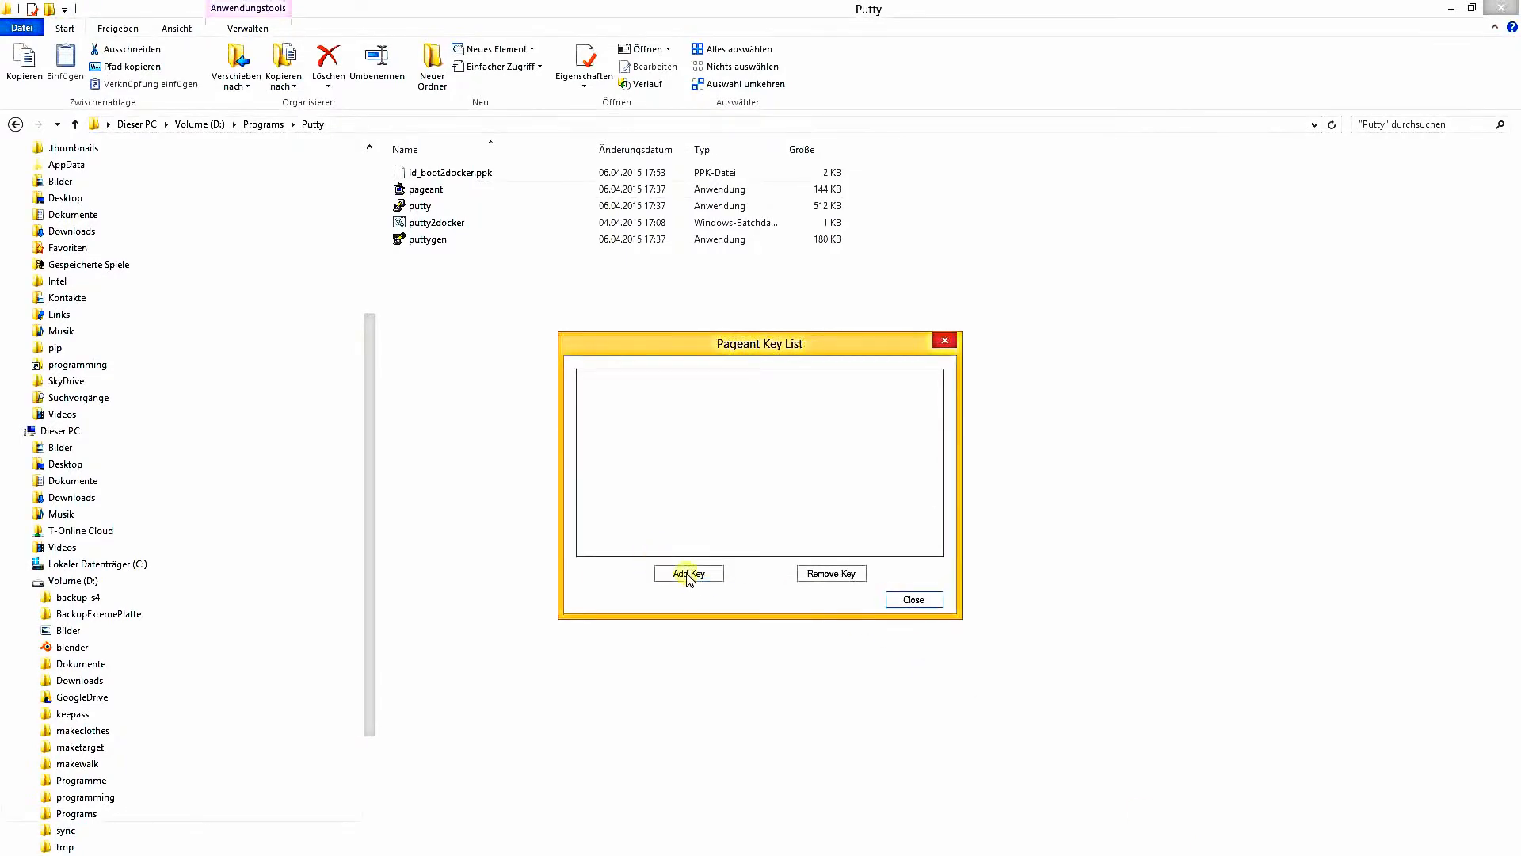
left_click(688, 574)
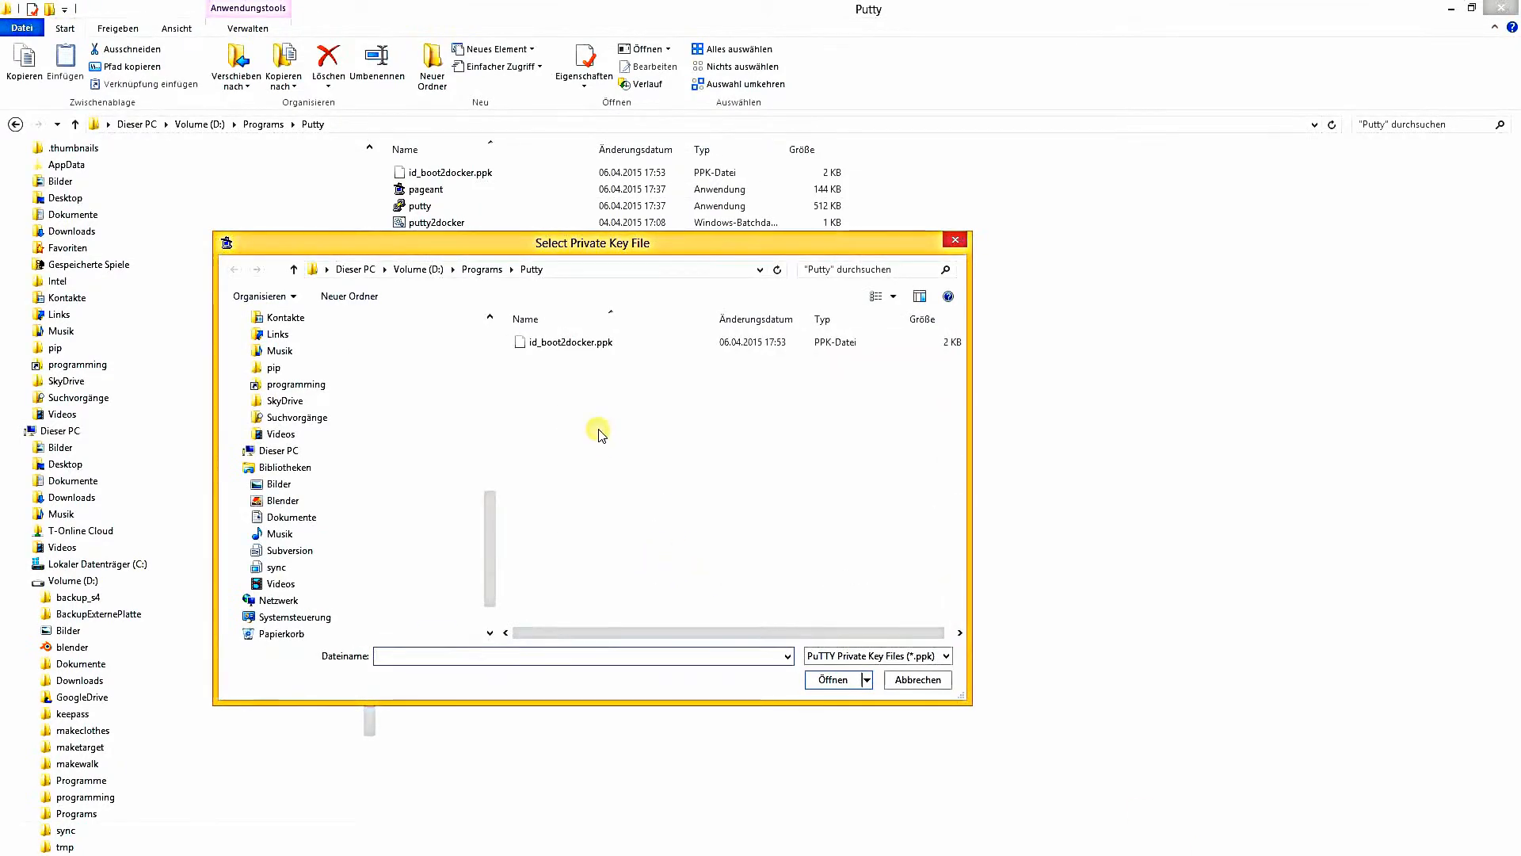
left_click(570, 342)
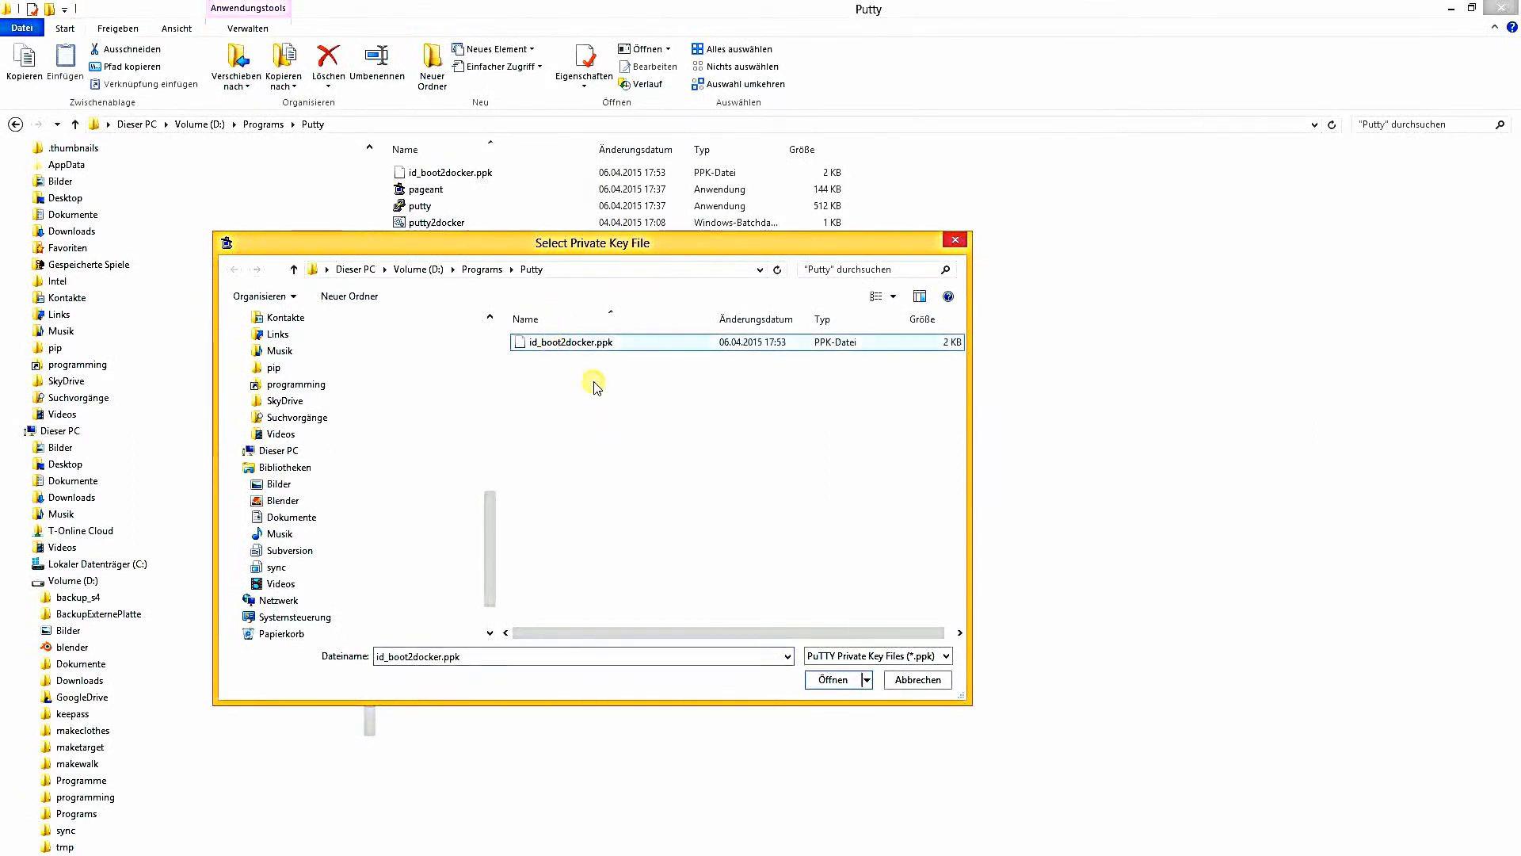
left_click(832, 679)
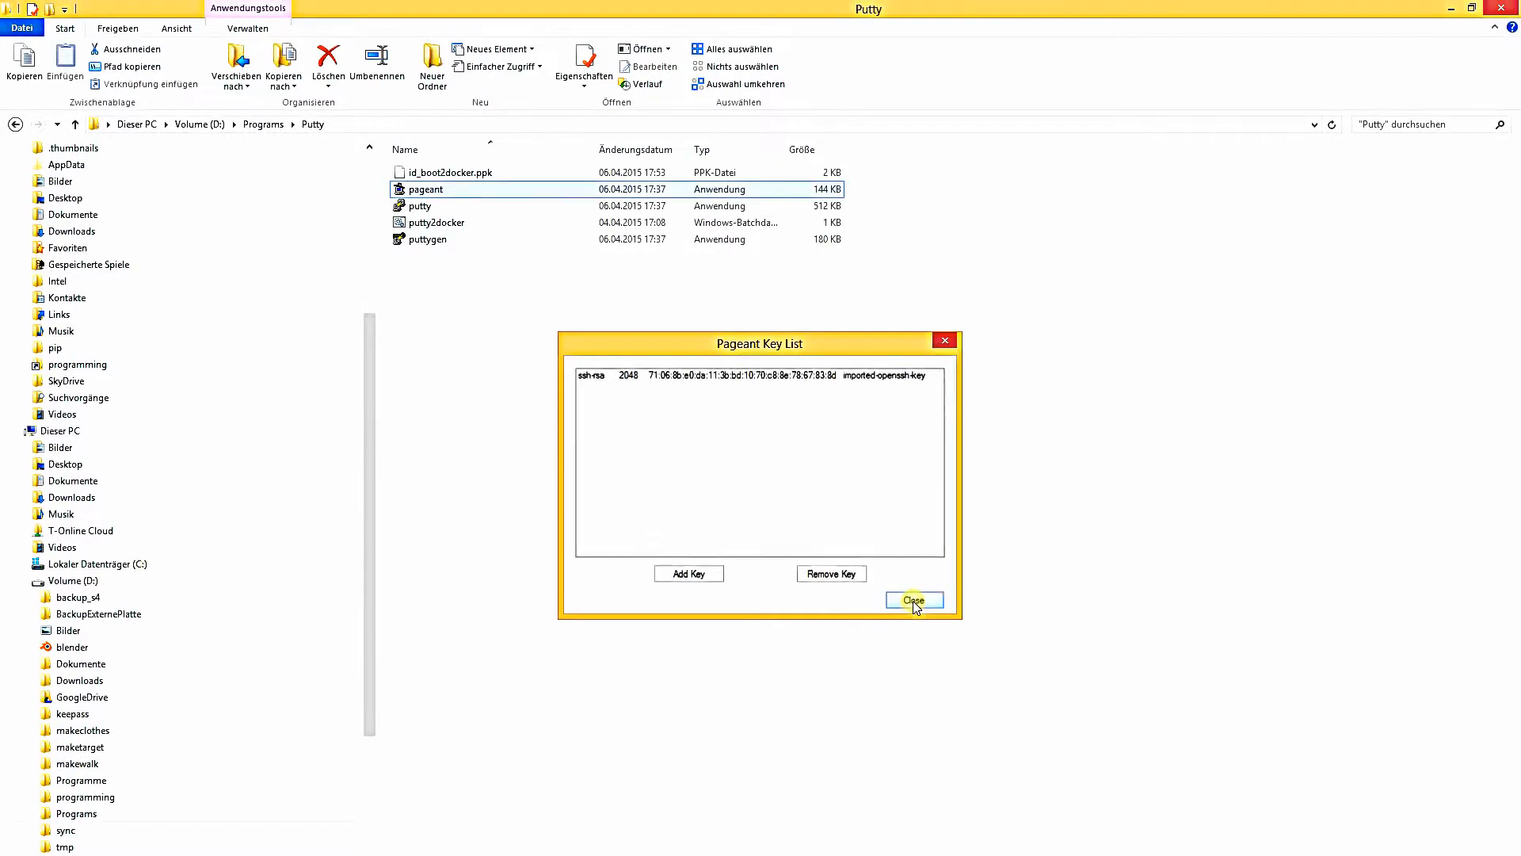
left_click(913, 599)
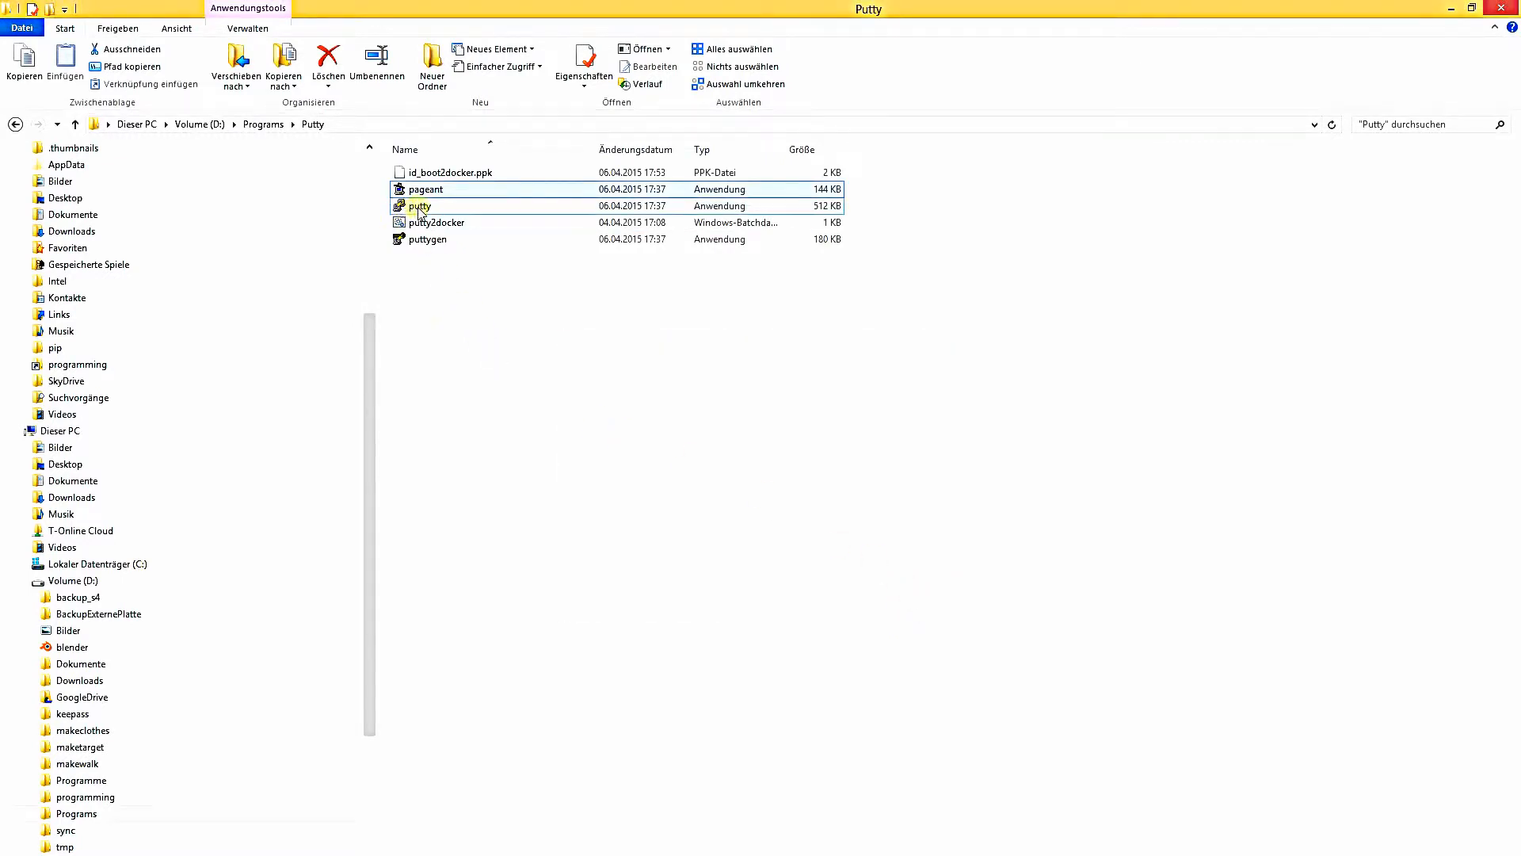
Step: Connect with the saved boot2docker session, logging in via the agent key, then exit
double_click(418, 206)
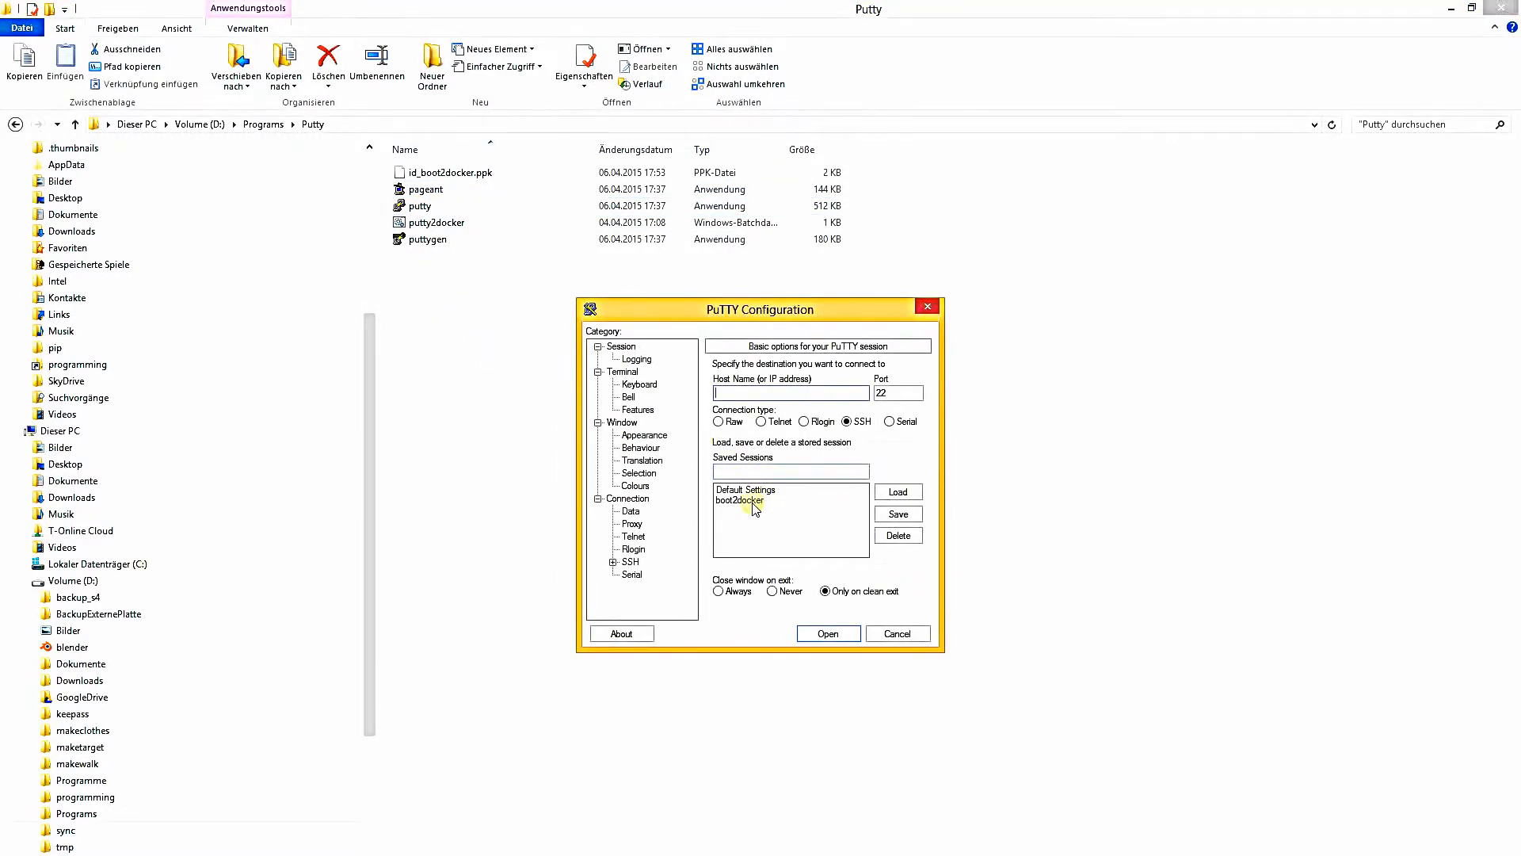
double_click(740, 499)
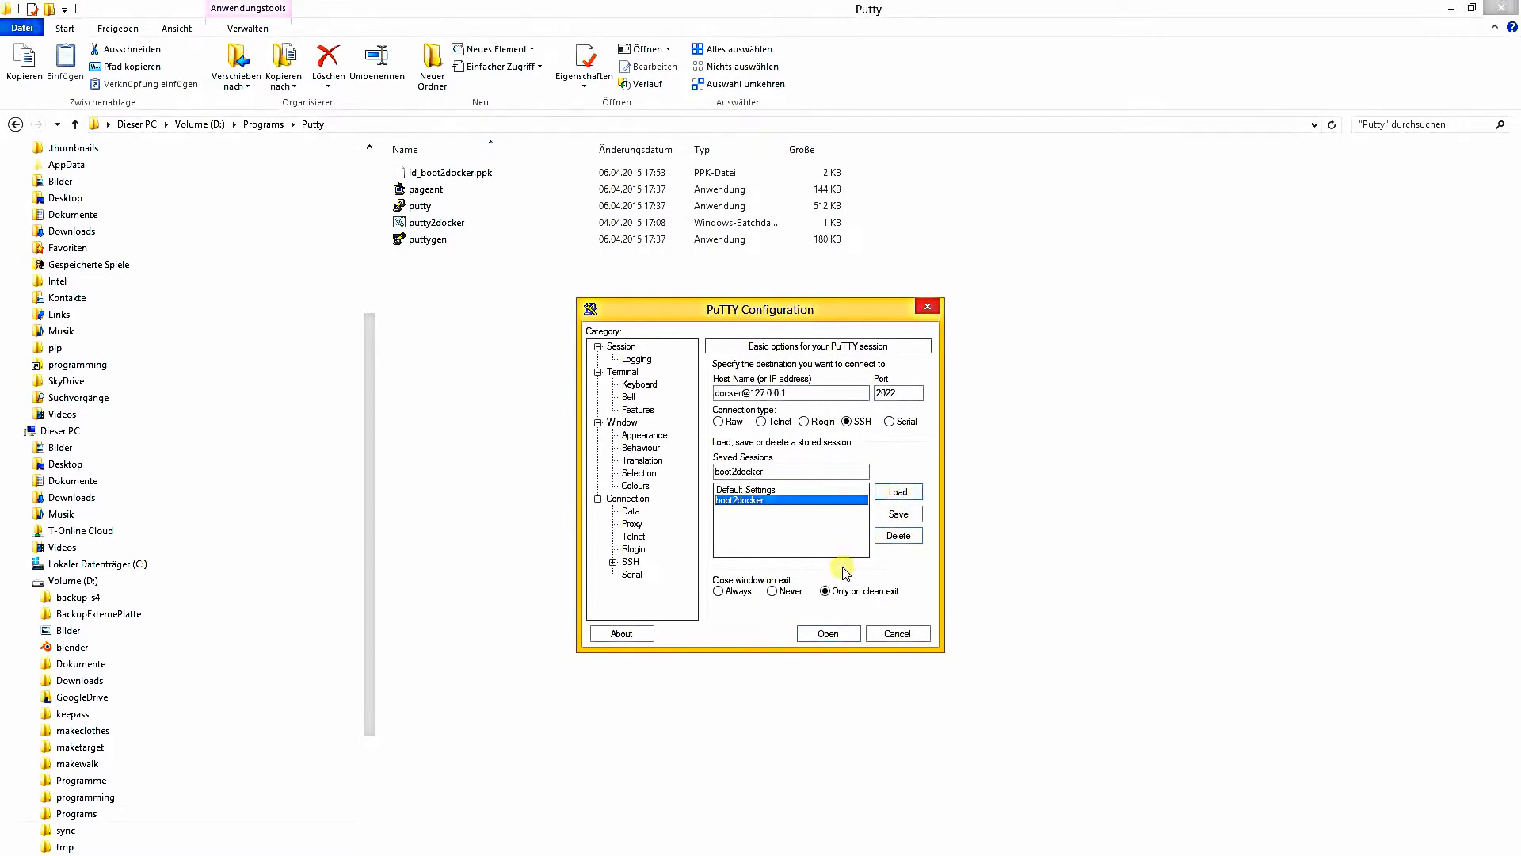
left_click(827, 632)
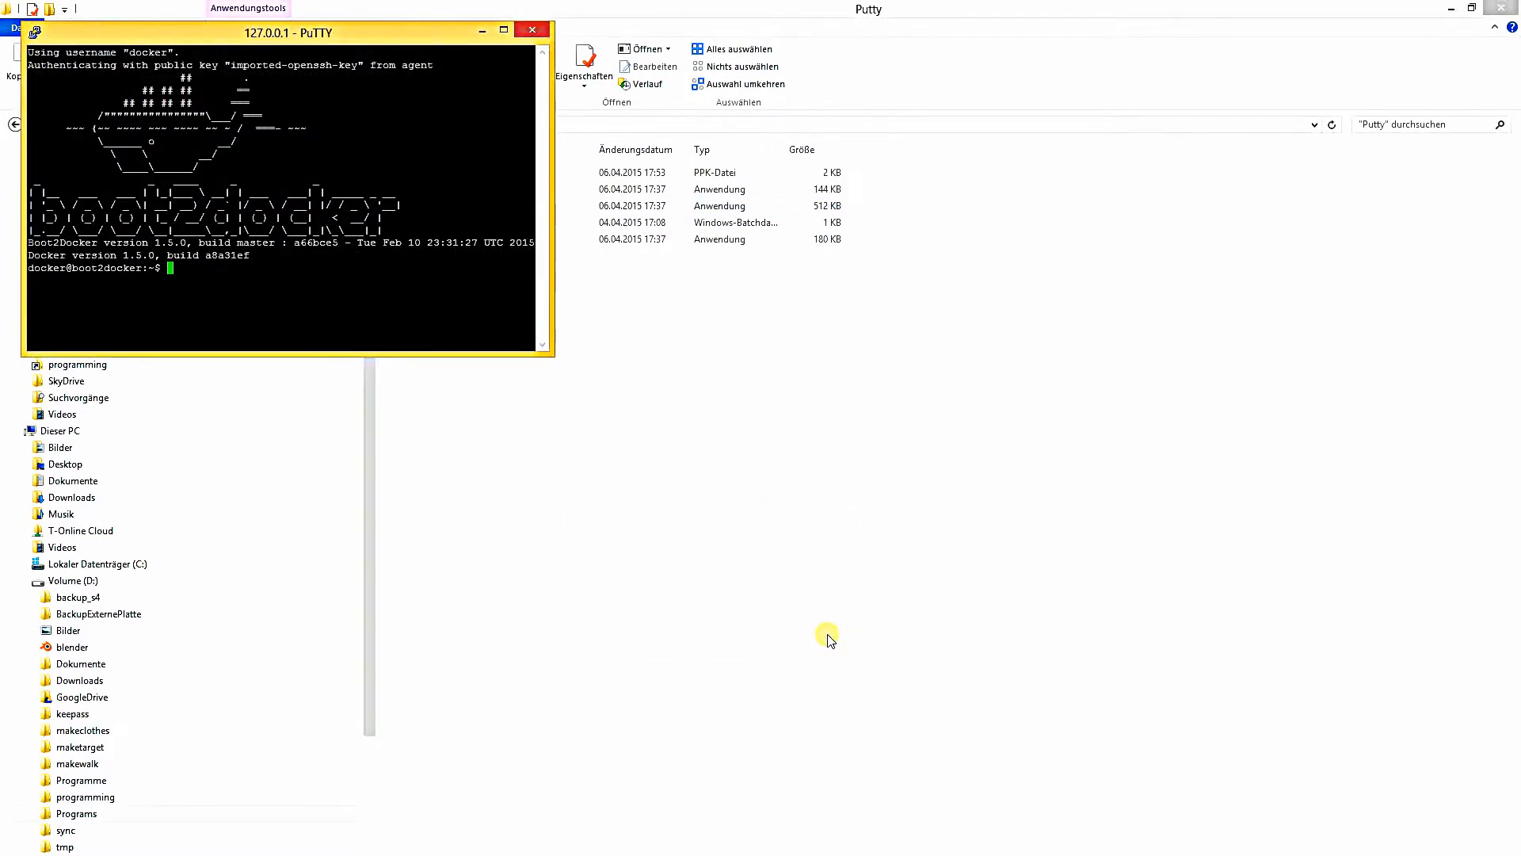
mouse_move(789, 576)
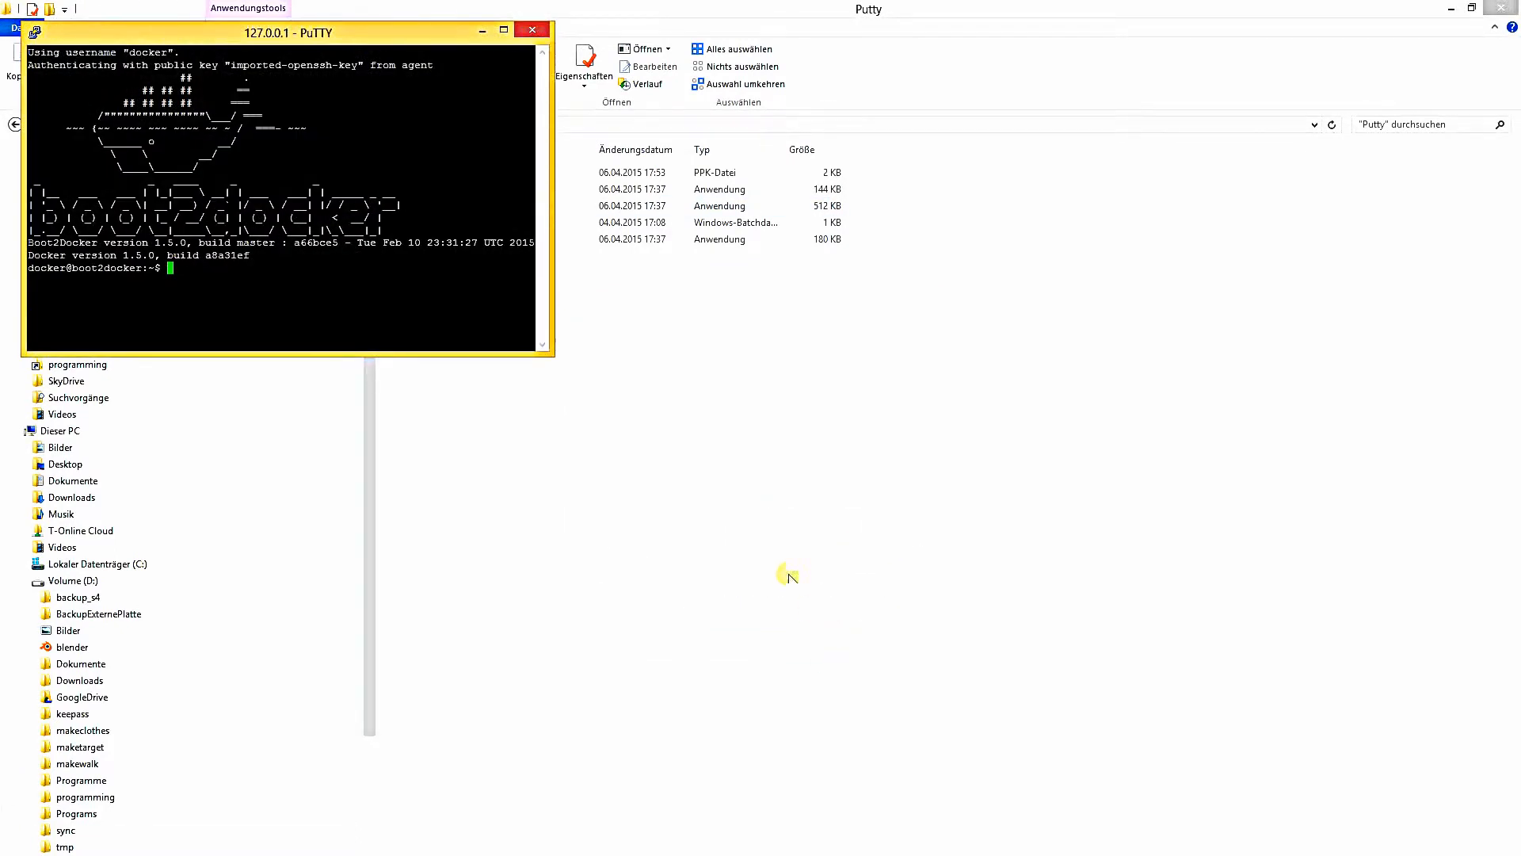
mouse_move(407, 42)
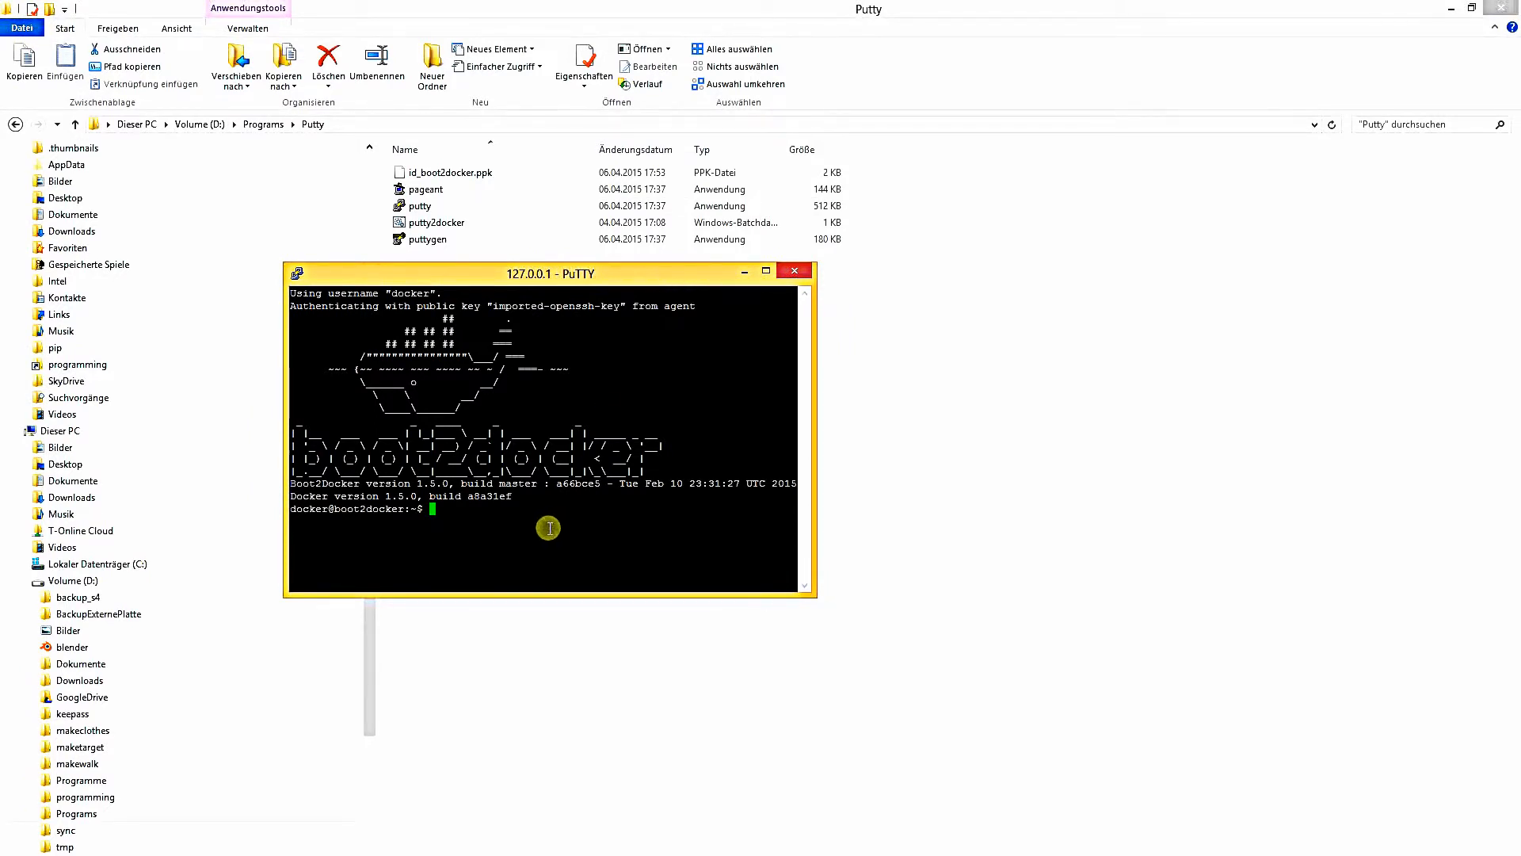
type("exit")
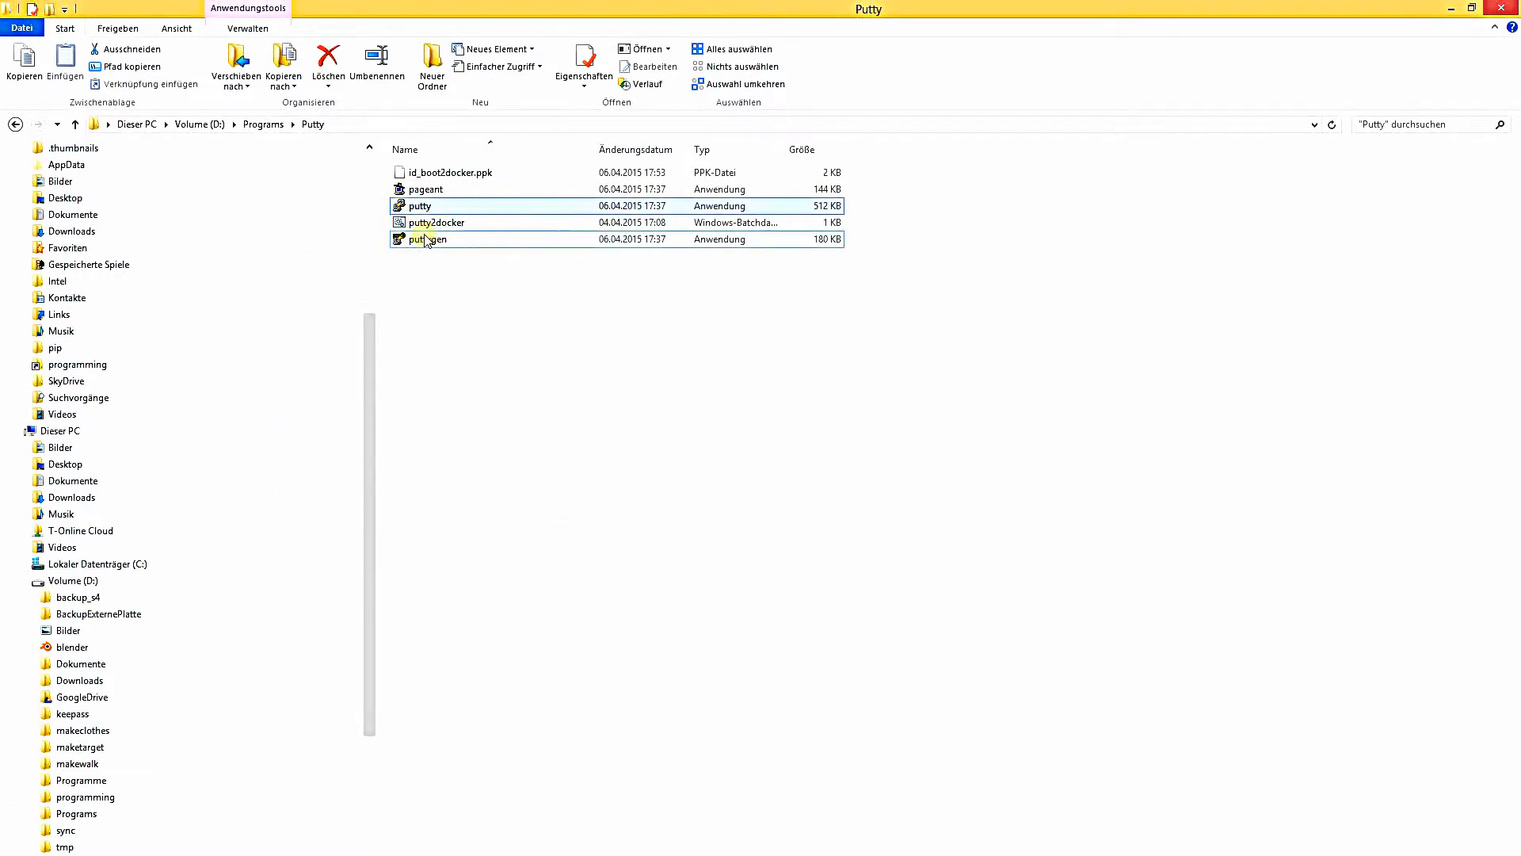
Step: Open the putty2docker batch file in Notepad++ for editing
left_click(437, 222)
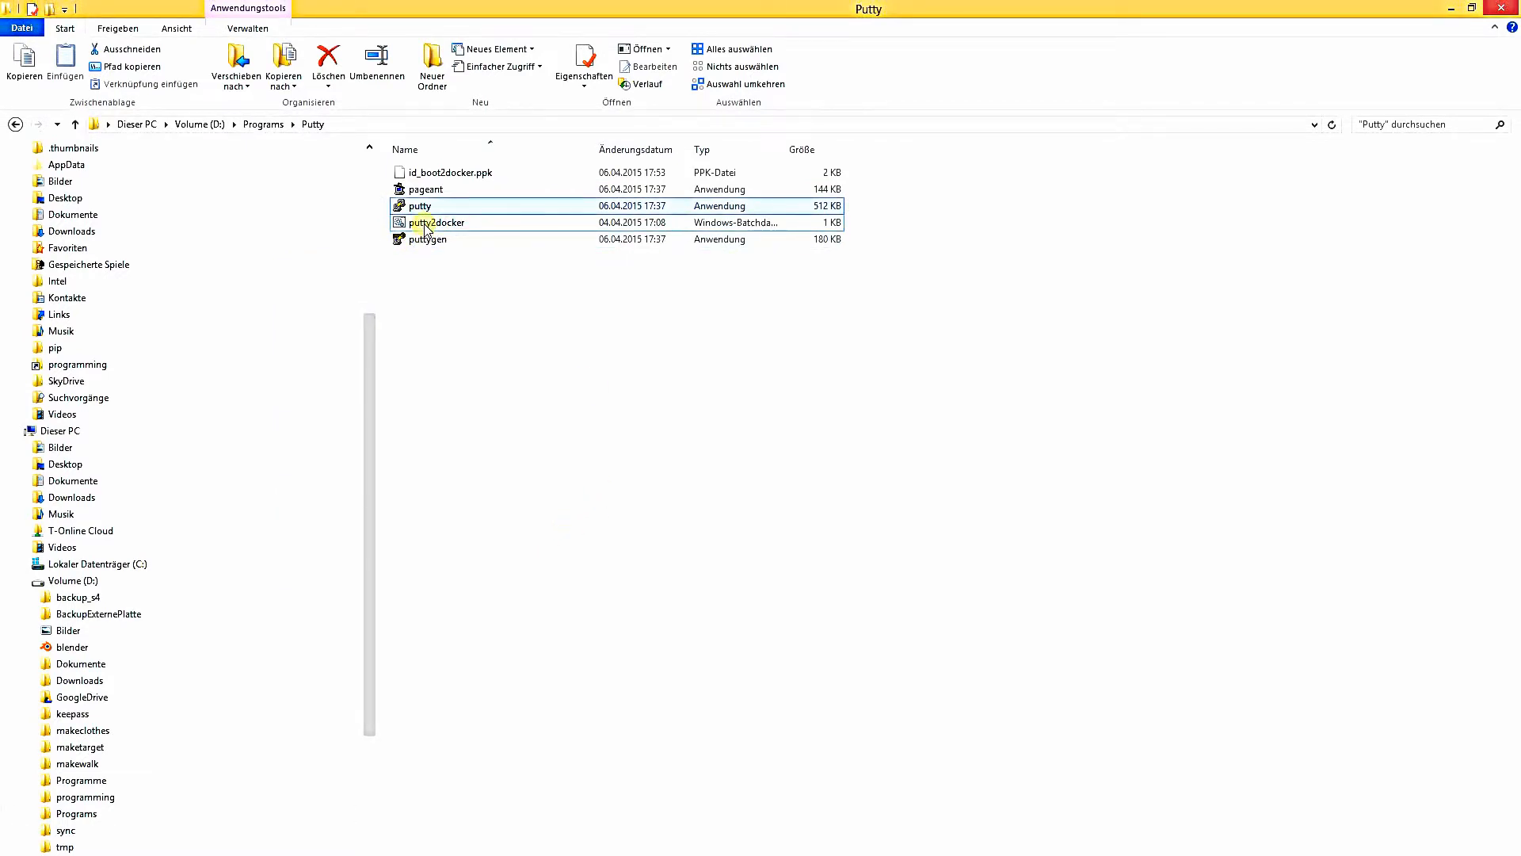
right_click(437, 222)
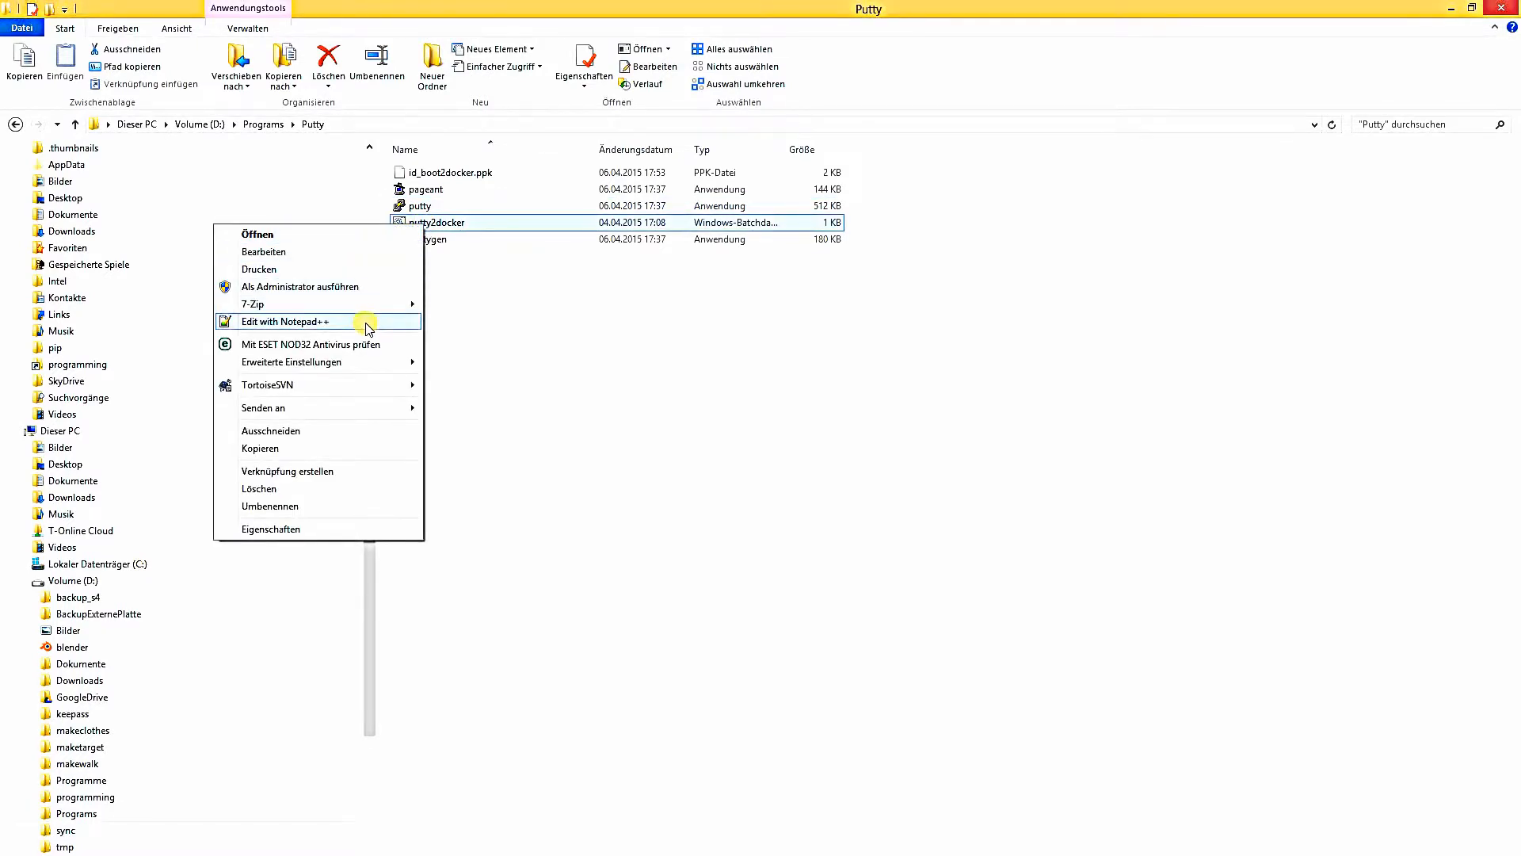
left_click(283, 321)
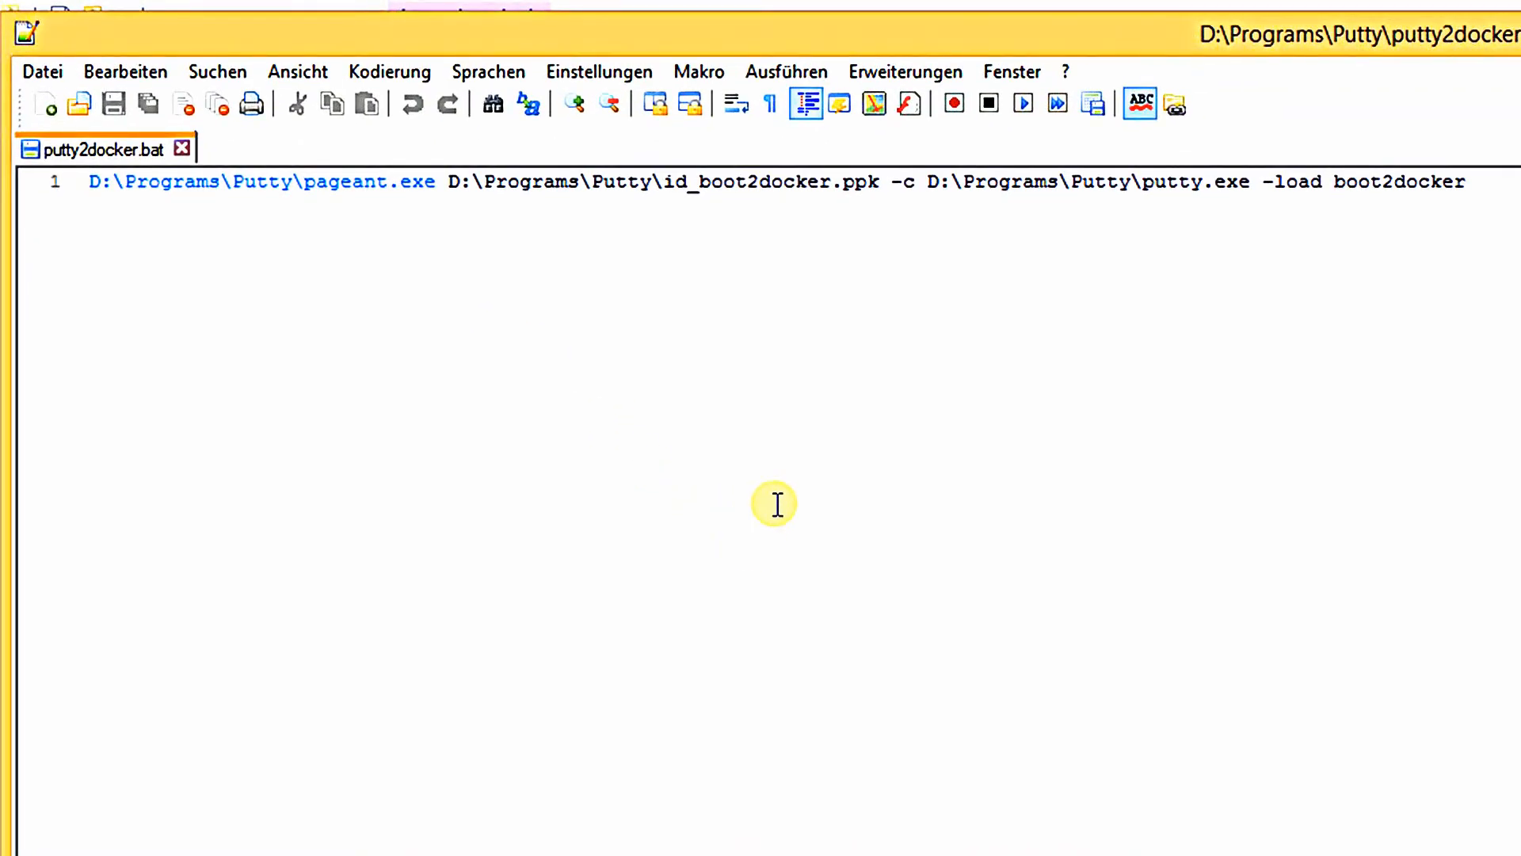
mouse_move(317, 266)
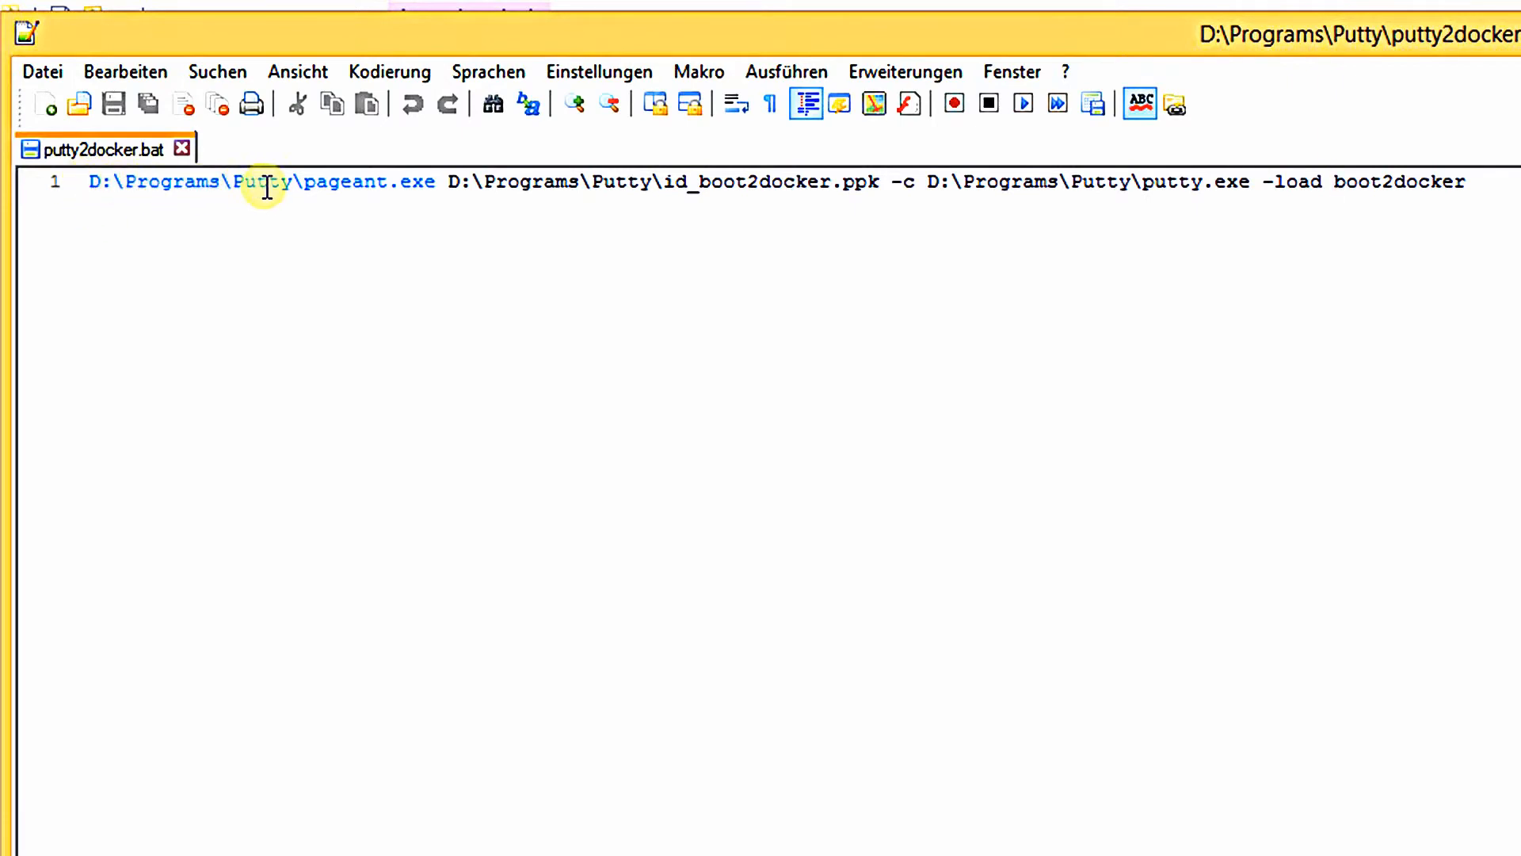
mouse_move(173, 243)
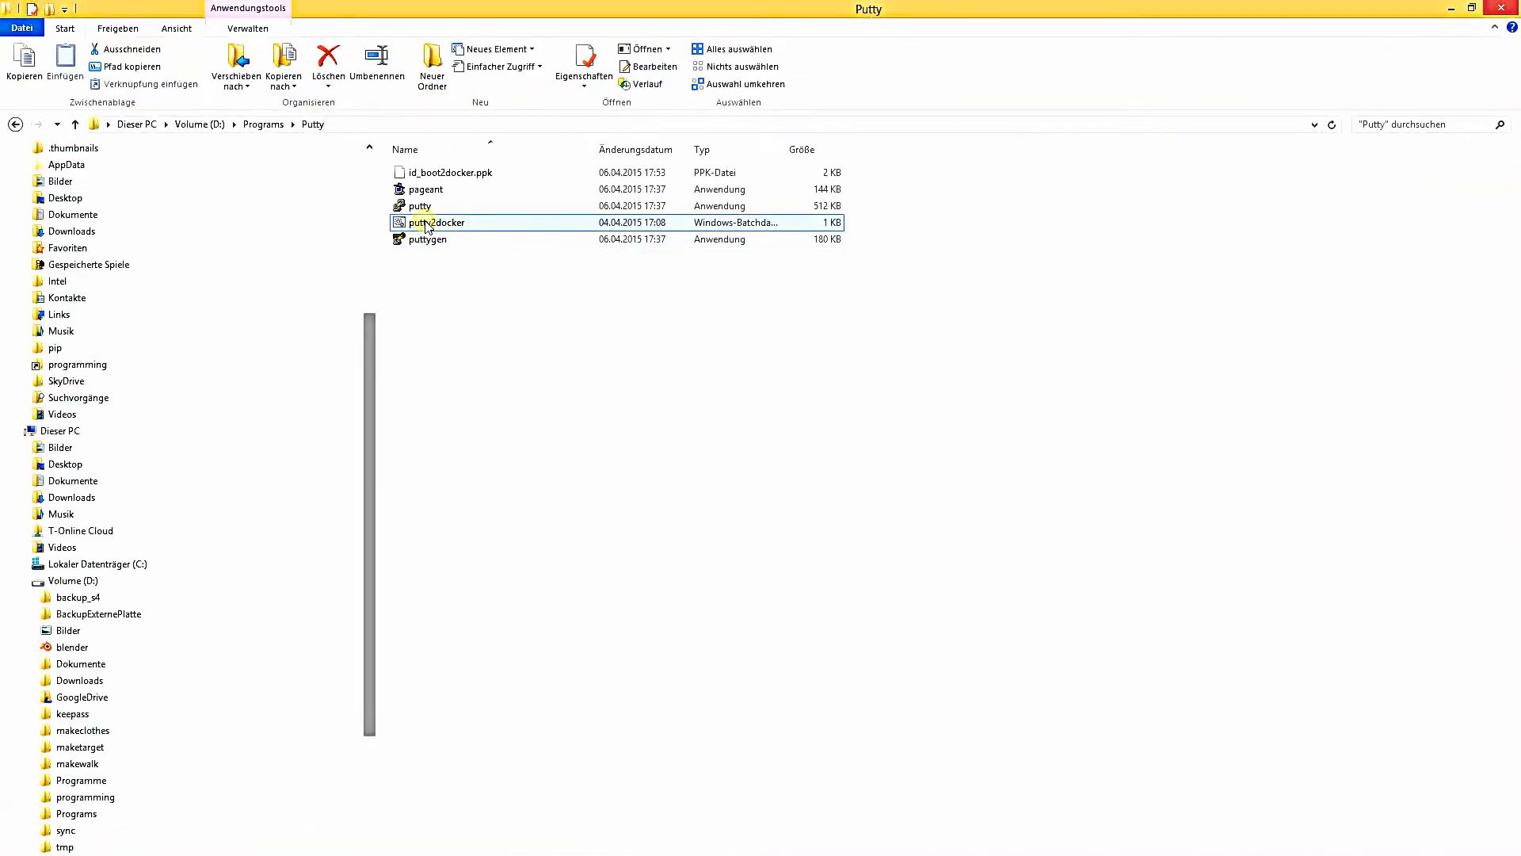
double_click(437, 222)
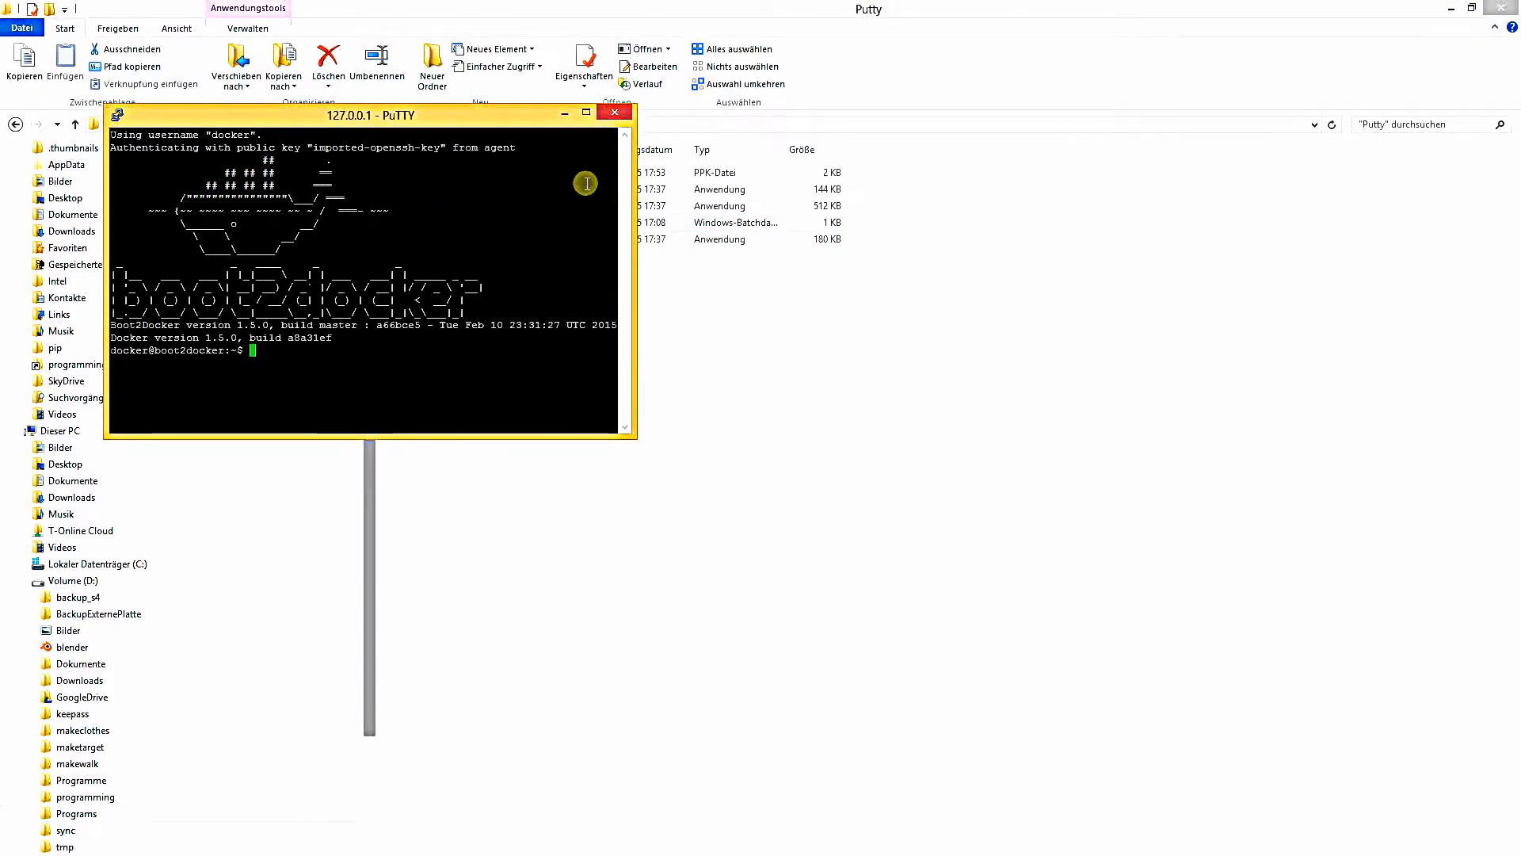
mouse_move(458, 252)
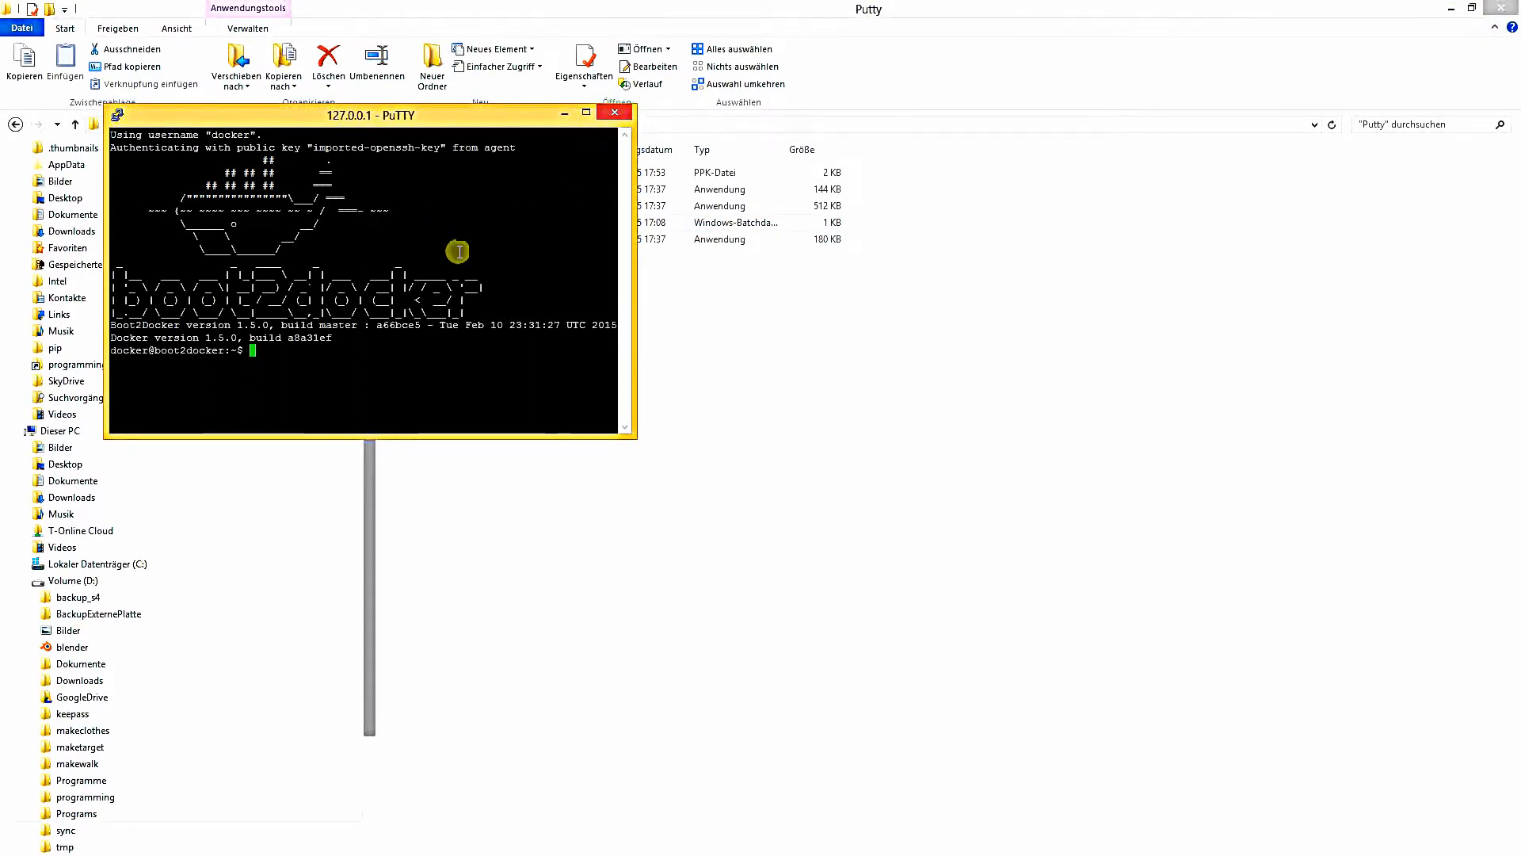
type("ex")
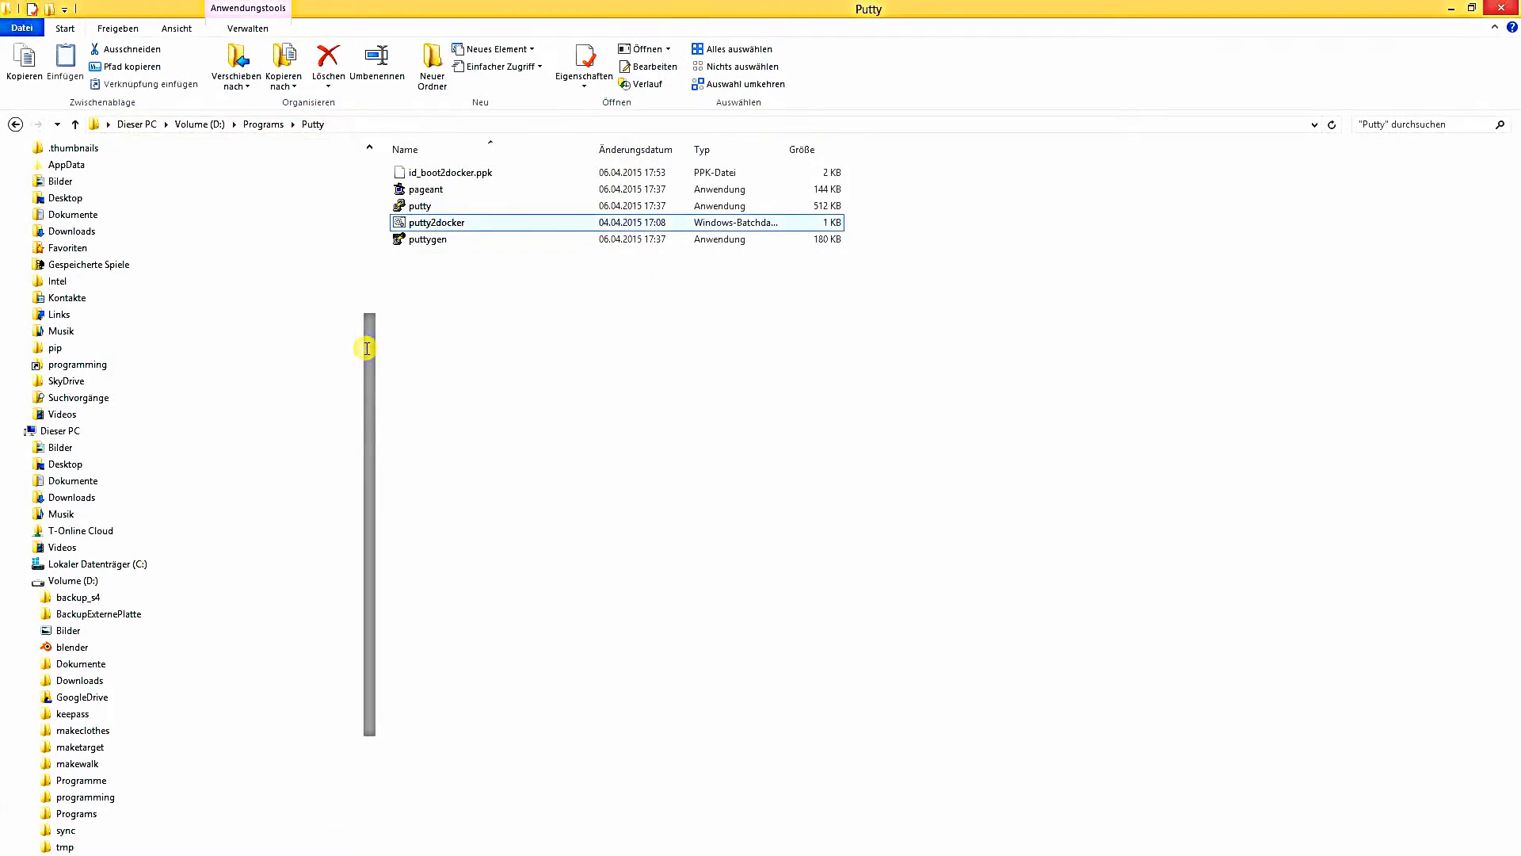
left_click(426, 239)
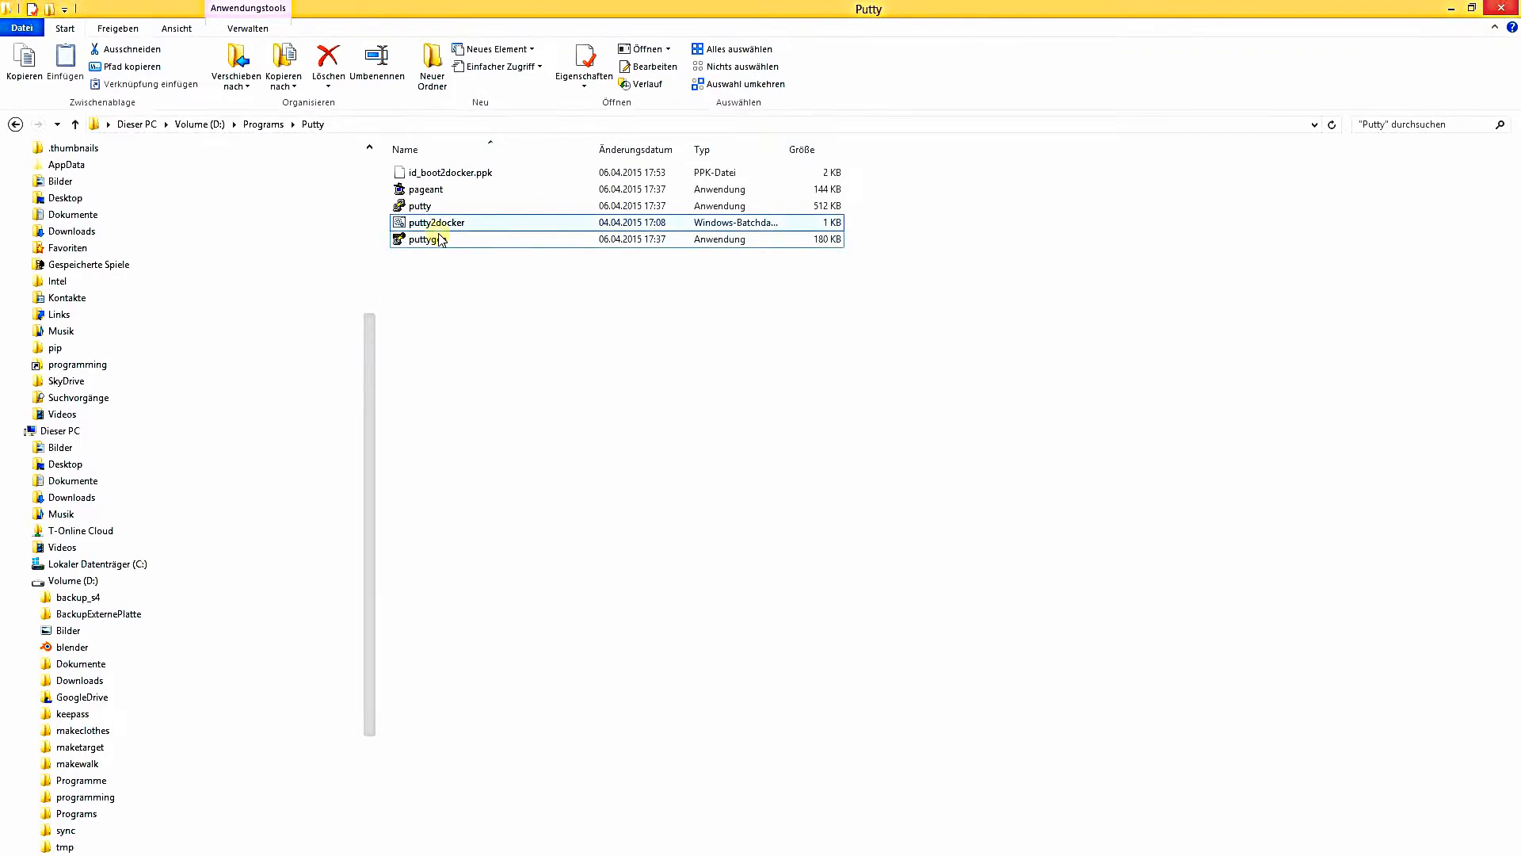
Step: Launch PuTTY and load the saved boot2docker session settings
double_click(418, 206)
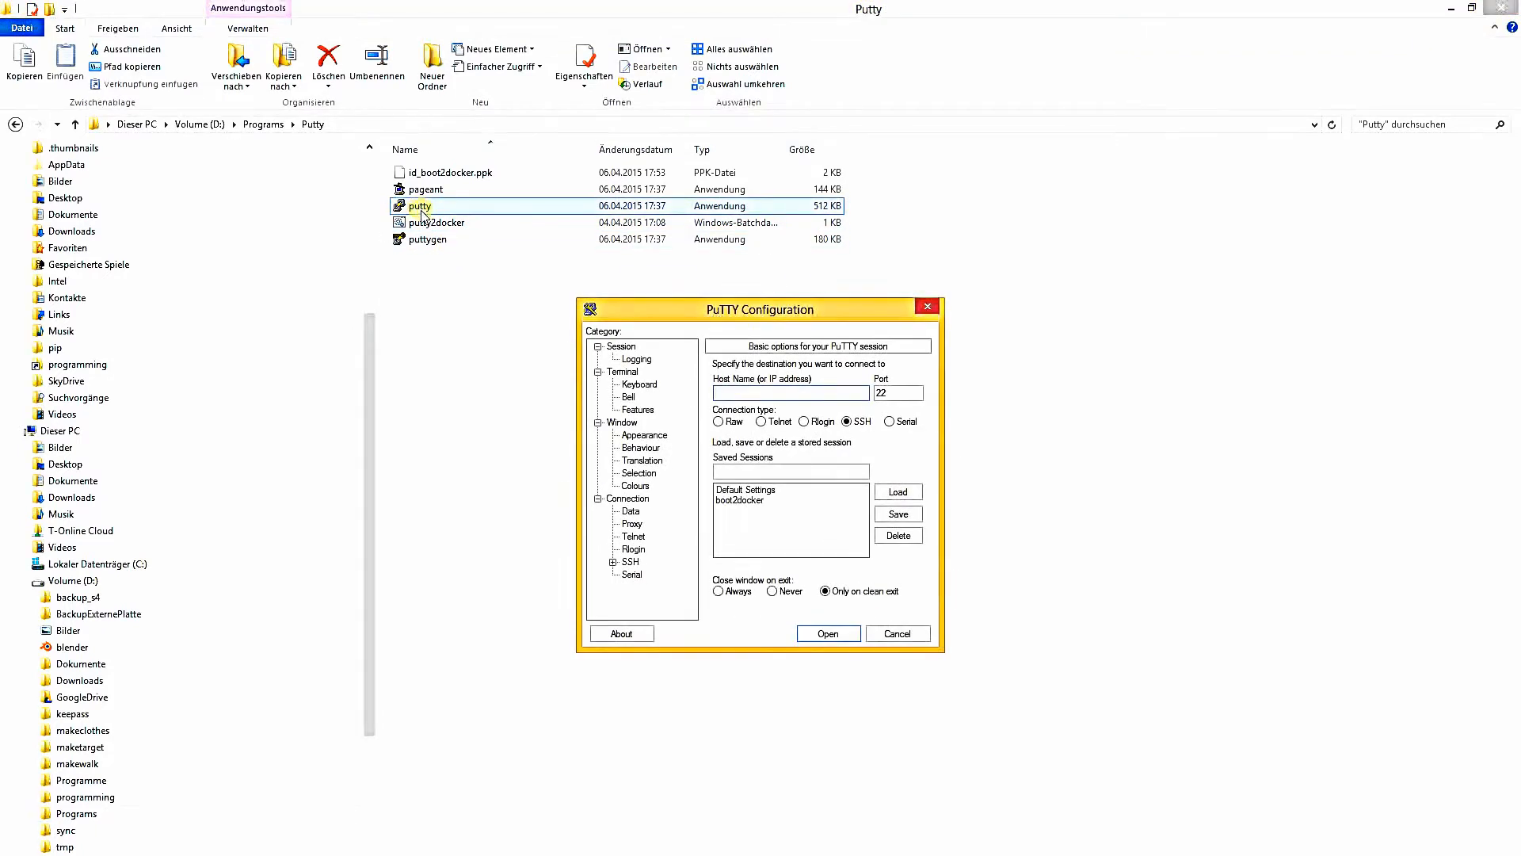
left_click(738, 499)
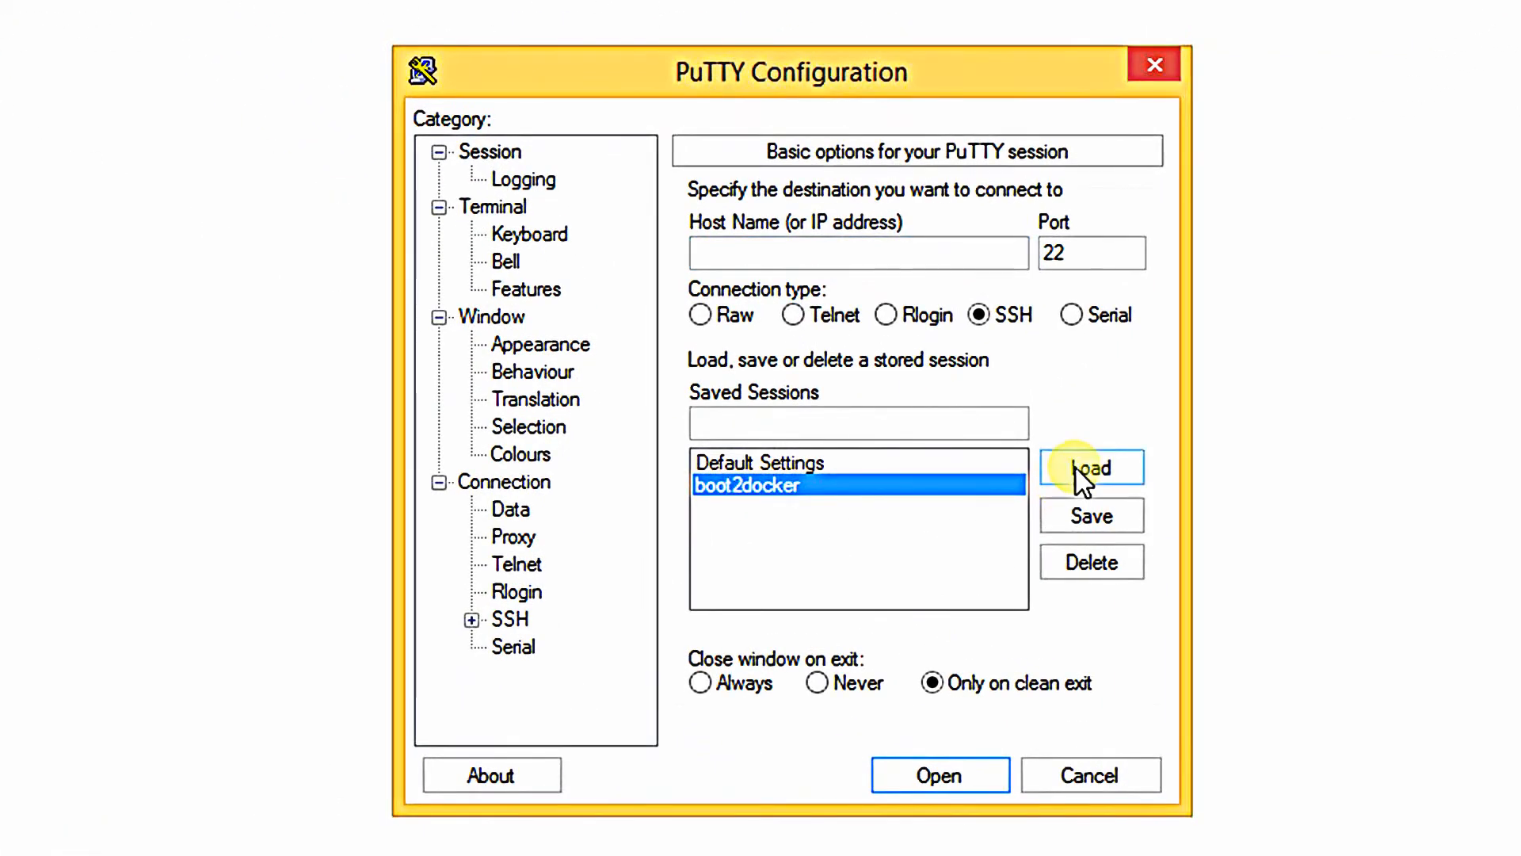
left_click(1090, 467)
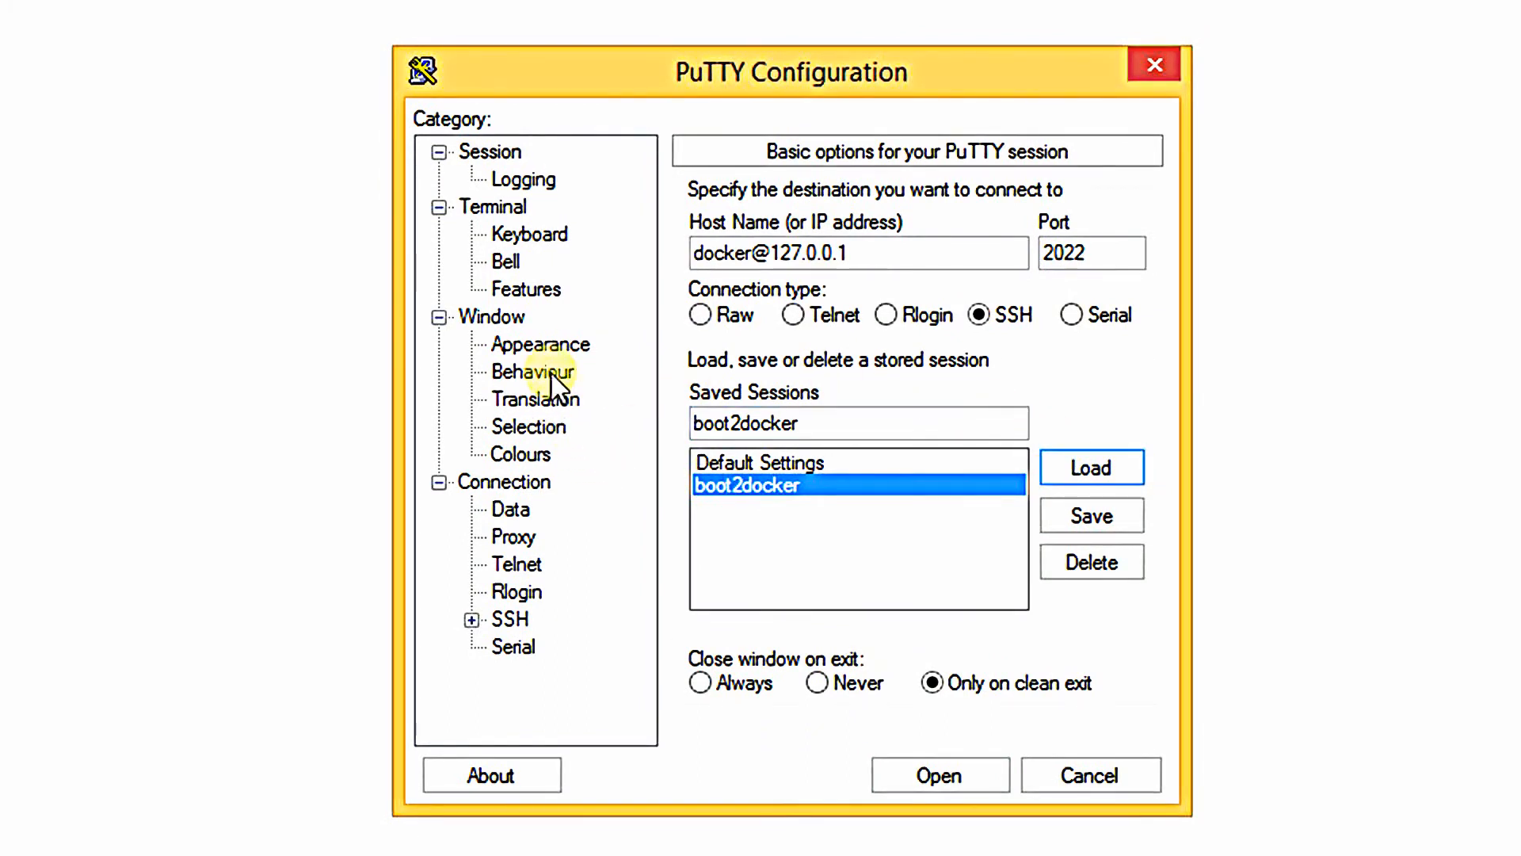
Step: Set the window width to 160 columns
left_click(539, 344)
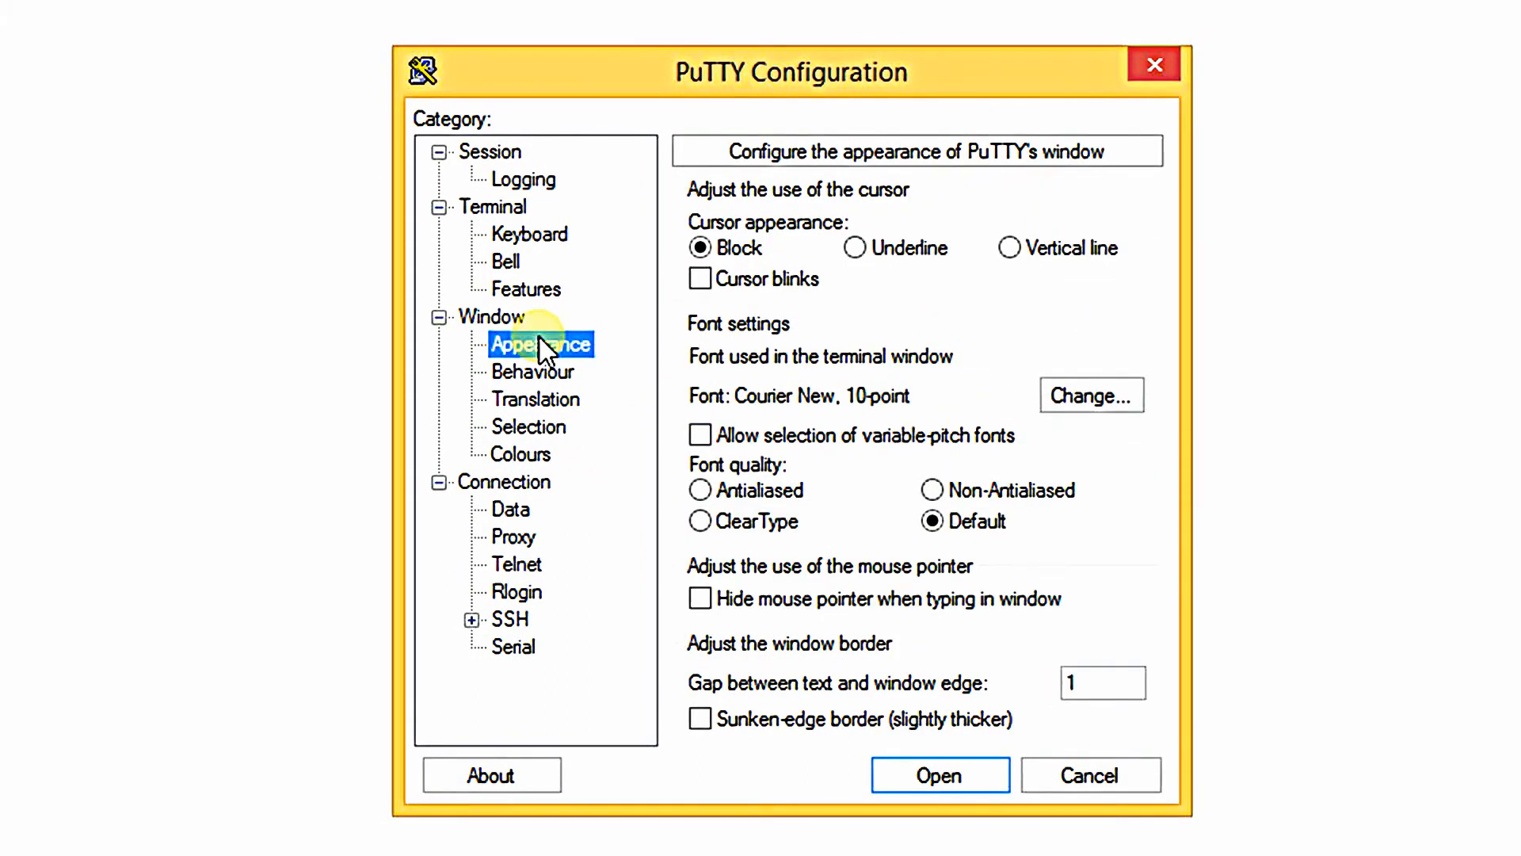
left_click(491, 317)
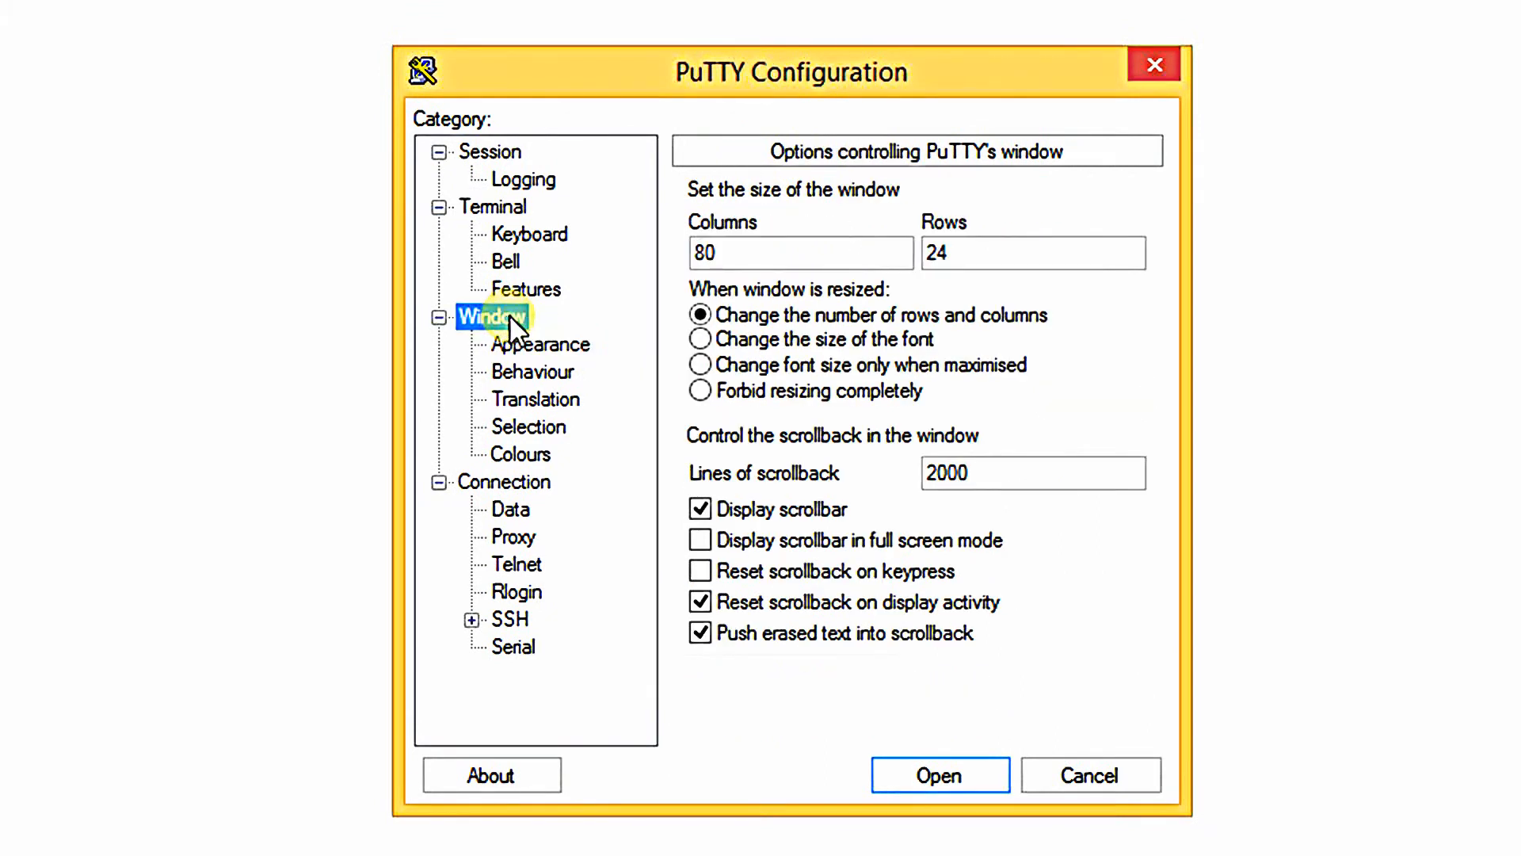
left_click(800, 254)
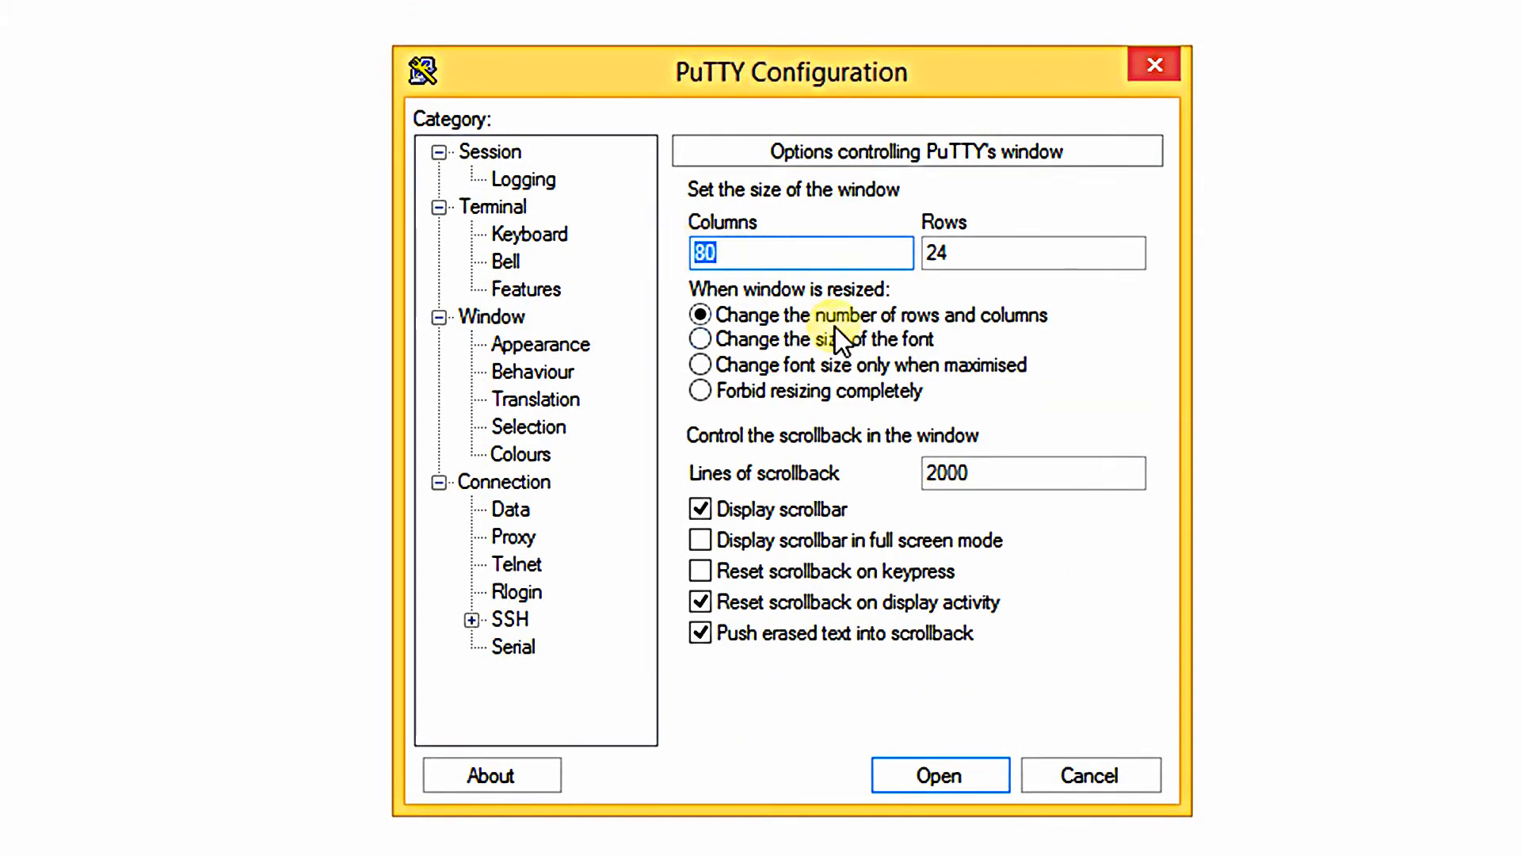
type("160")
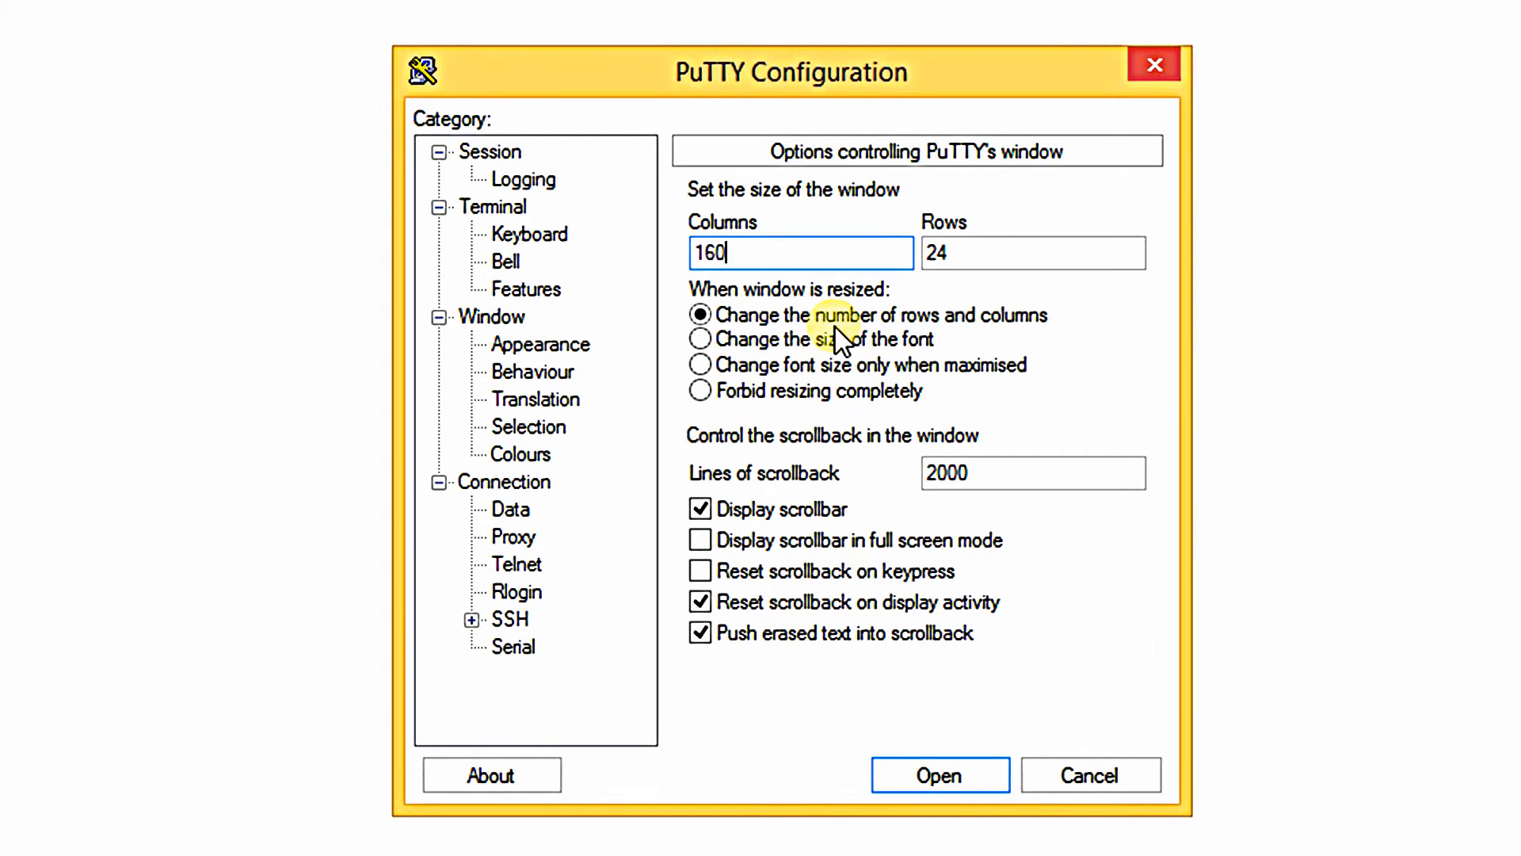
left_click(1031, 252)
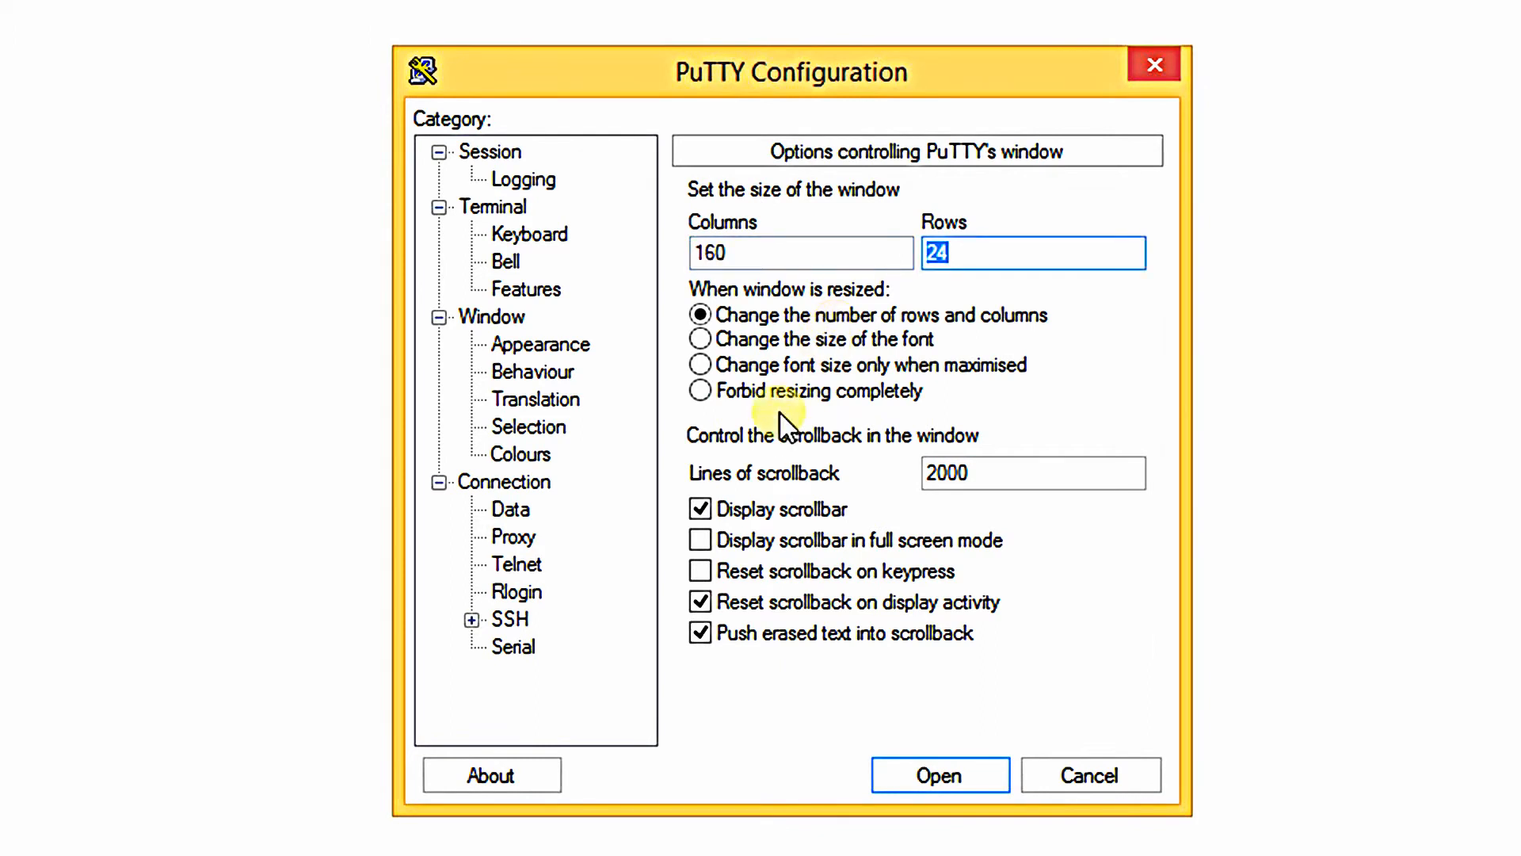
mouse_move(553, 353)
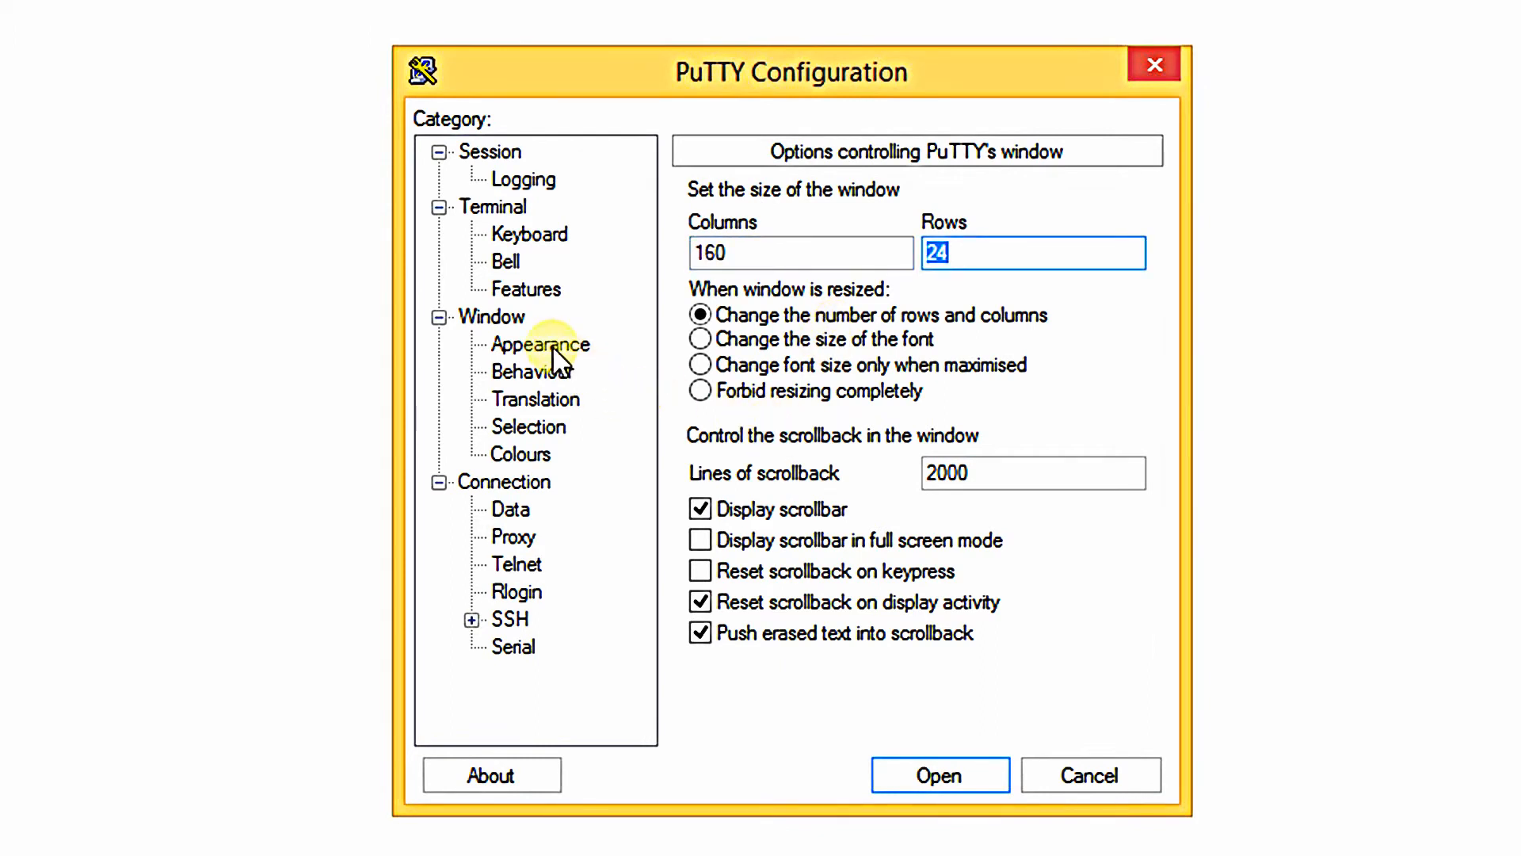
Step: Set the window title to Docker in the Behaviour settings
left_click(538, 343)
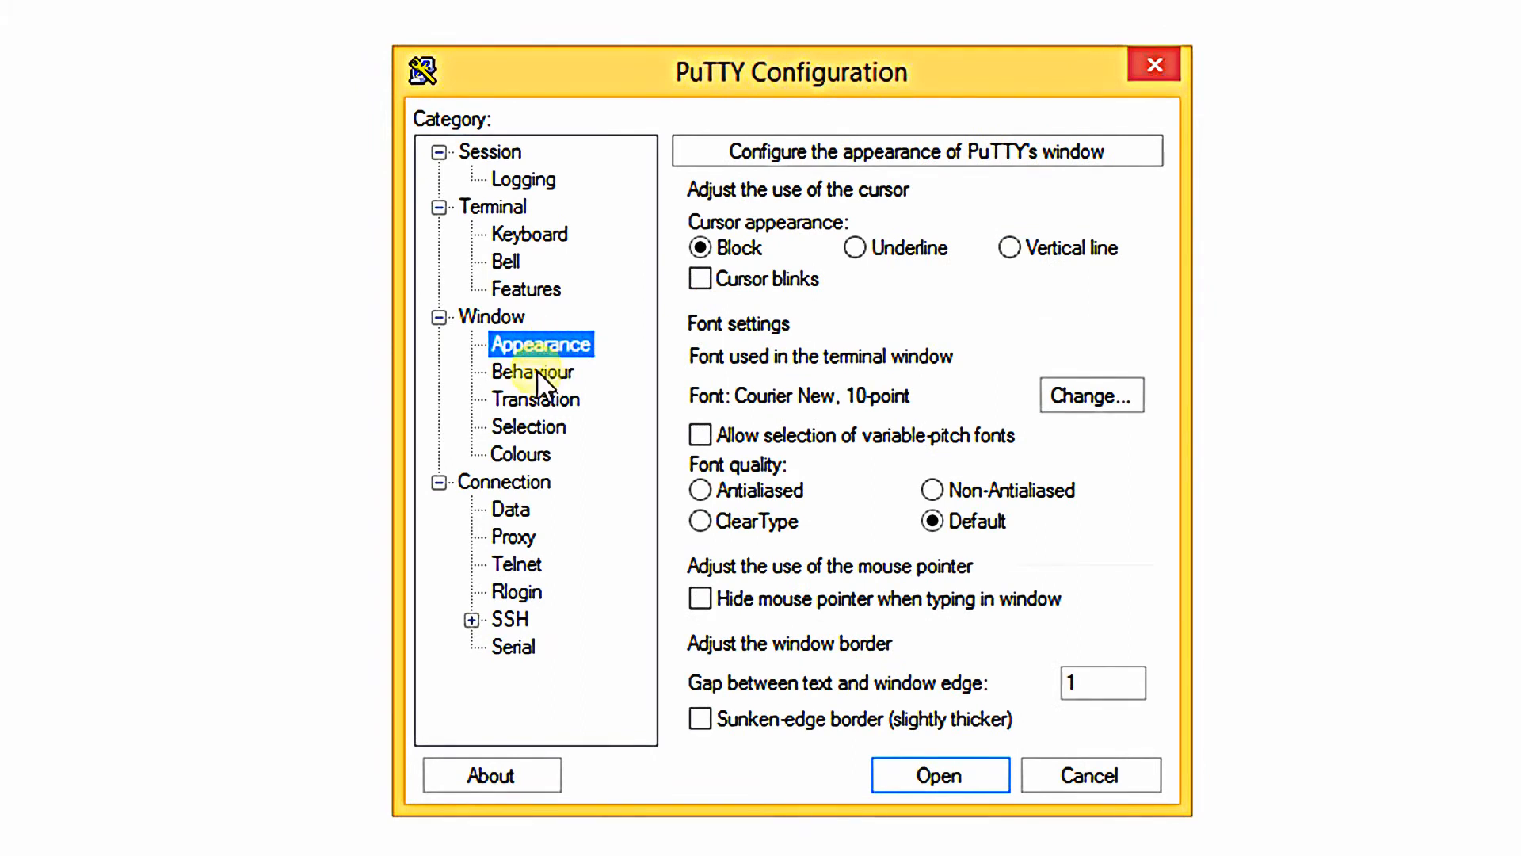
left_click(532, 371)
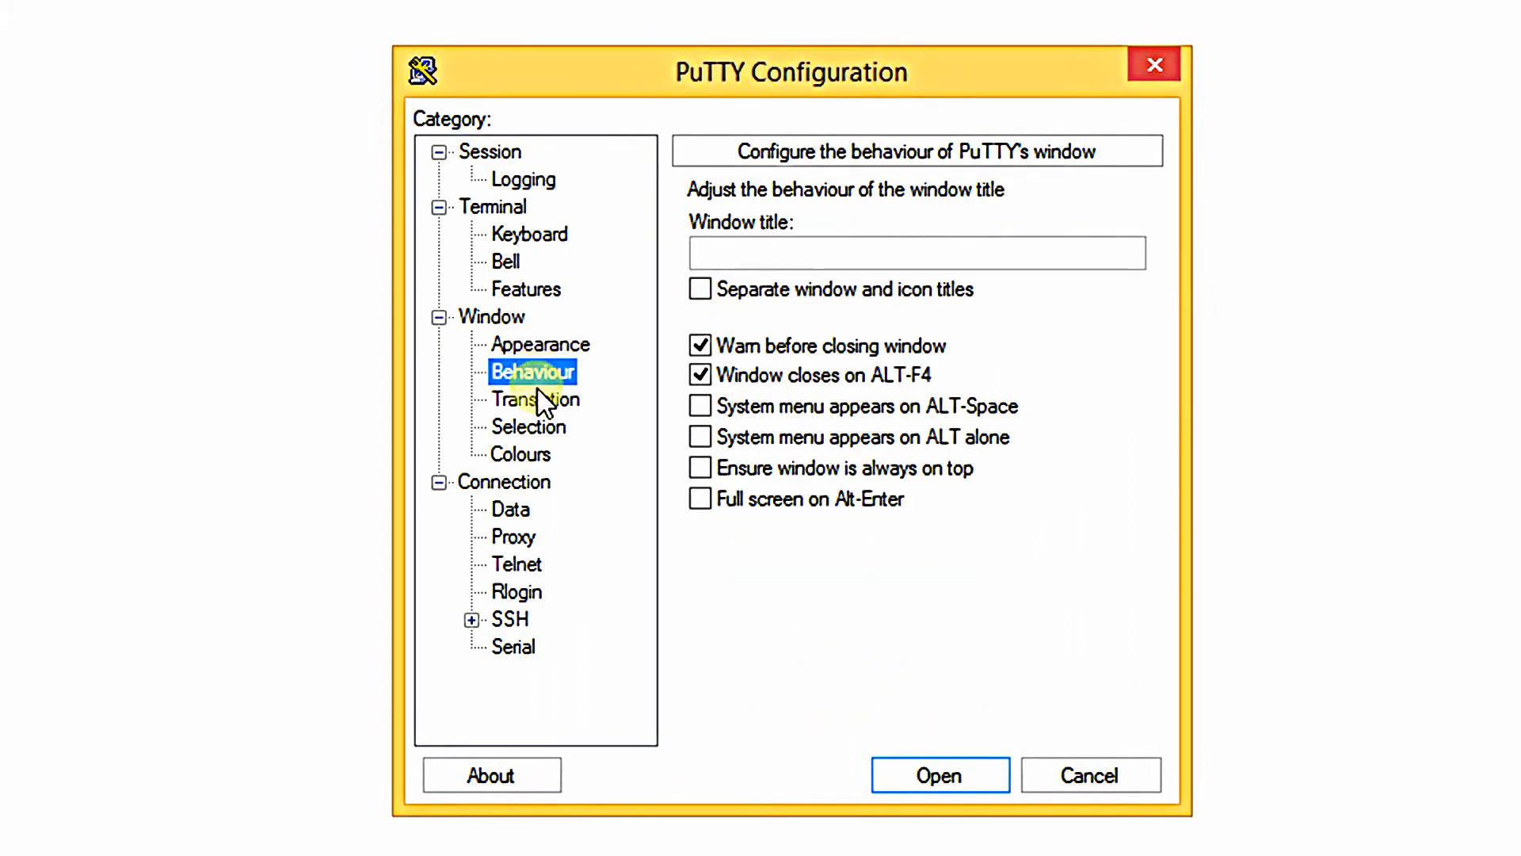
mouse_move(630, 364)
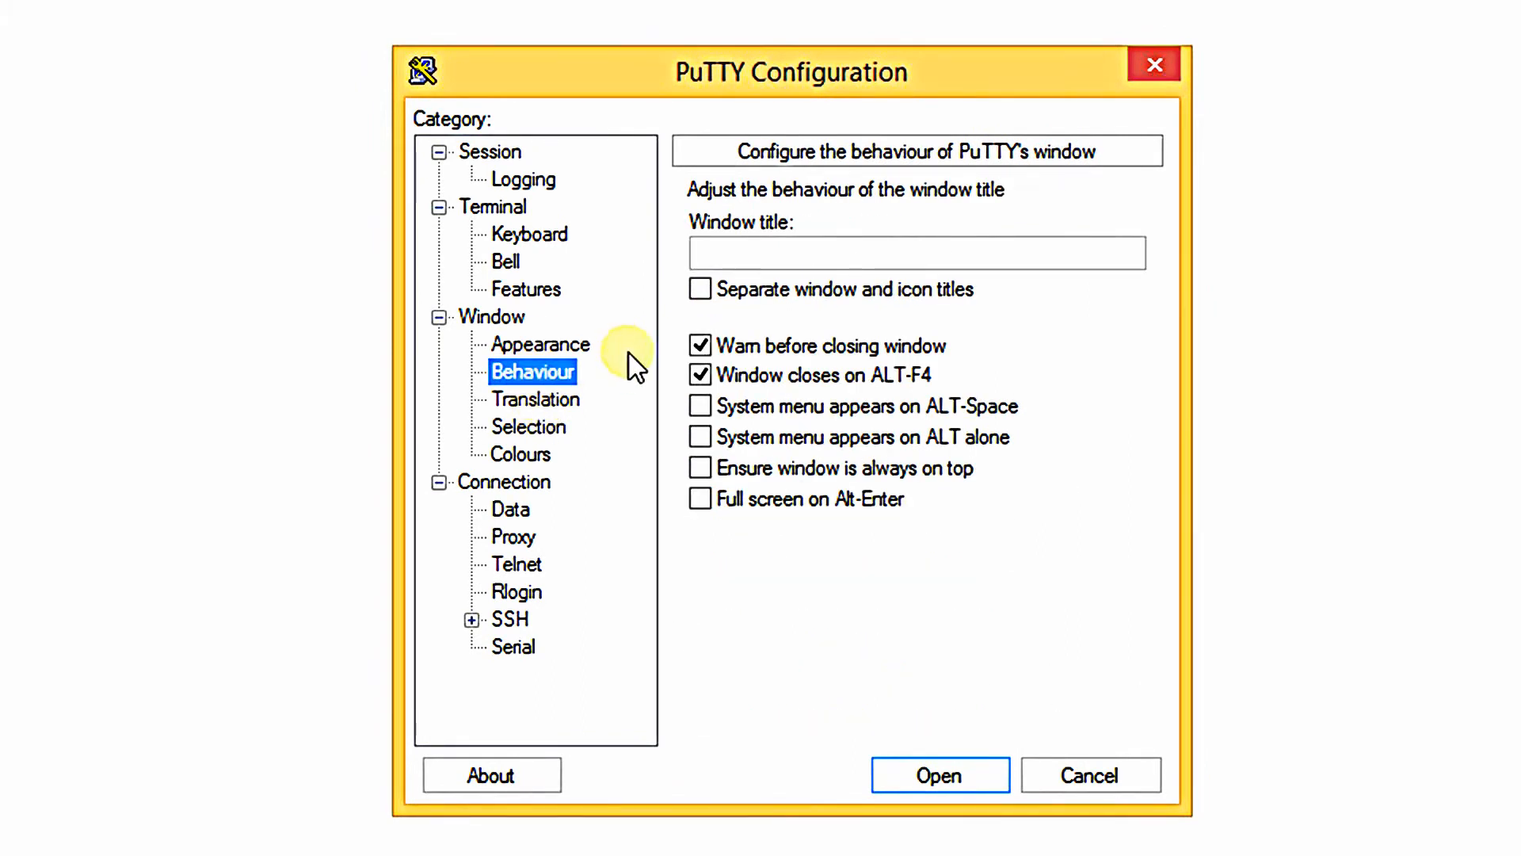
left_click(916, 252)
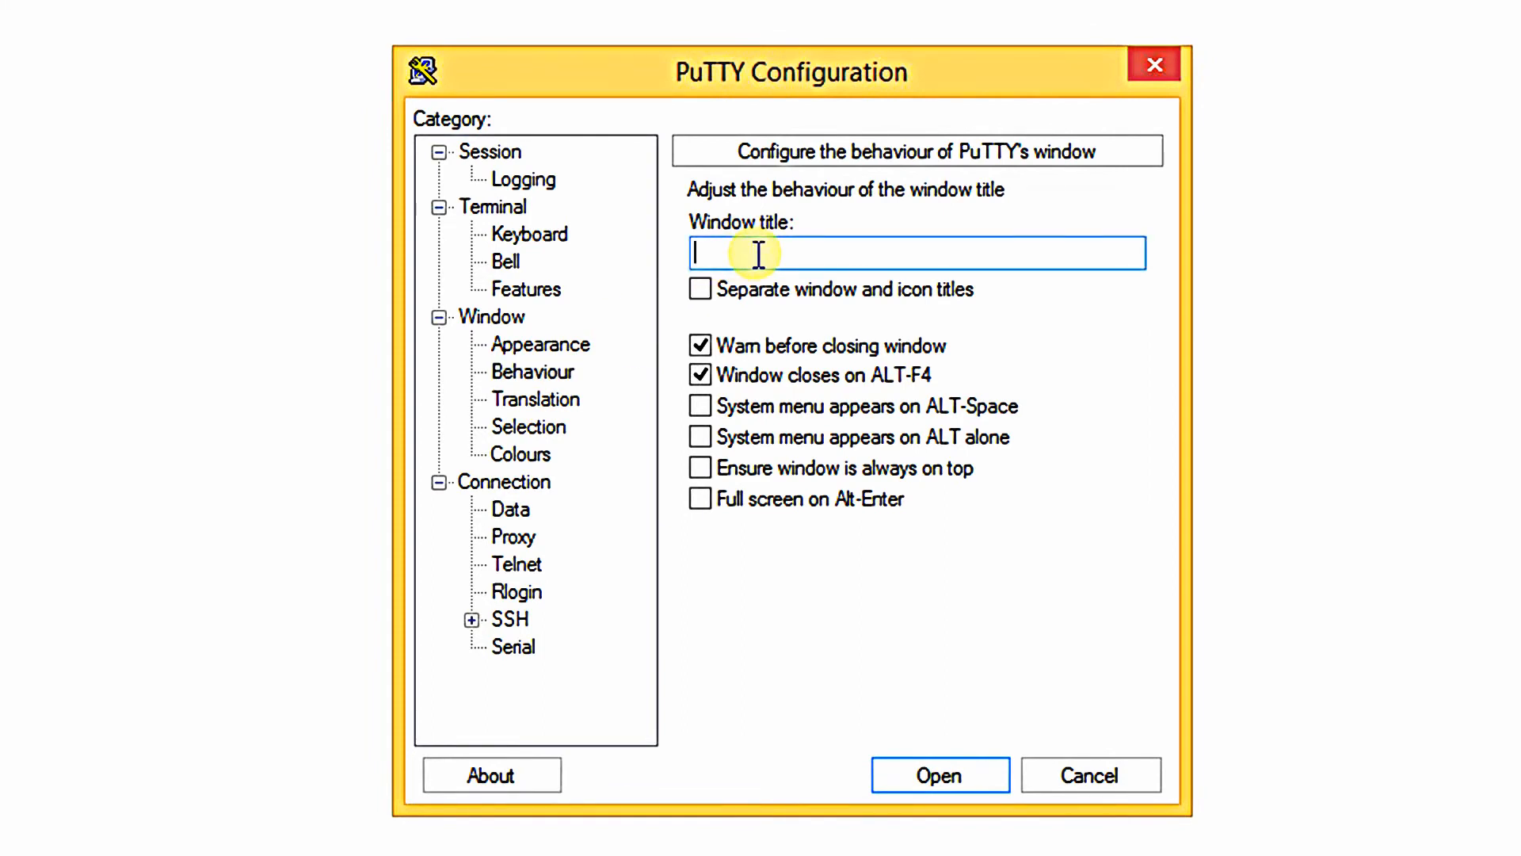
type("Docker")
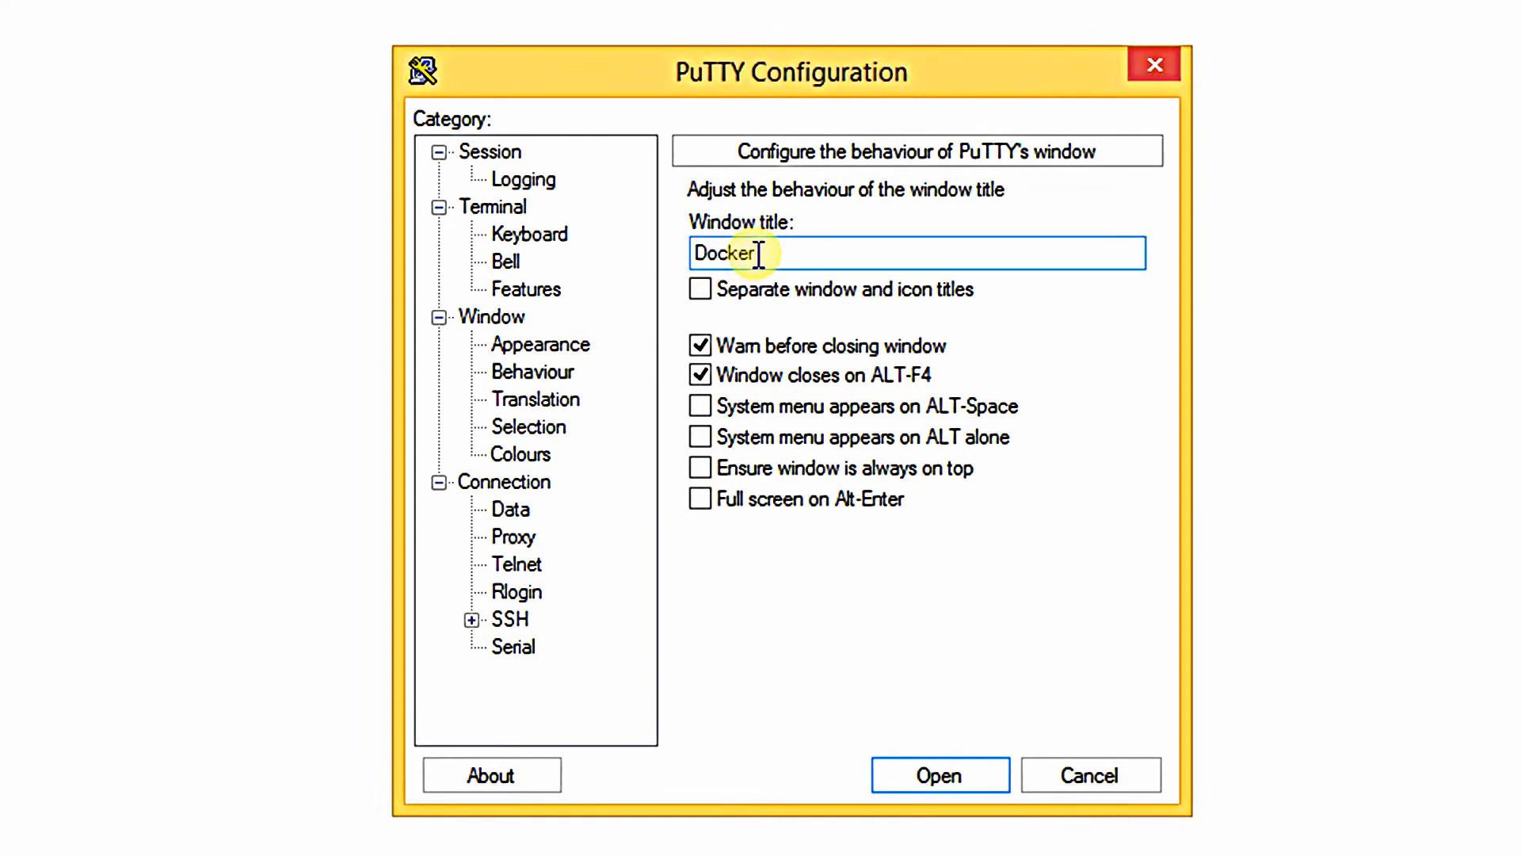
mouse_move(520, 455)
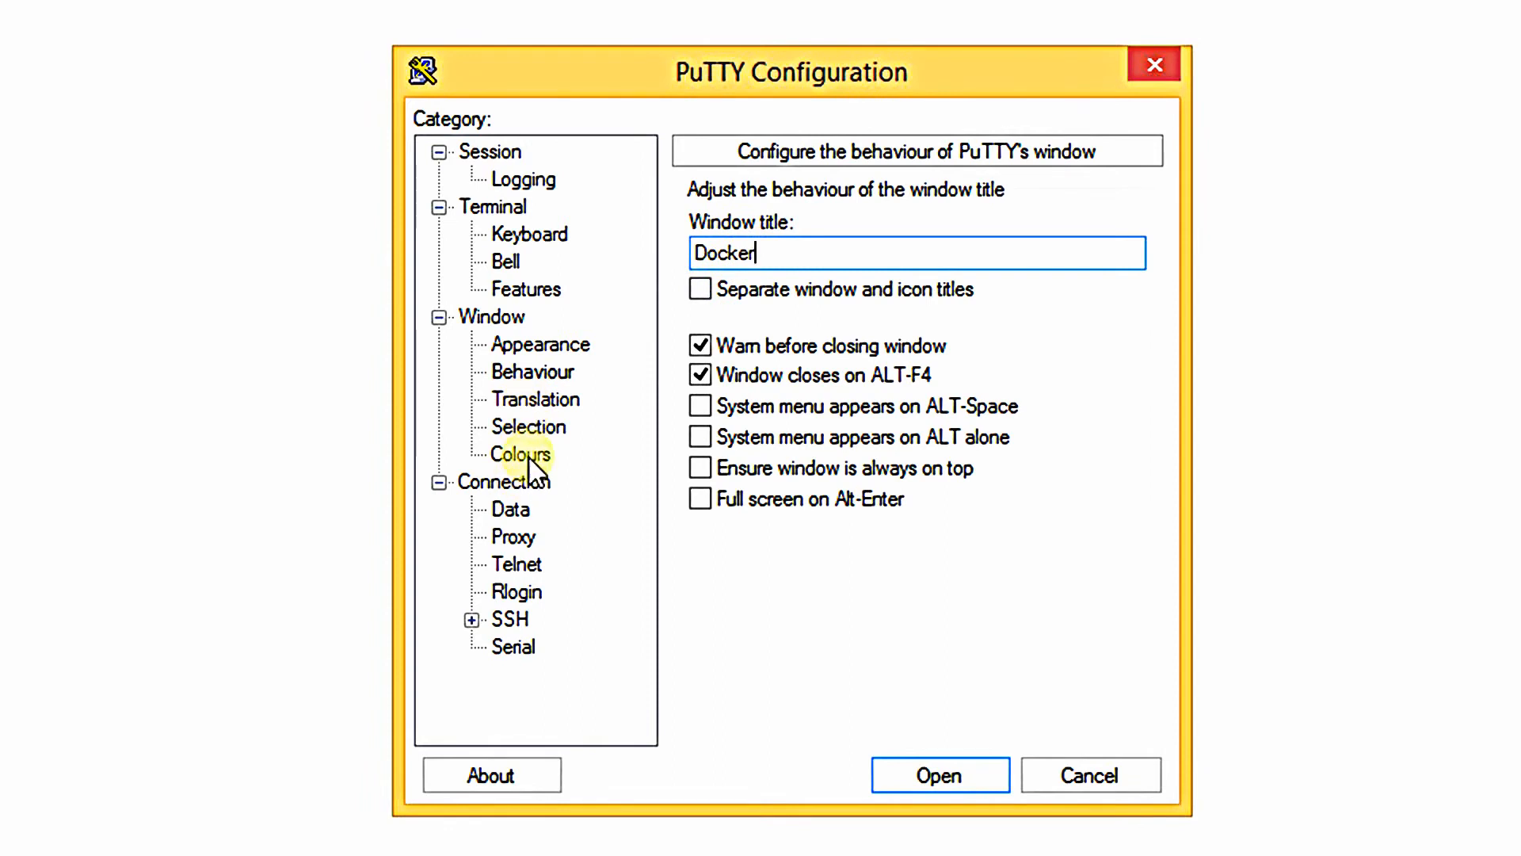
Step: Change the Default Foreground colour to bright green (RGB 0, 255, 64)
left_click(520, 455)
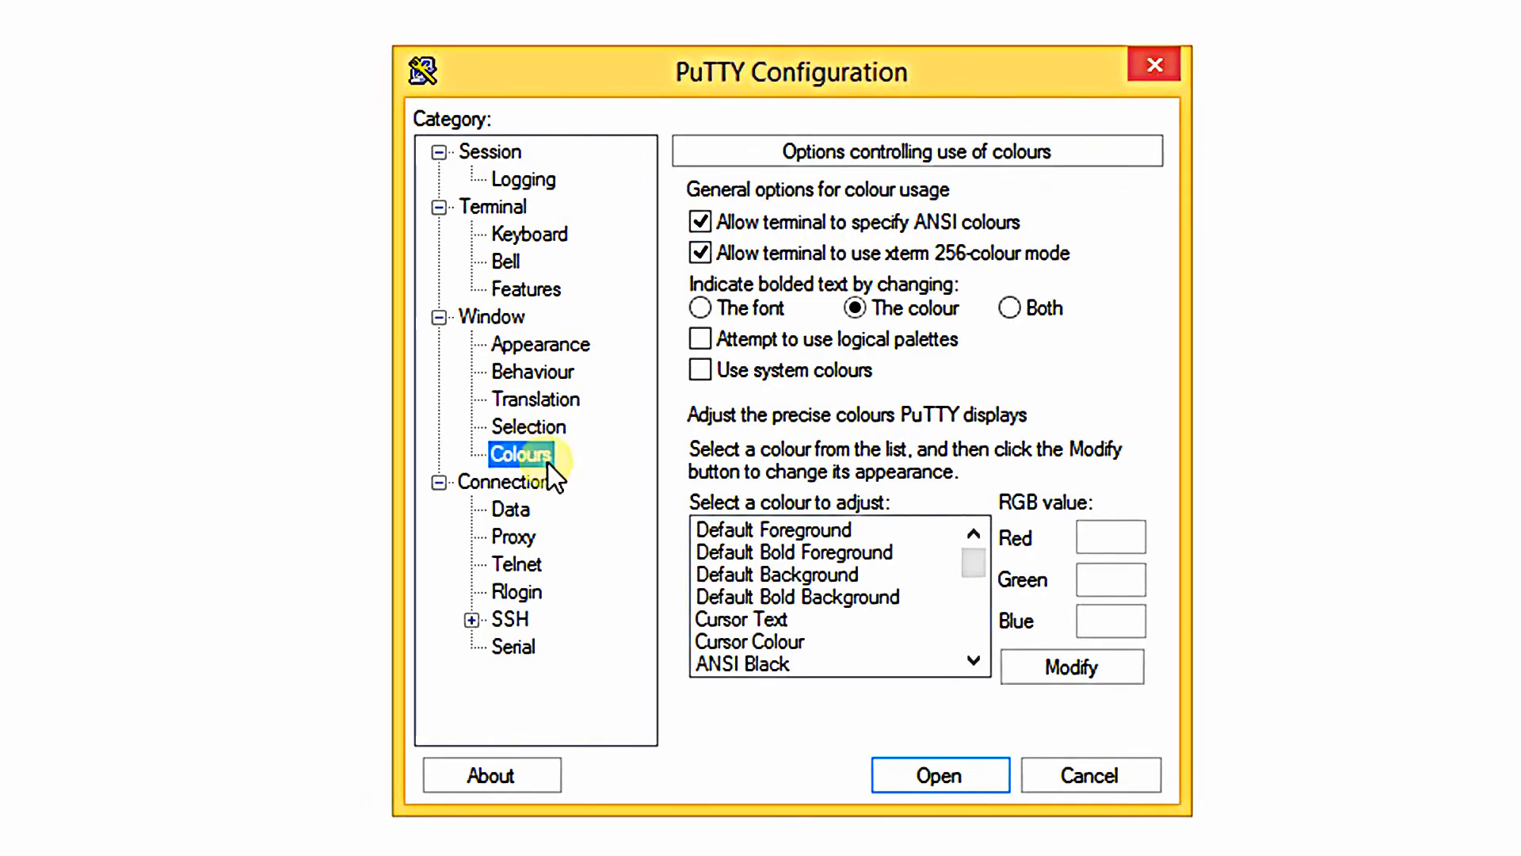
left_click(775, 529)
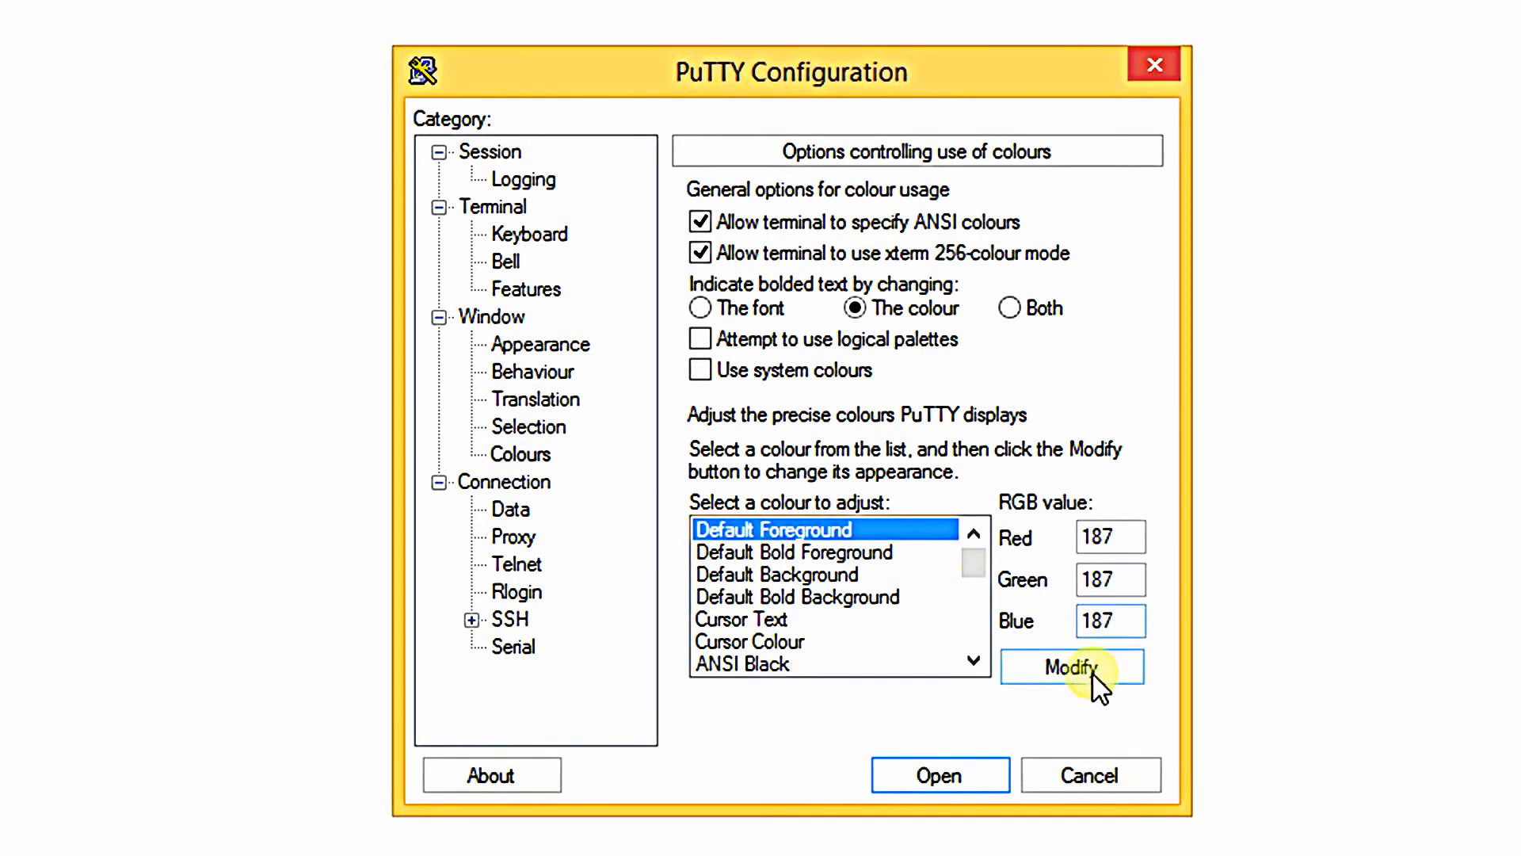
left_click(1071, 667)
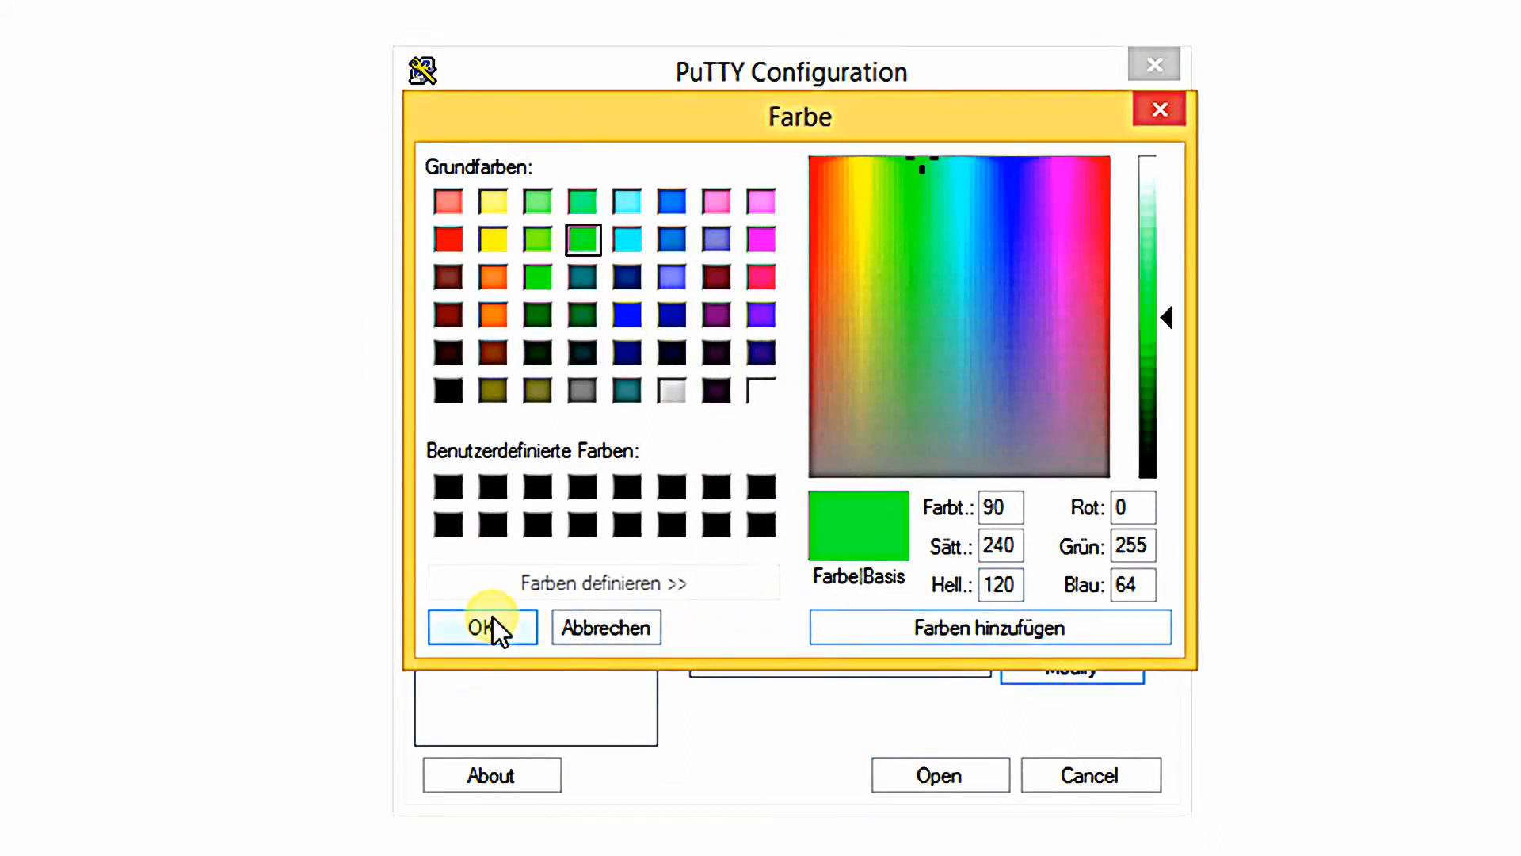
left_click(482, 627)
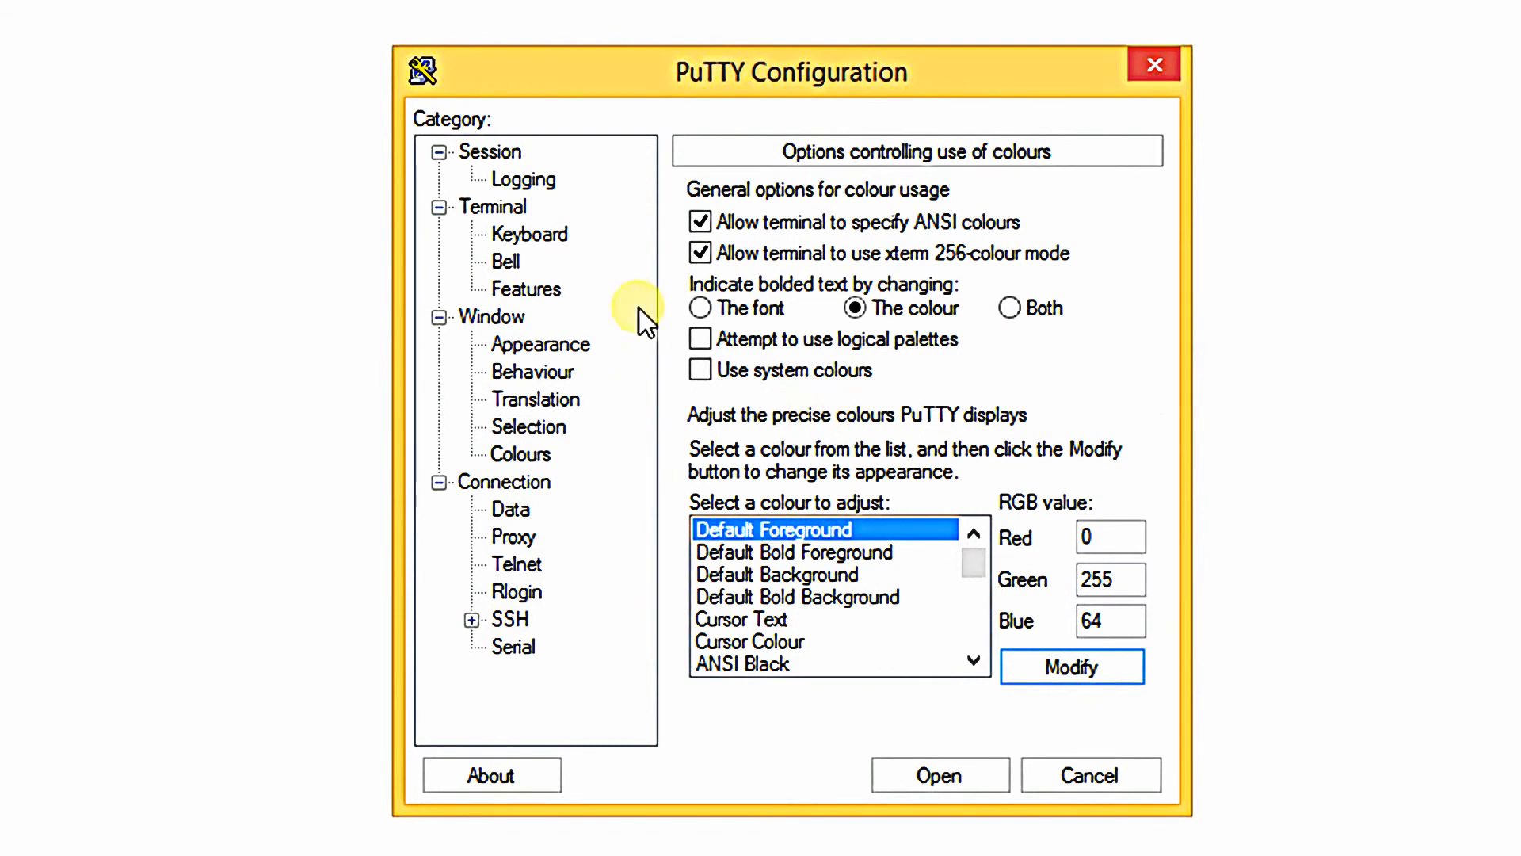
Step: Return to Session and select boot2docker to save the settings
left_click(490, 152)
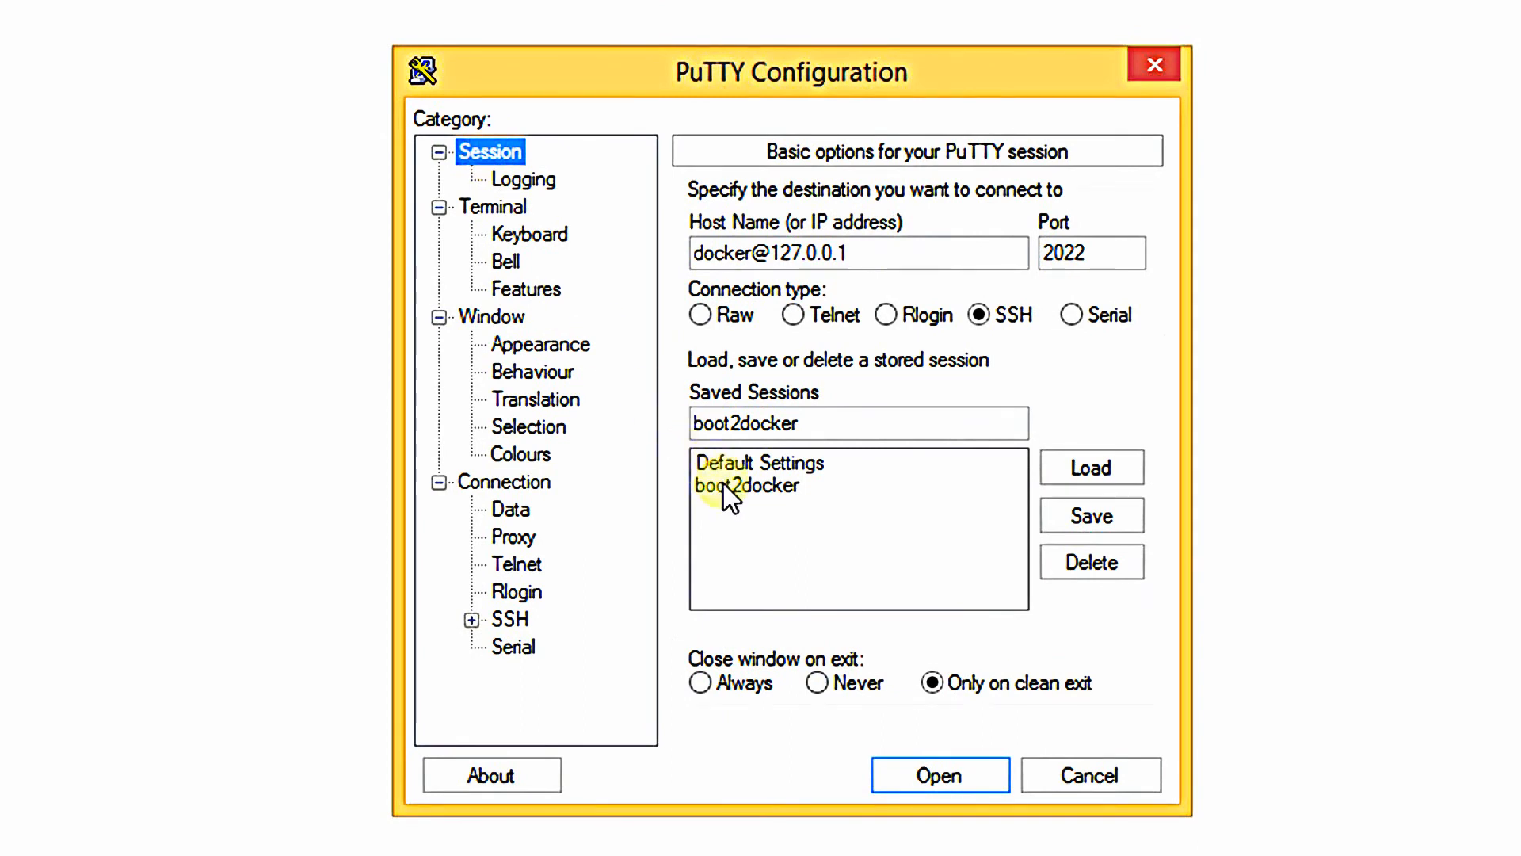
left_click(746, 485)
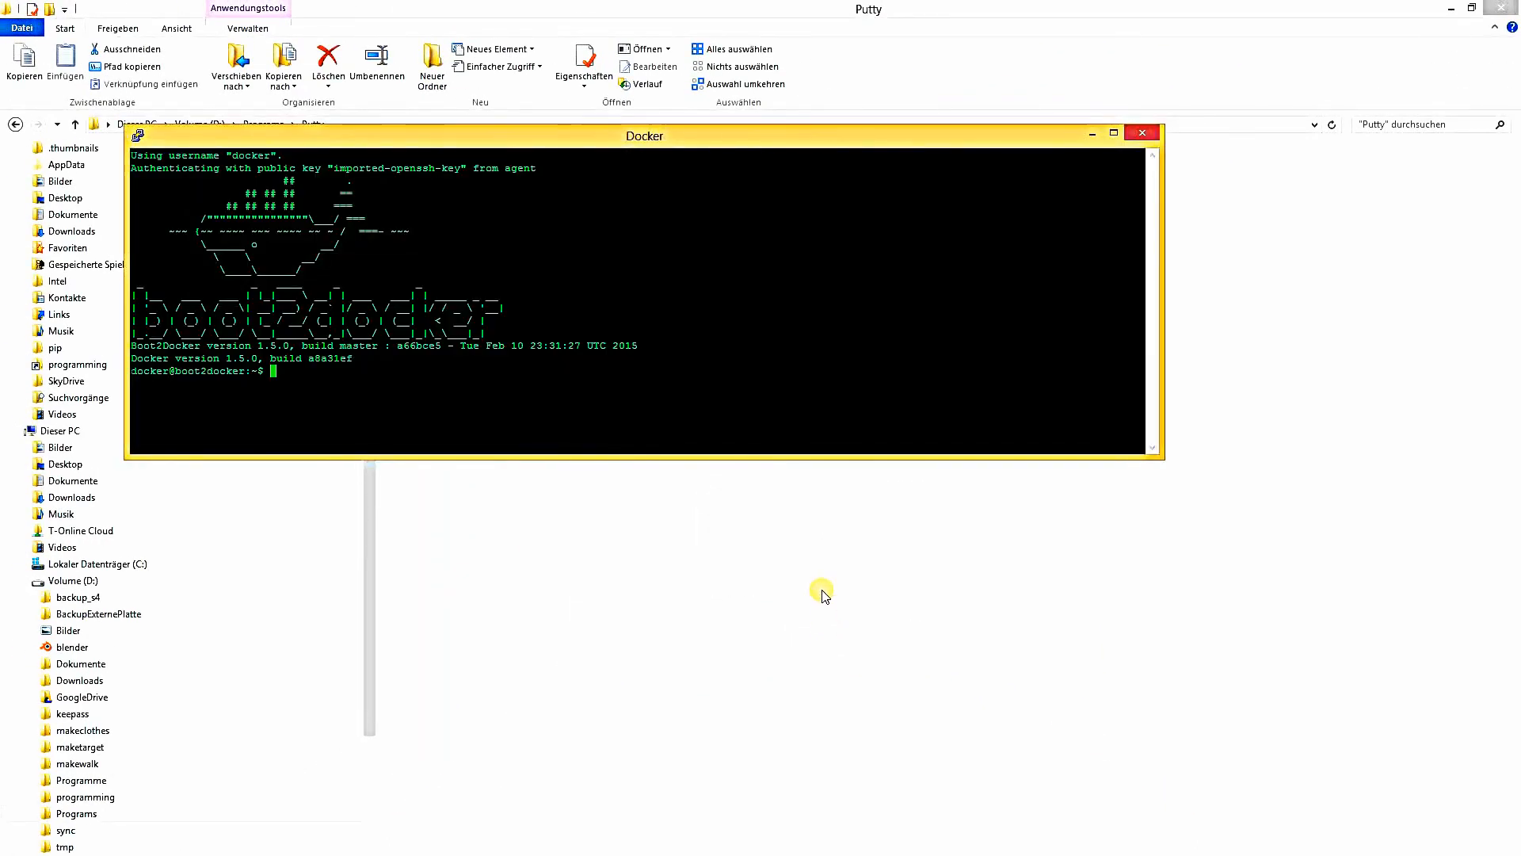
mouse_move(689, 420)
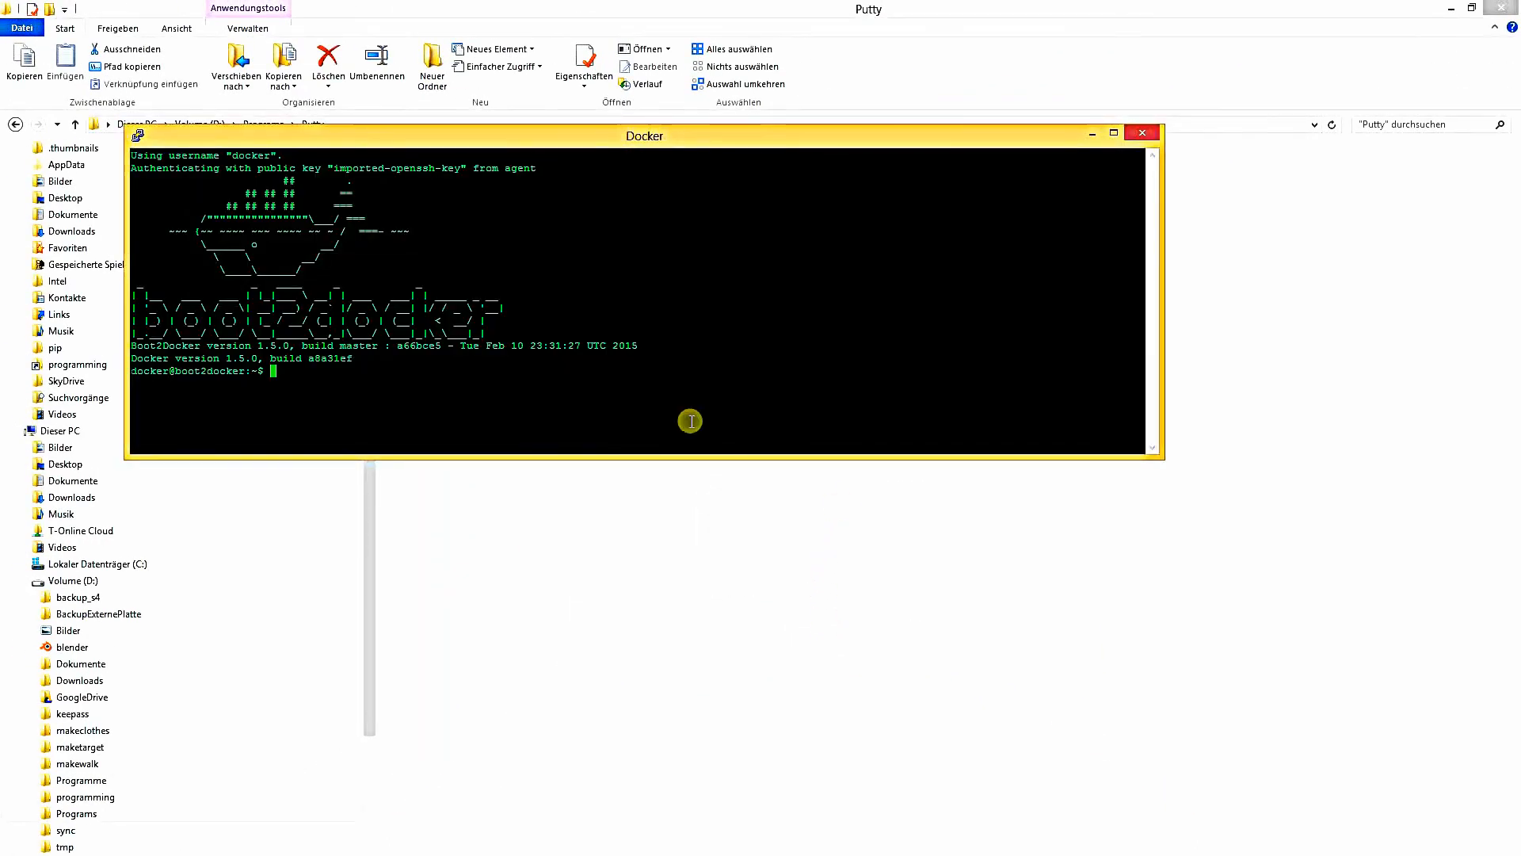
mouse_move(1077, 354)
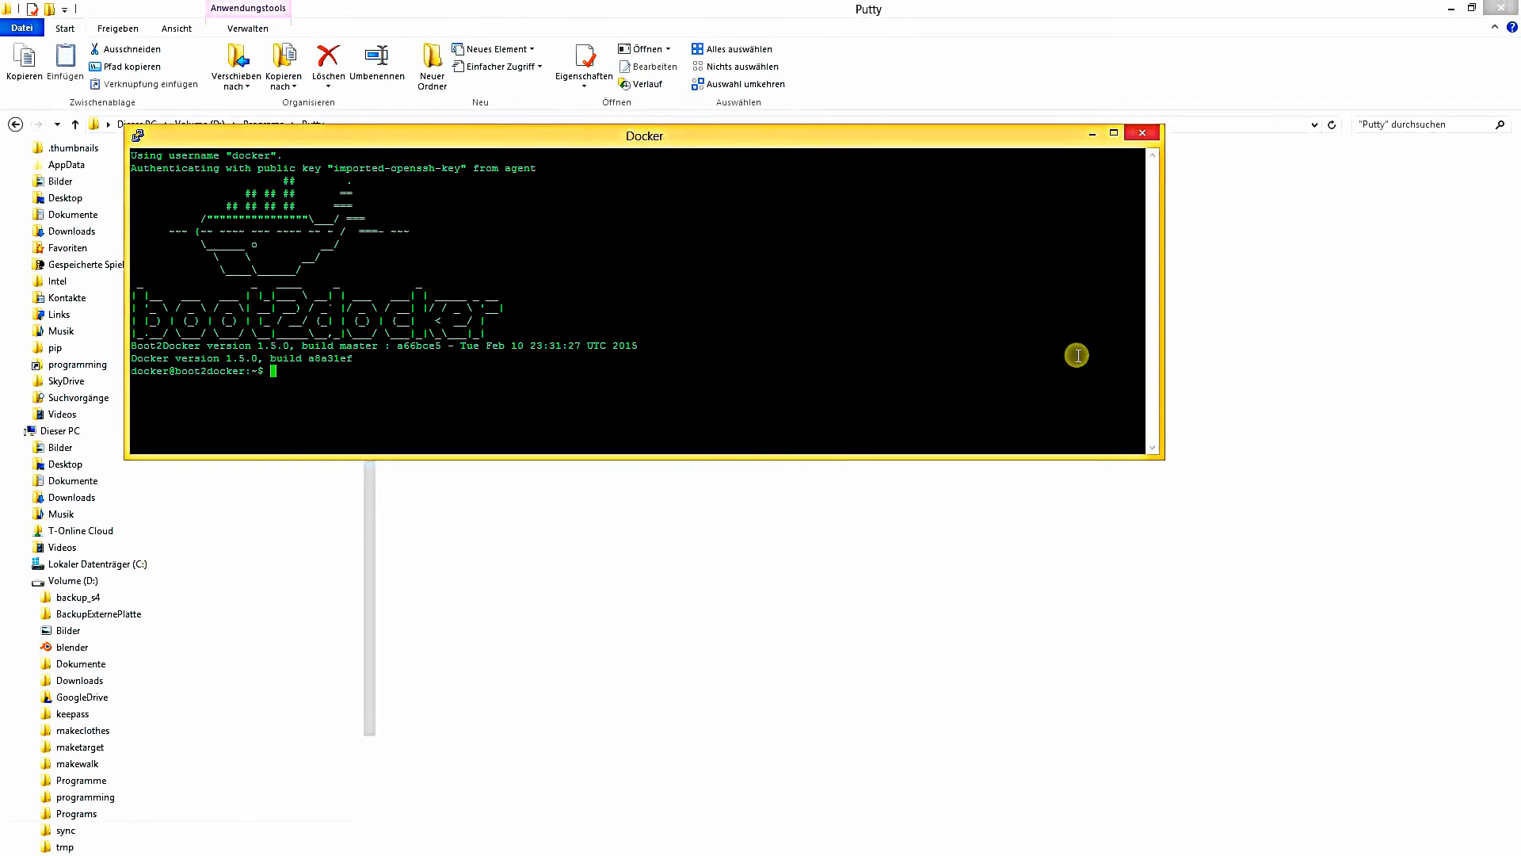
mouse_move(301, 371)
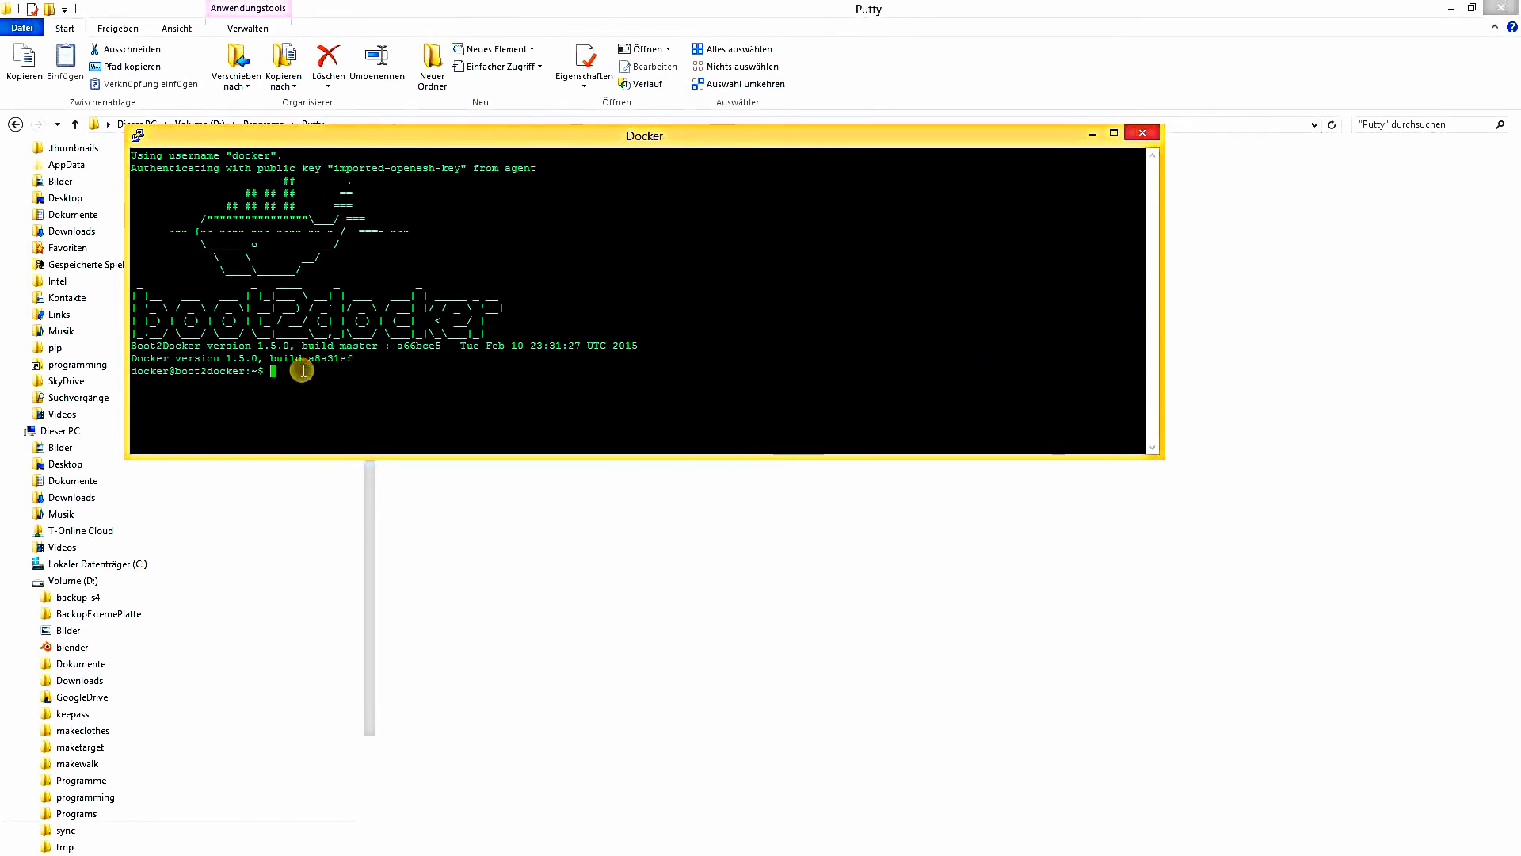